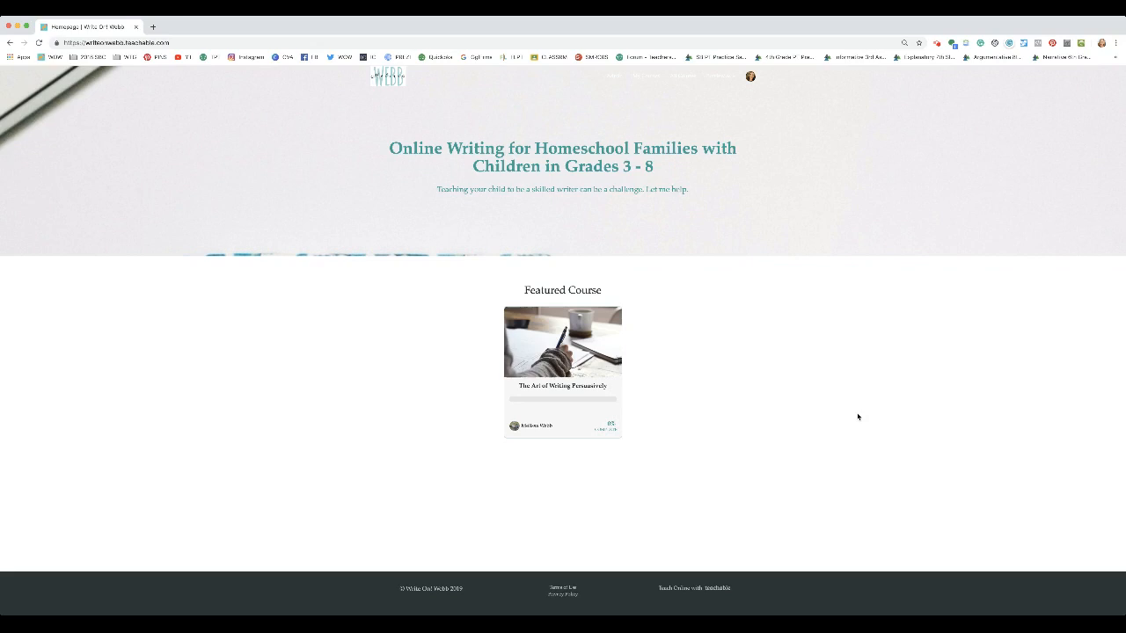
pyautogui.moveTo(770, 384)
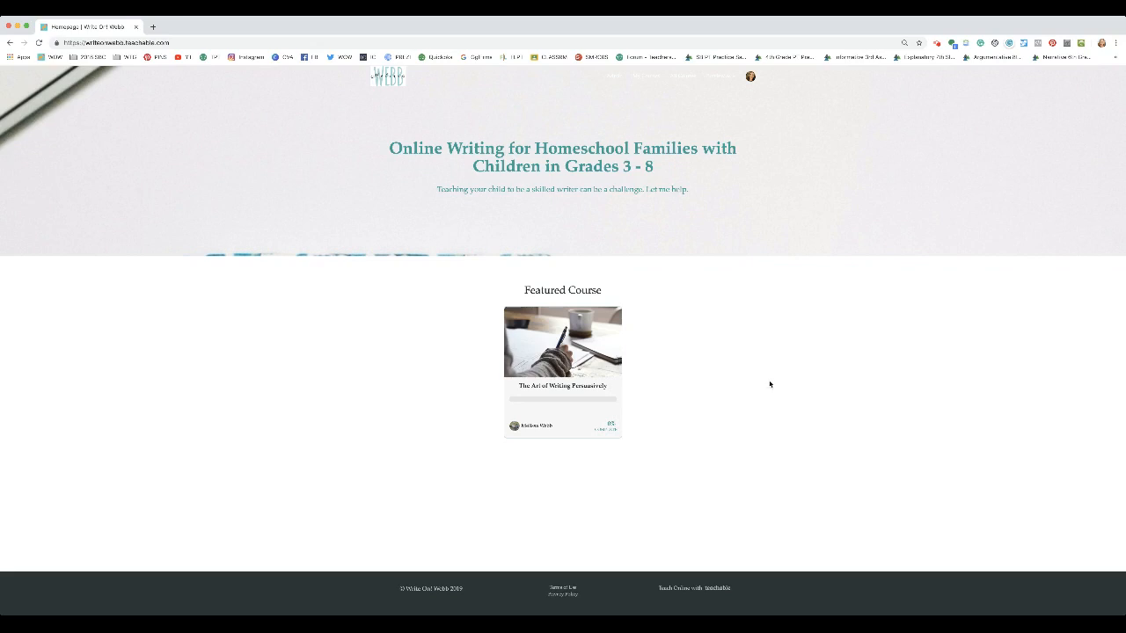
pyautogui.moveTo(555, 398)
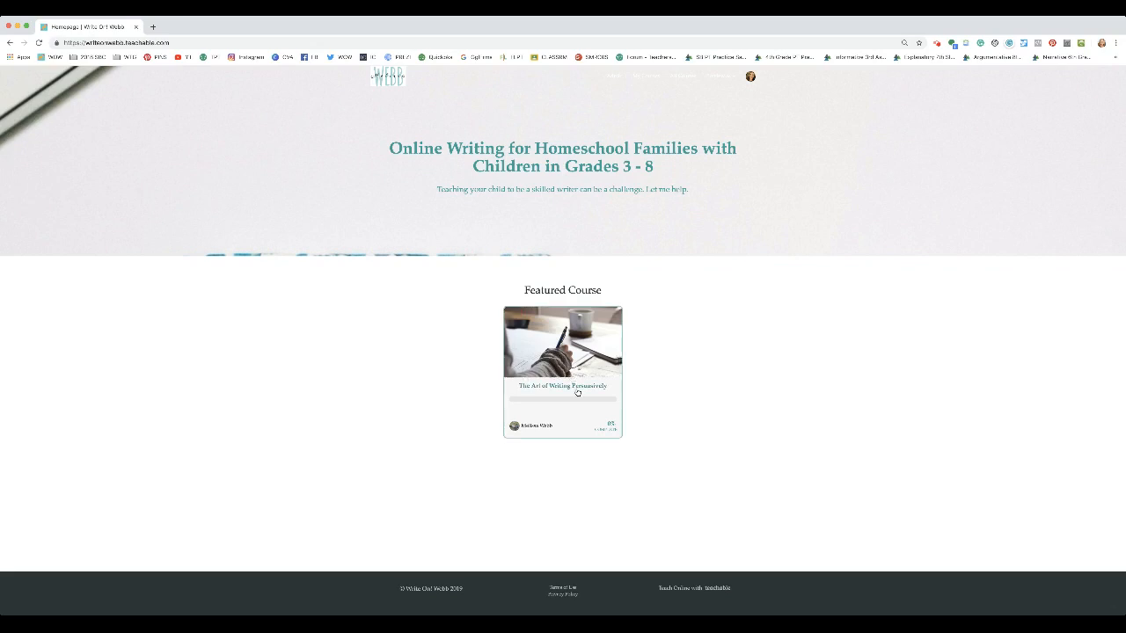
pyautogui.moveTo(709, 221)
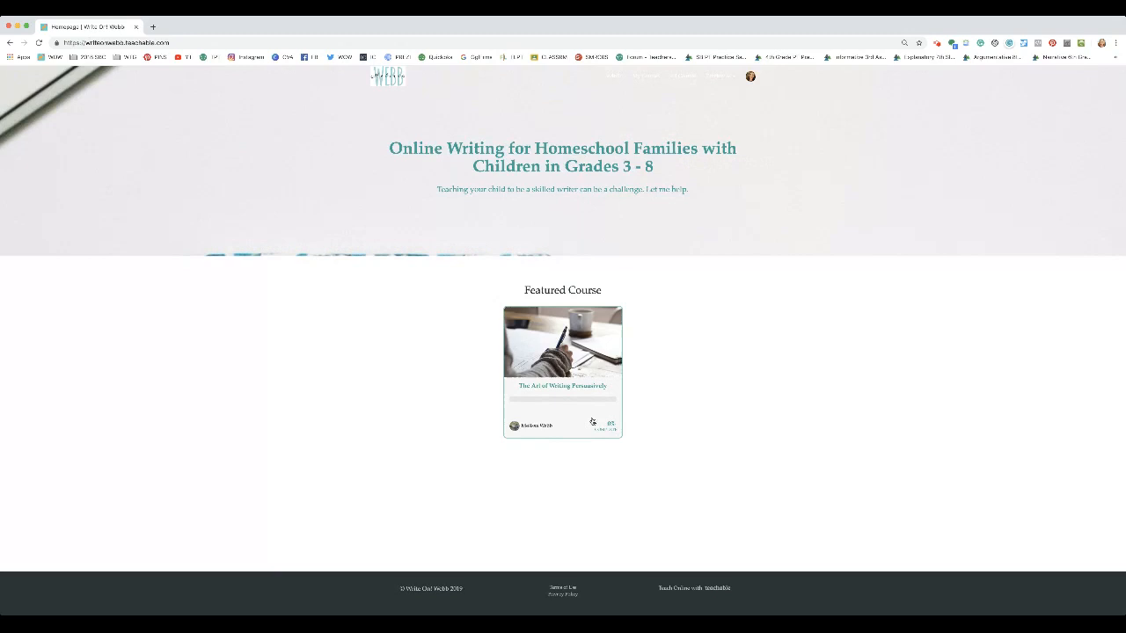
pyautogui.moveTo(688, 416)
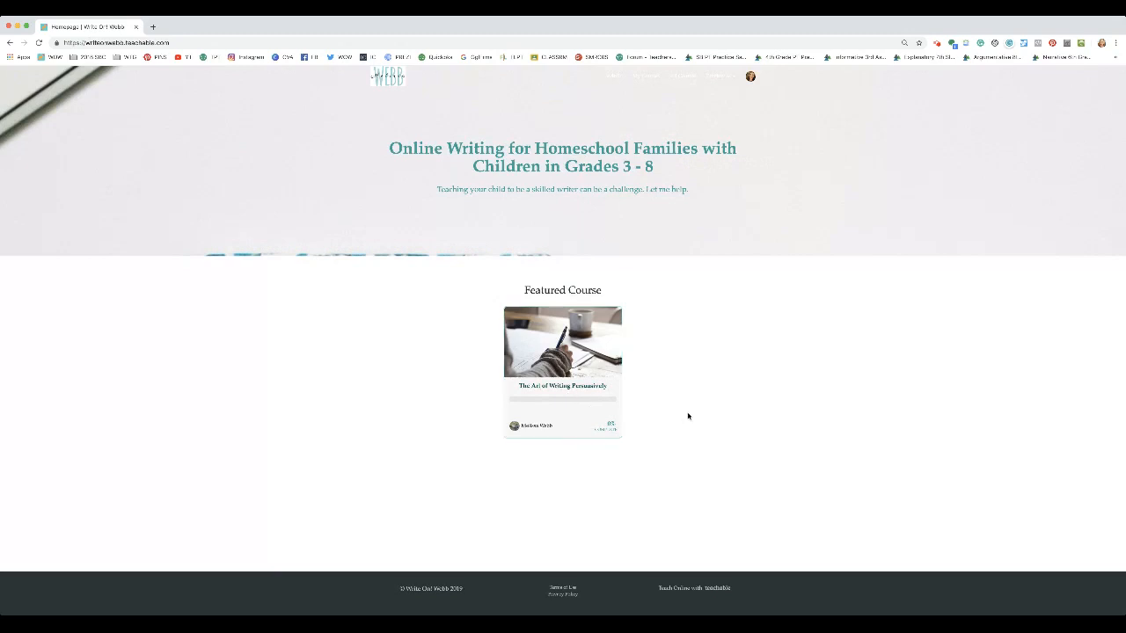
pyautogui.moveTo(567, 389)
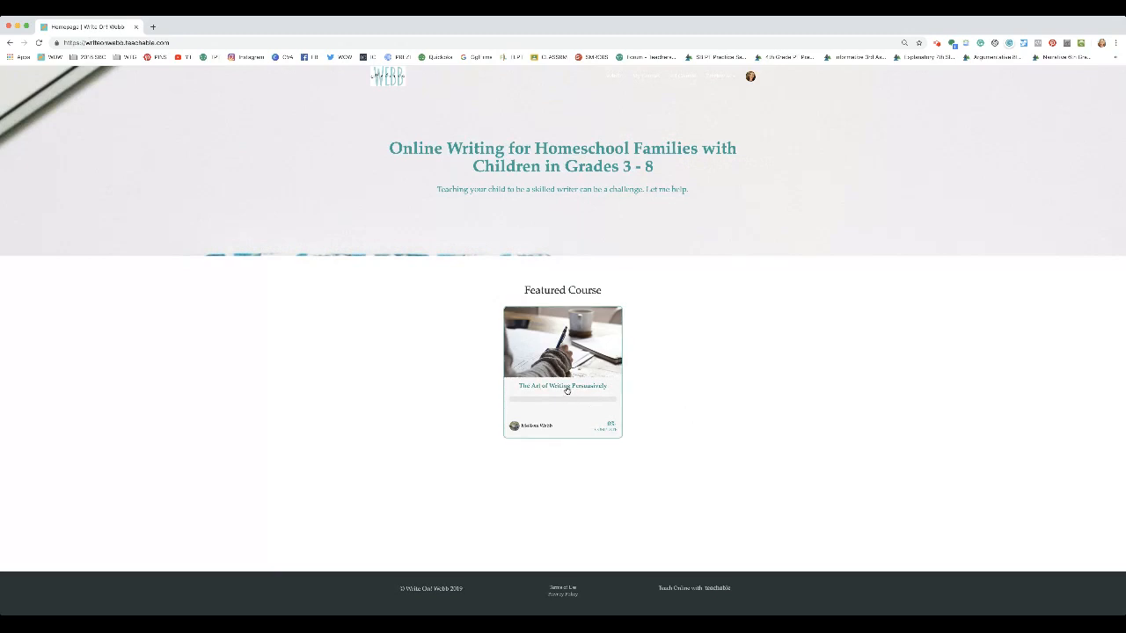
pyautogui.moveTo(867, 422)
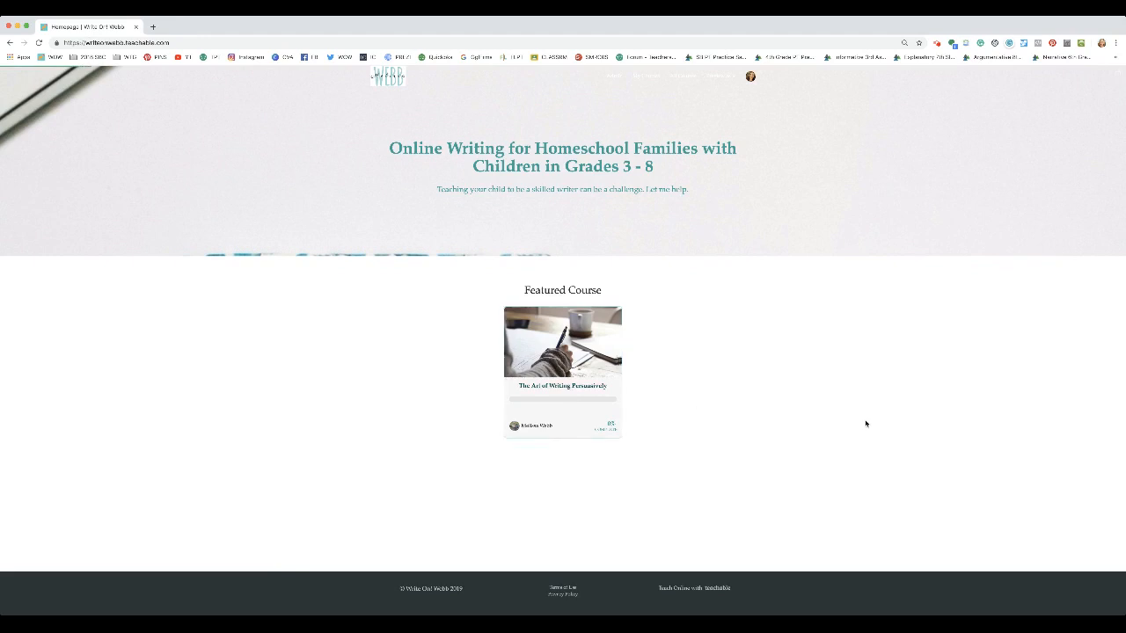
# Open 'The Art of Writing Persuasively' featured course's sales page.
pyautogui.click(562, 343)
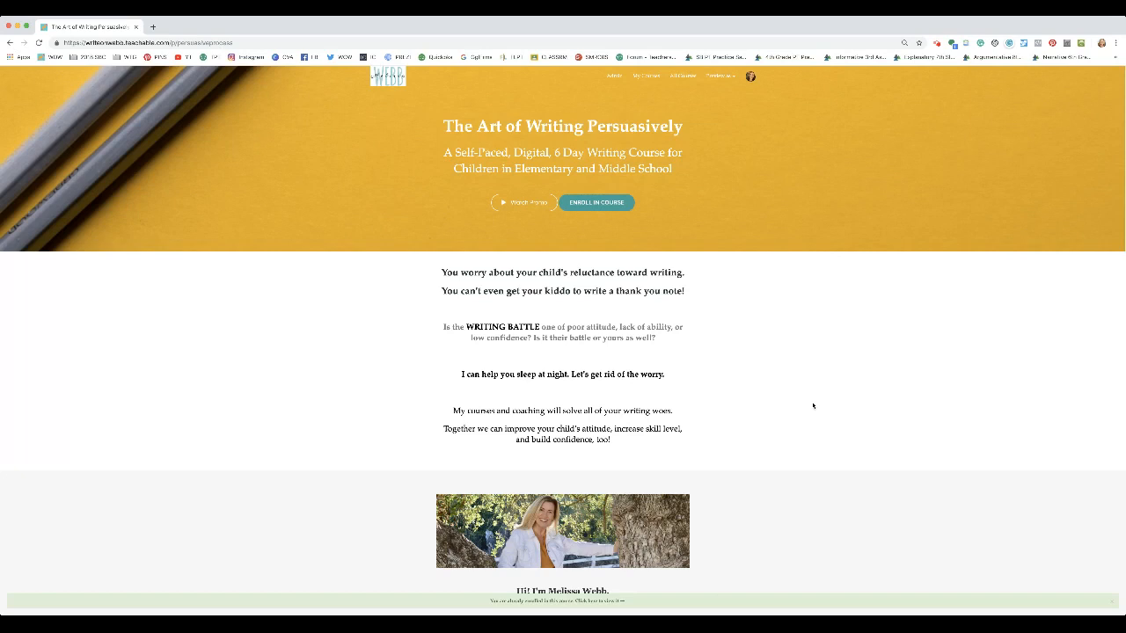
pyautogui.moveTo(817, 419)
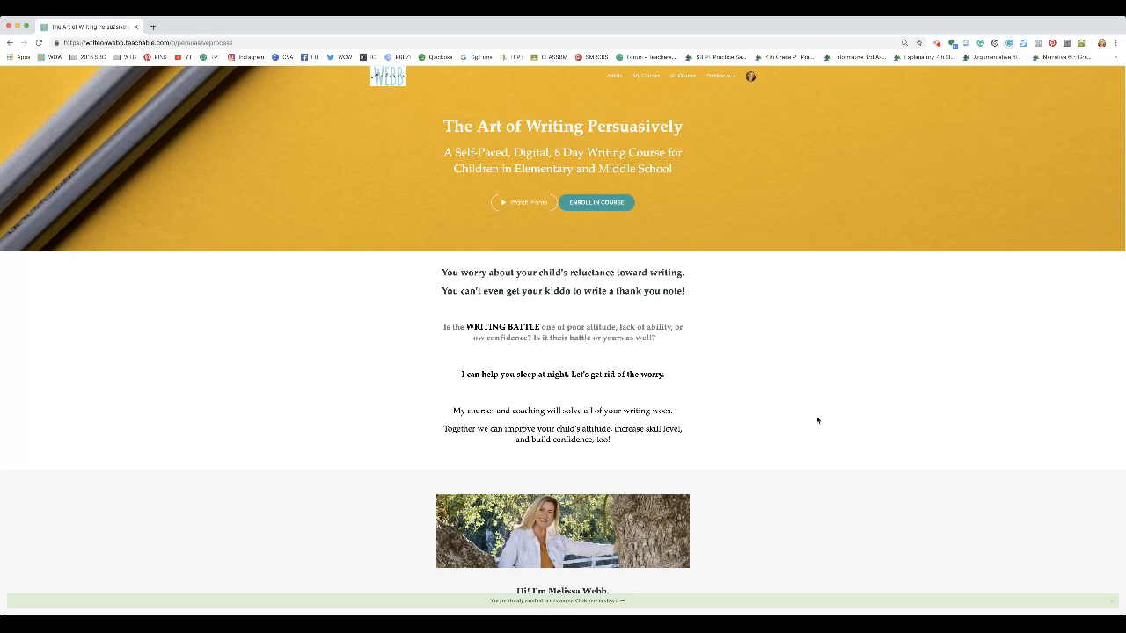
pyautogui.moveTo(818, 426)
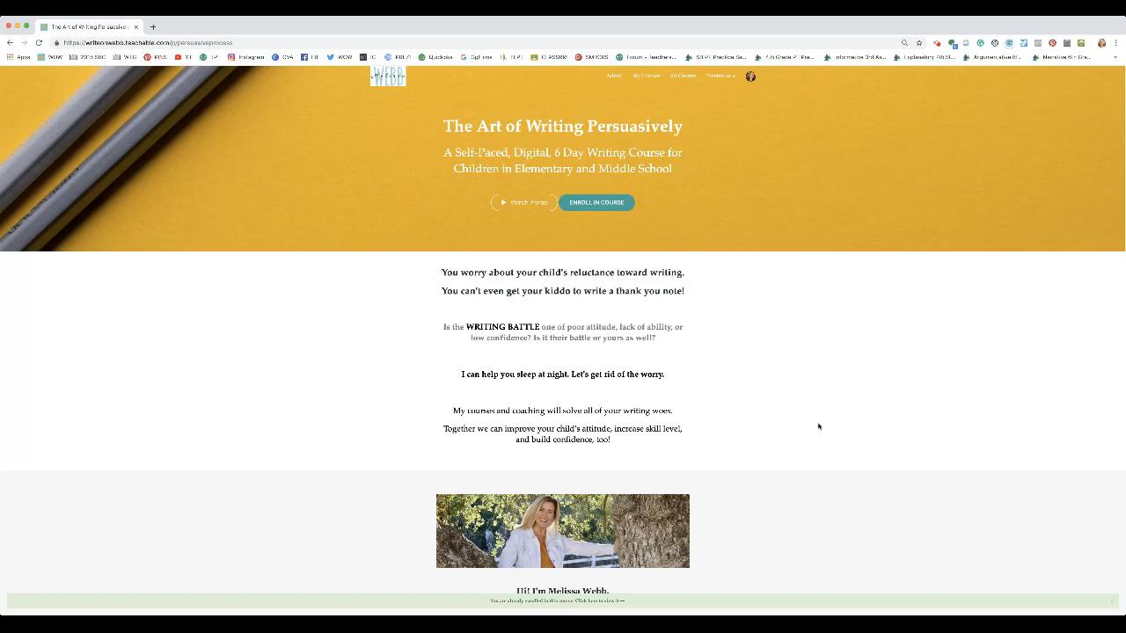
pyautogui.moveTo(823, 420)
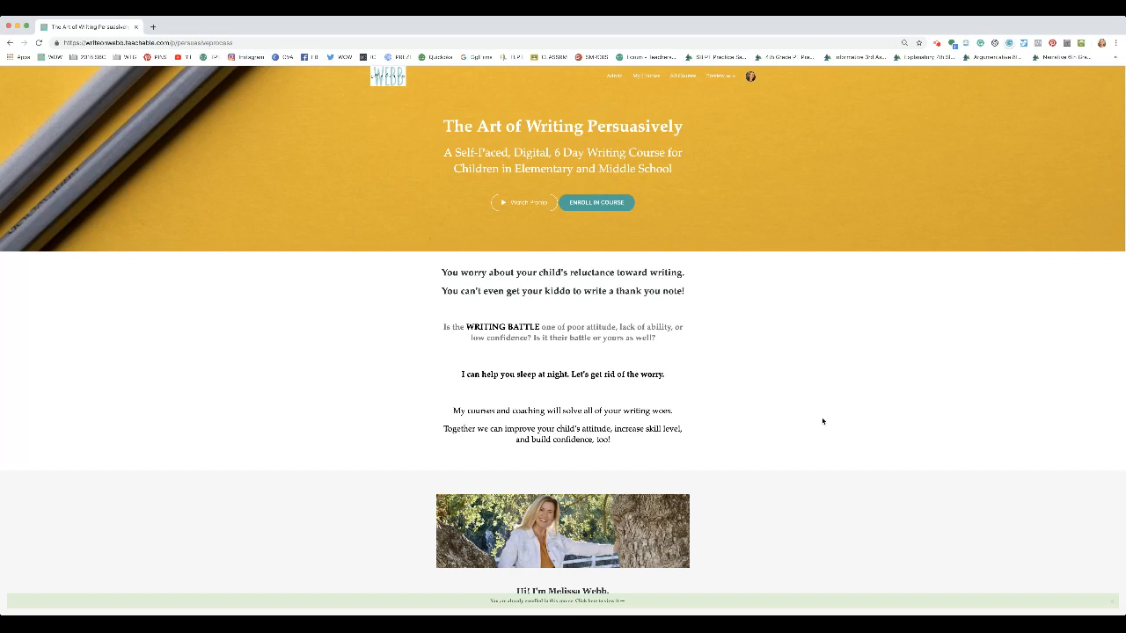
pyautogui.scroll(-3)
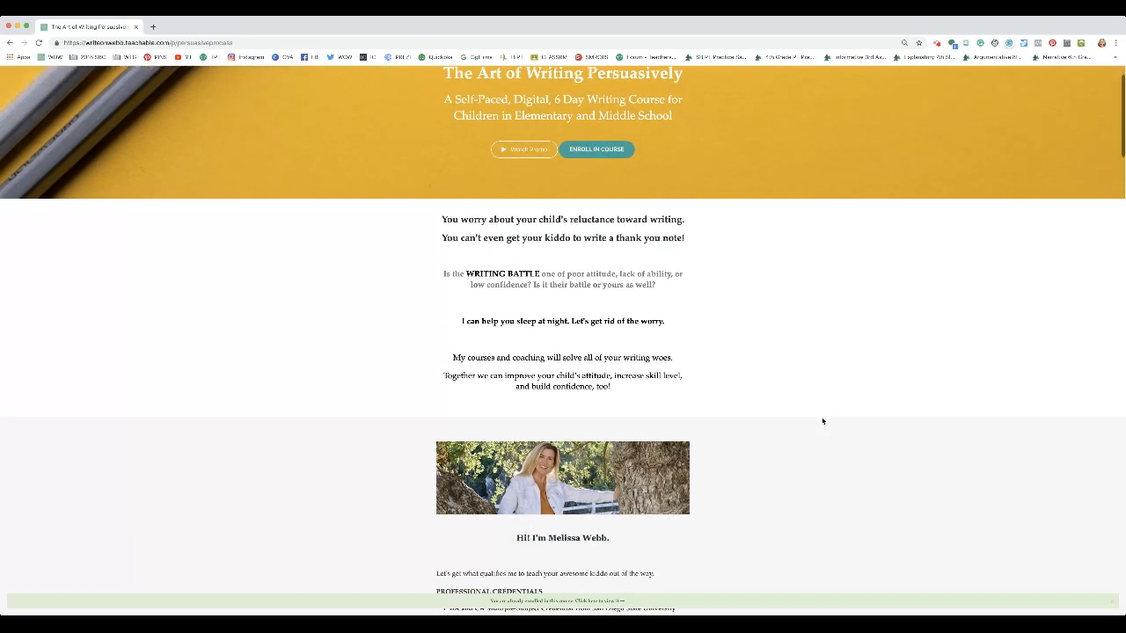
pyautogui.scroll(-3)
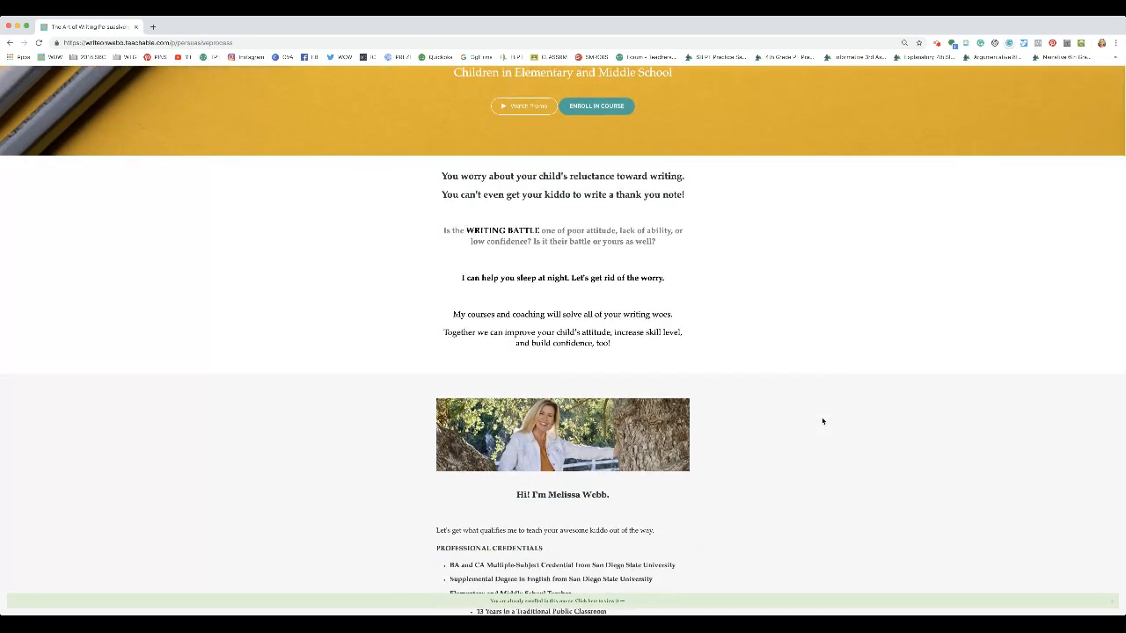
pyautogui.scroll(-3)
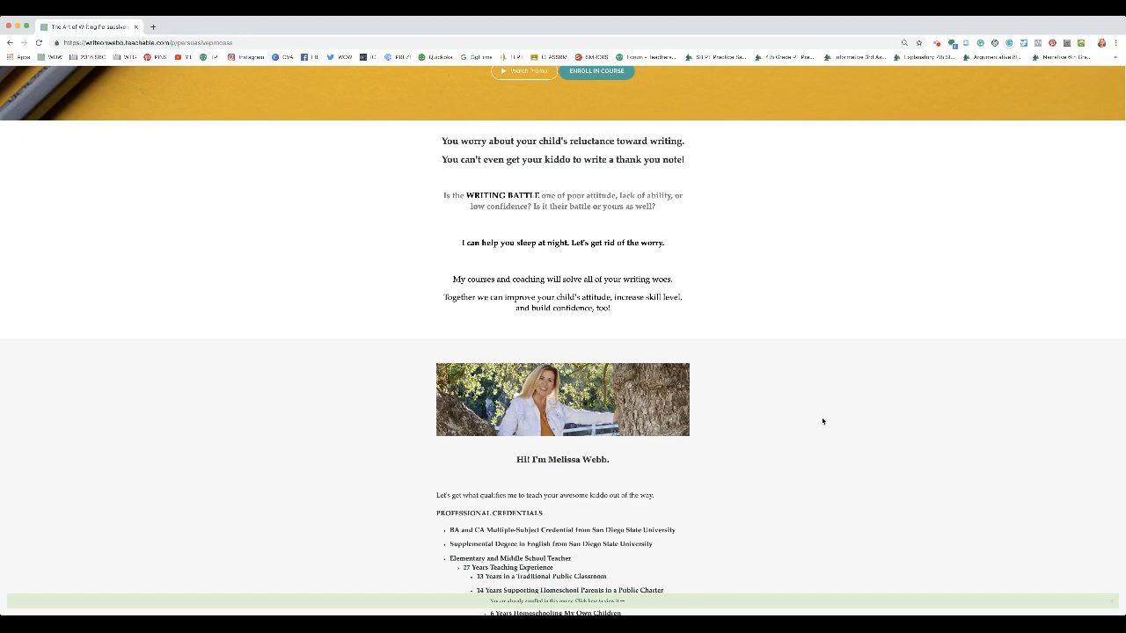
pyautogui.scroll(-3)
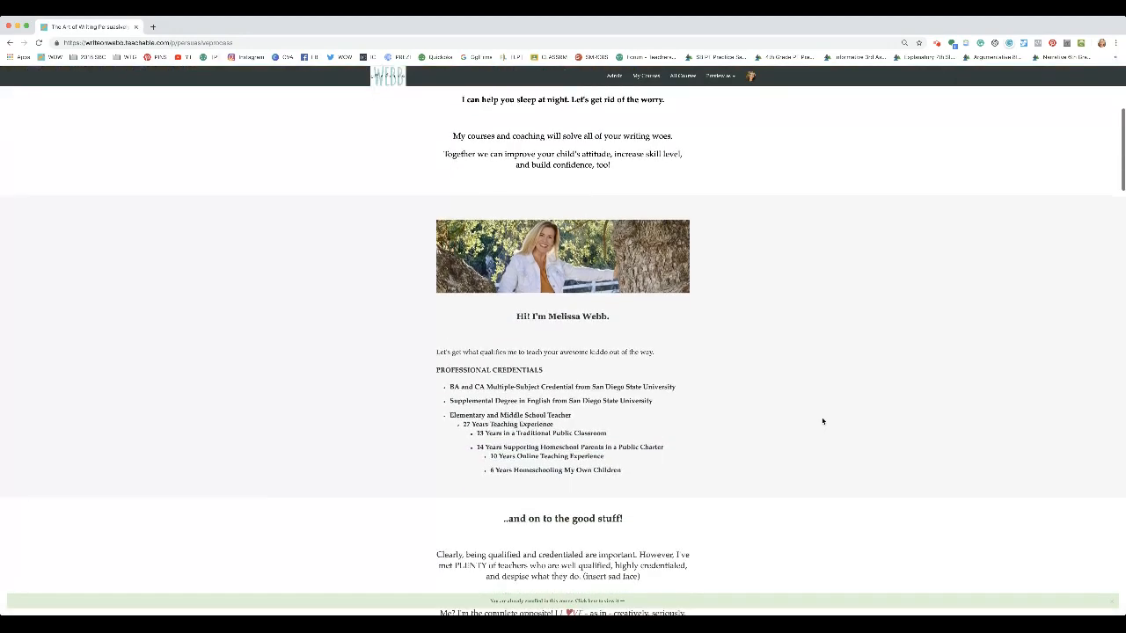
pyautogui.scroll(-3)
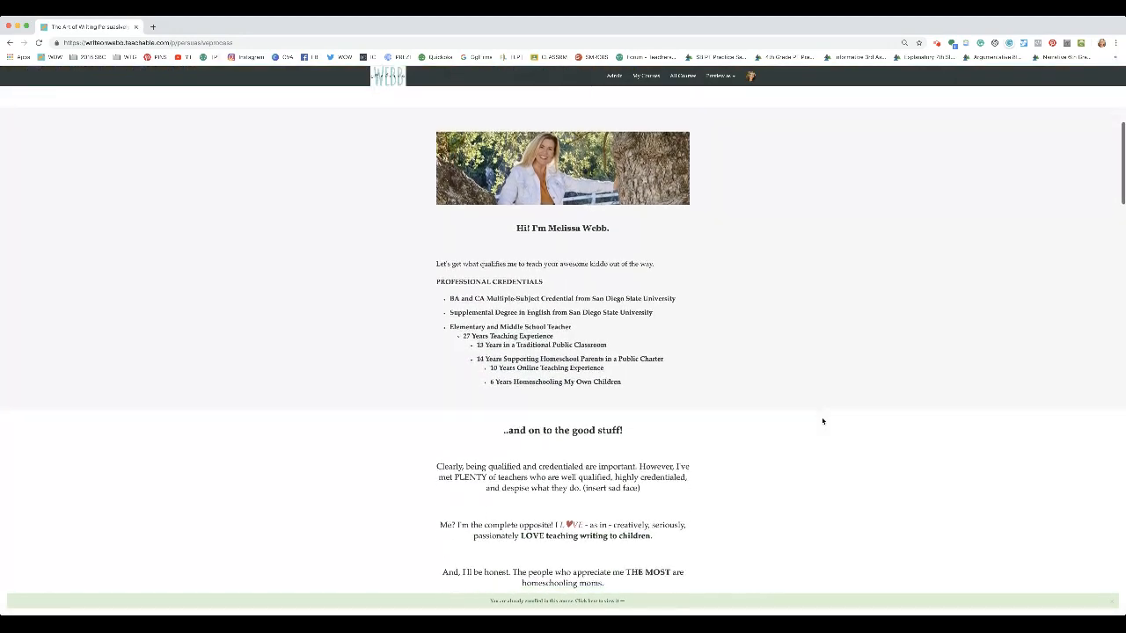
pyautogui.scroll(-3)
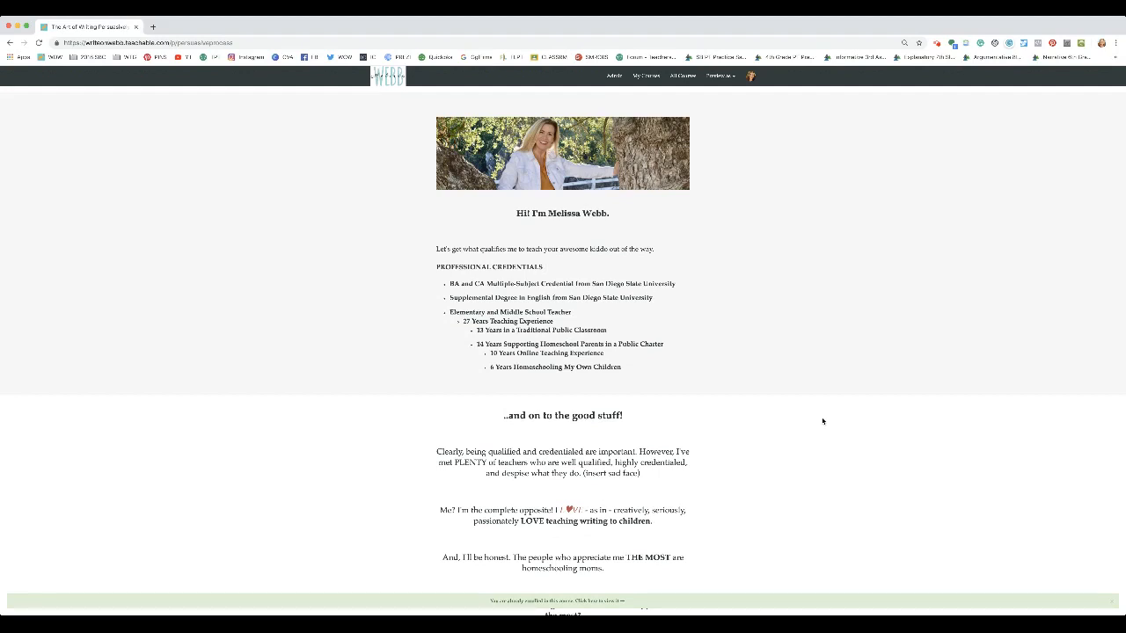
pyautogui.scroll(-3)
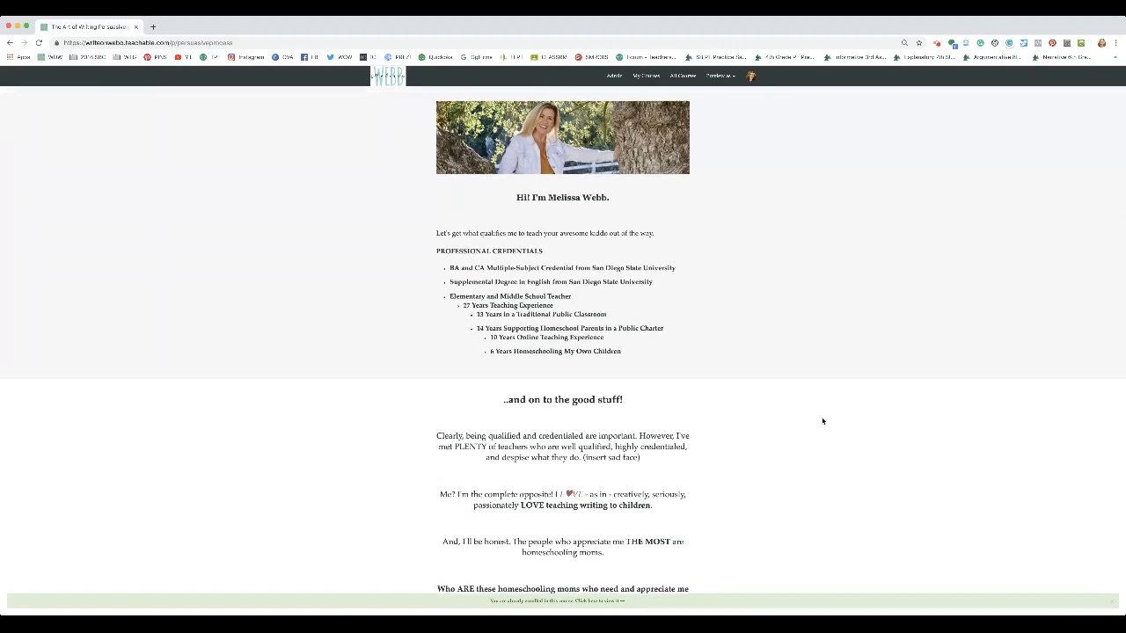
pyautogui.scroll(-3)
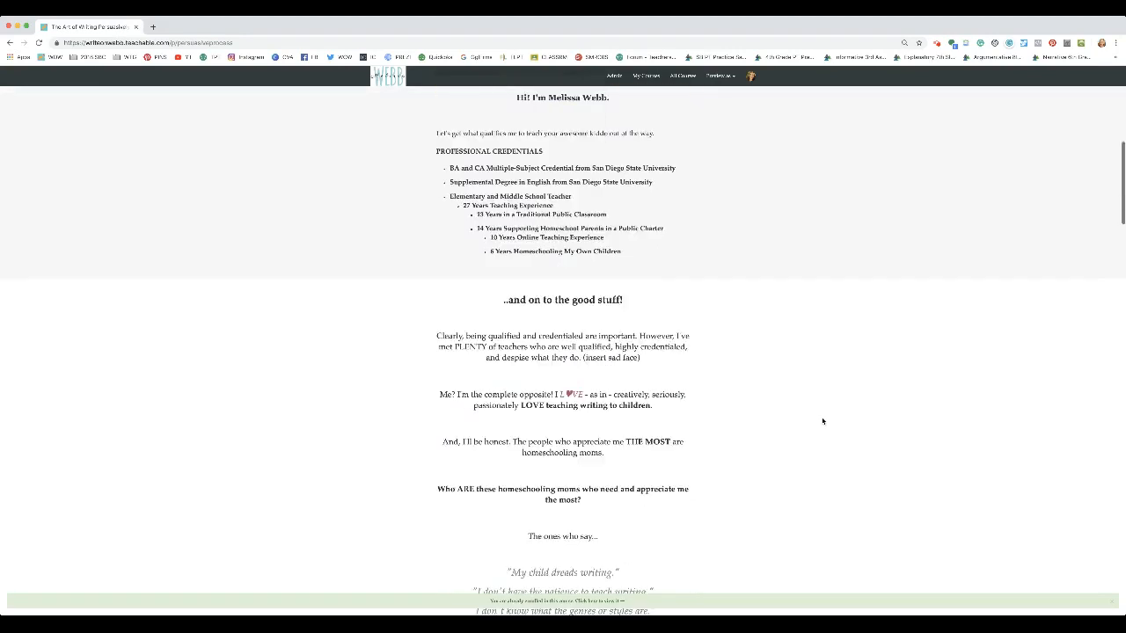
pyautogui.scroll(-3)
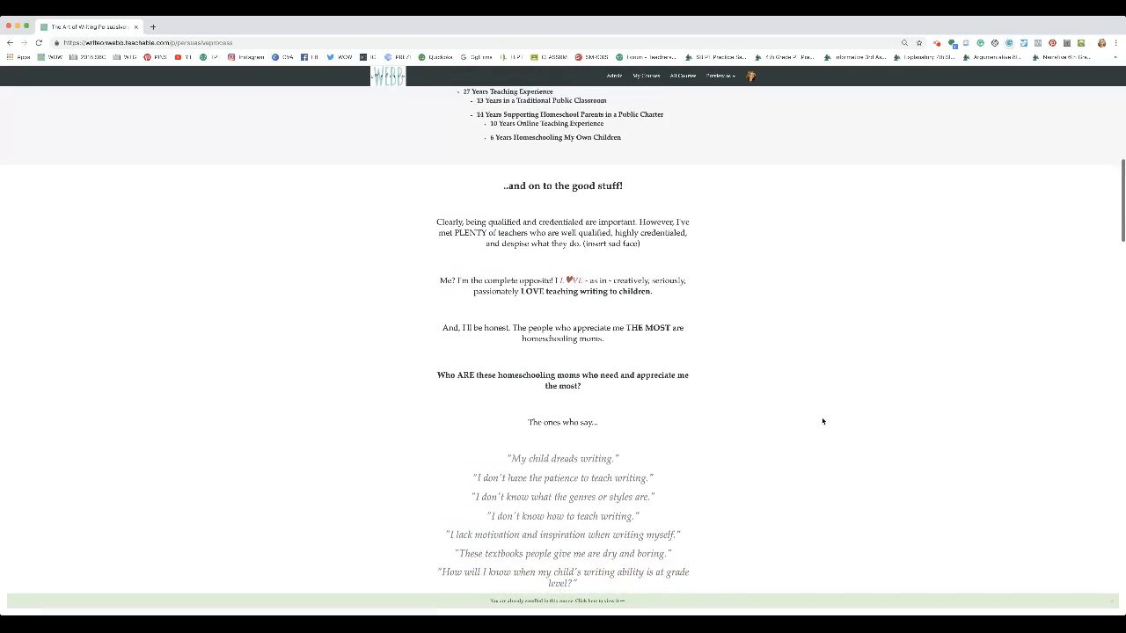
pyautogui.scroll(-3)
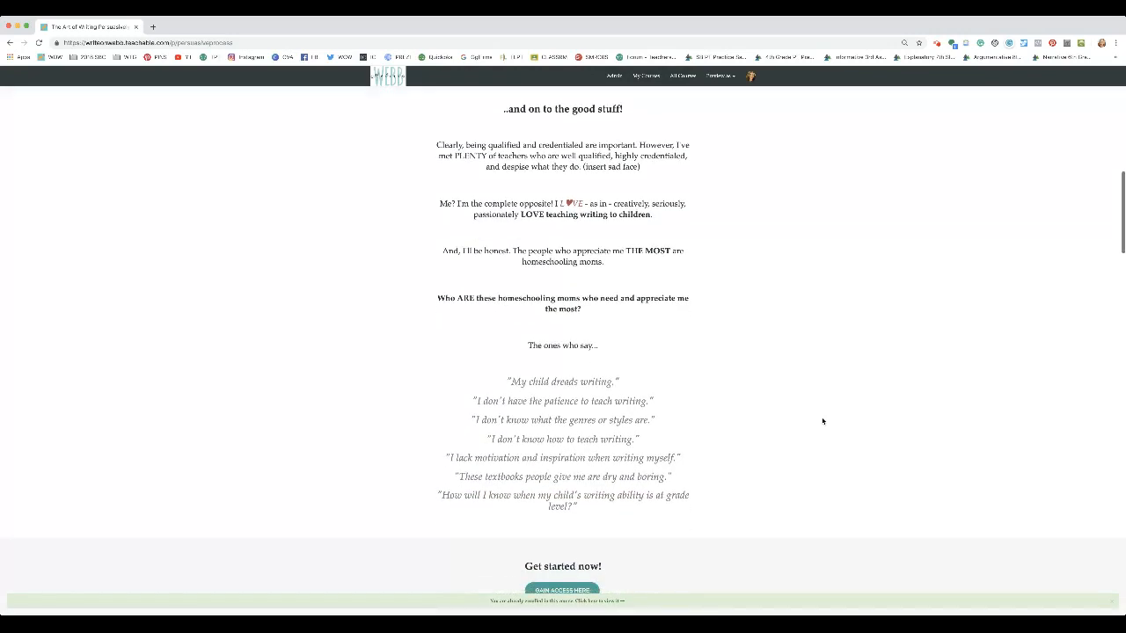
pyautogui.scroll(-3)
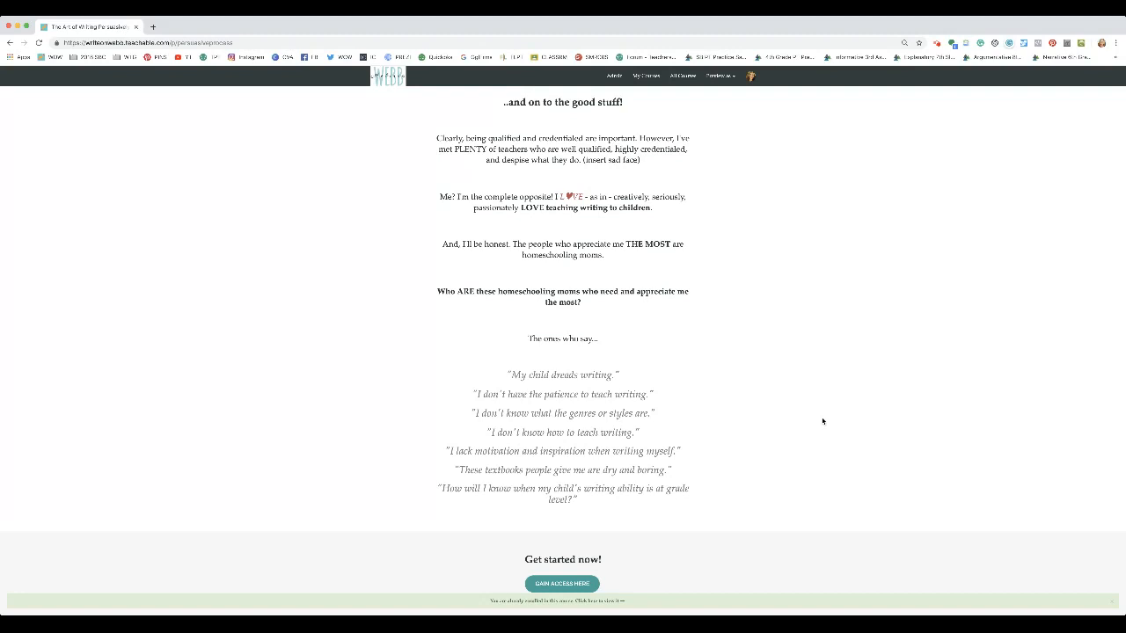
# Scroll past the parents' writing worries to the 'Get started now!' access section.
pyautogui.scroll(-3)
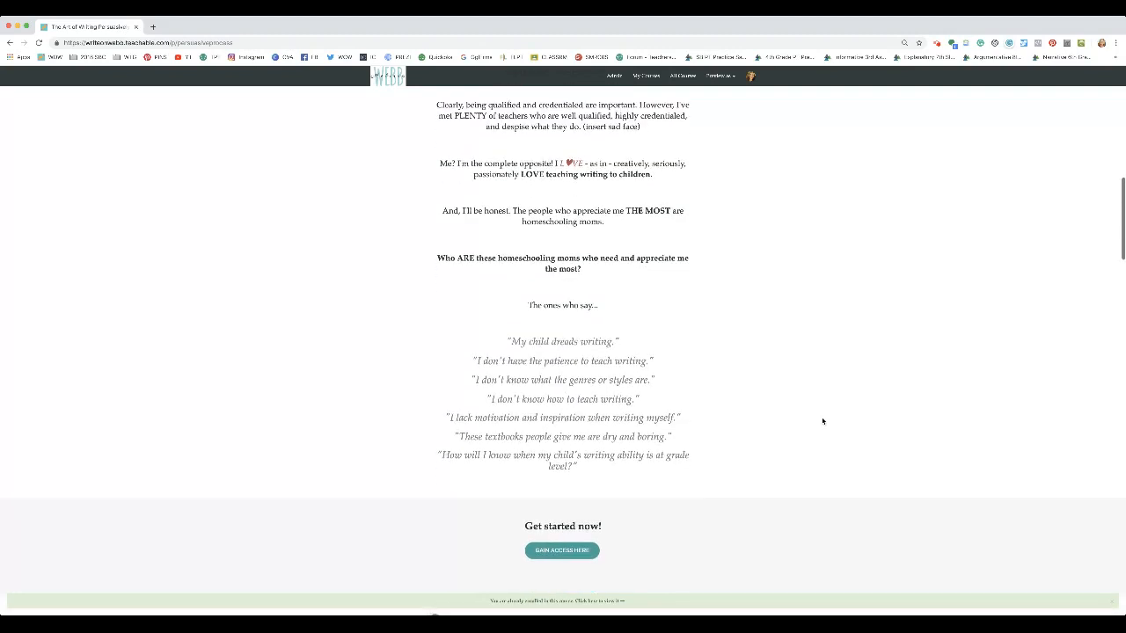
pyautogui.scroll(-3)
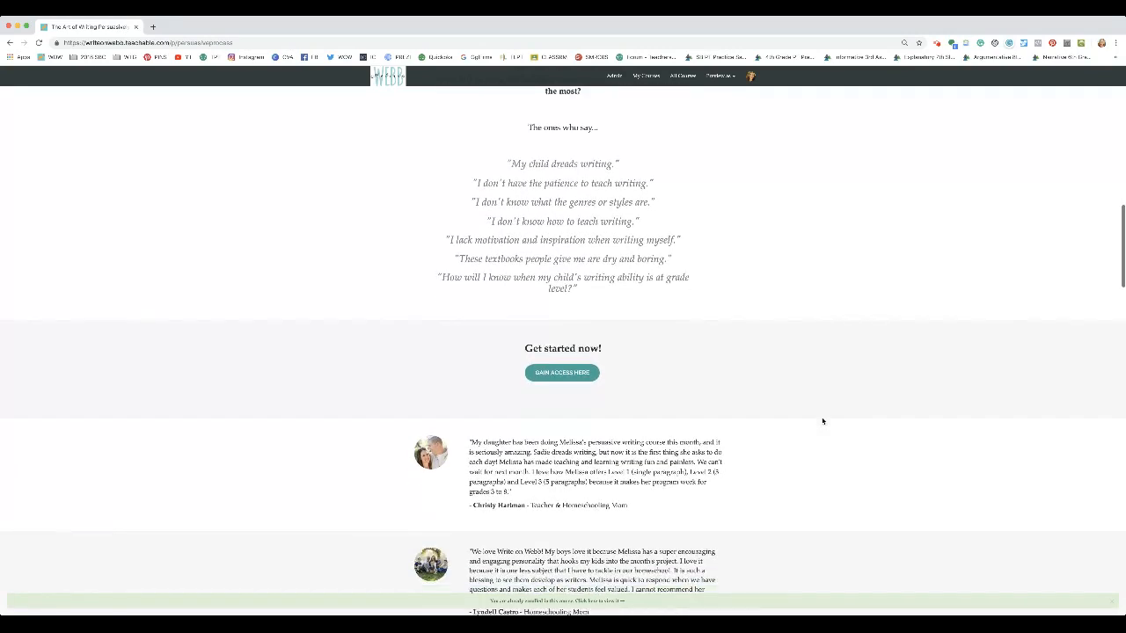
pyautogui.scroll(-3)
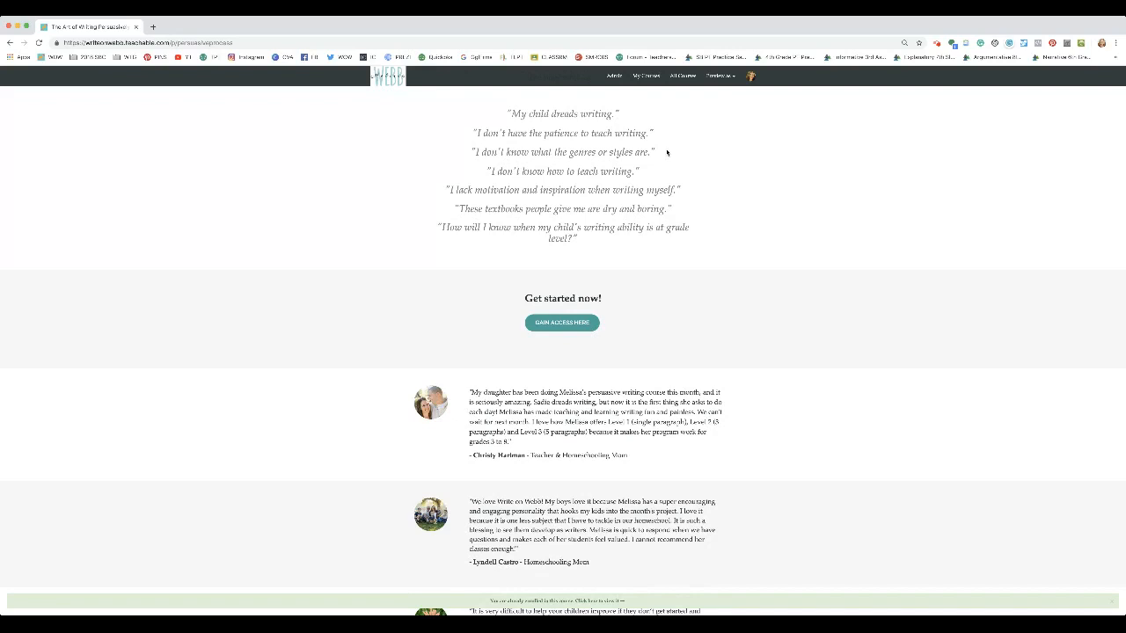
pyautogui.moveTo(657, 161)
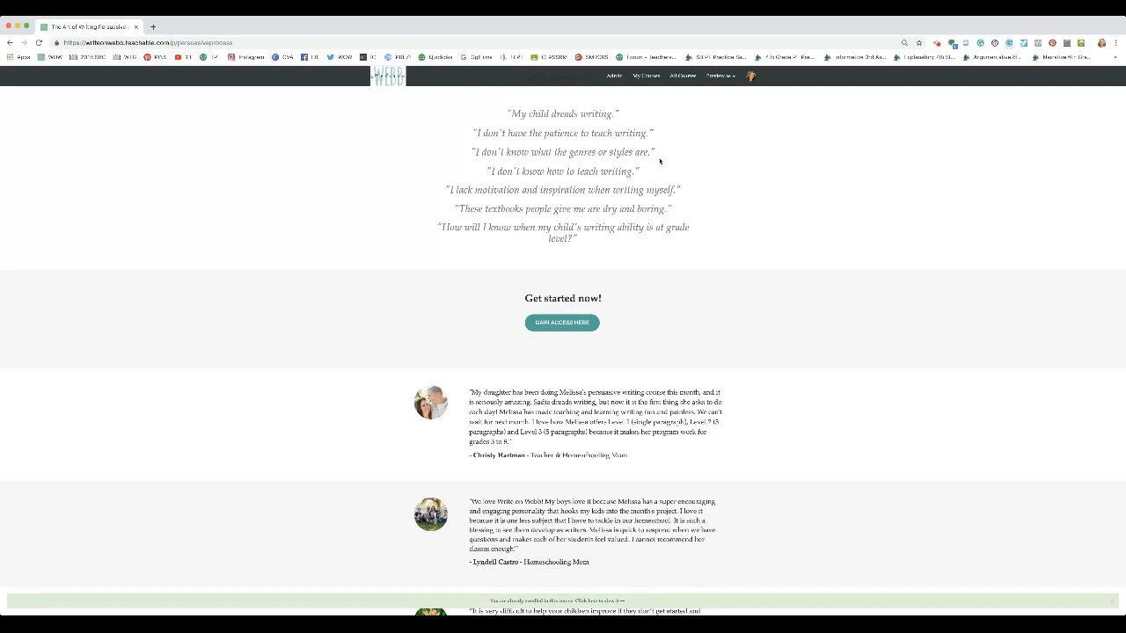
pyautogui.moveTo(660, 179)
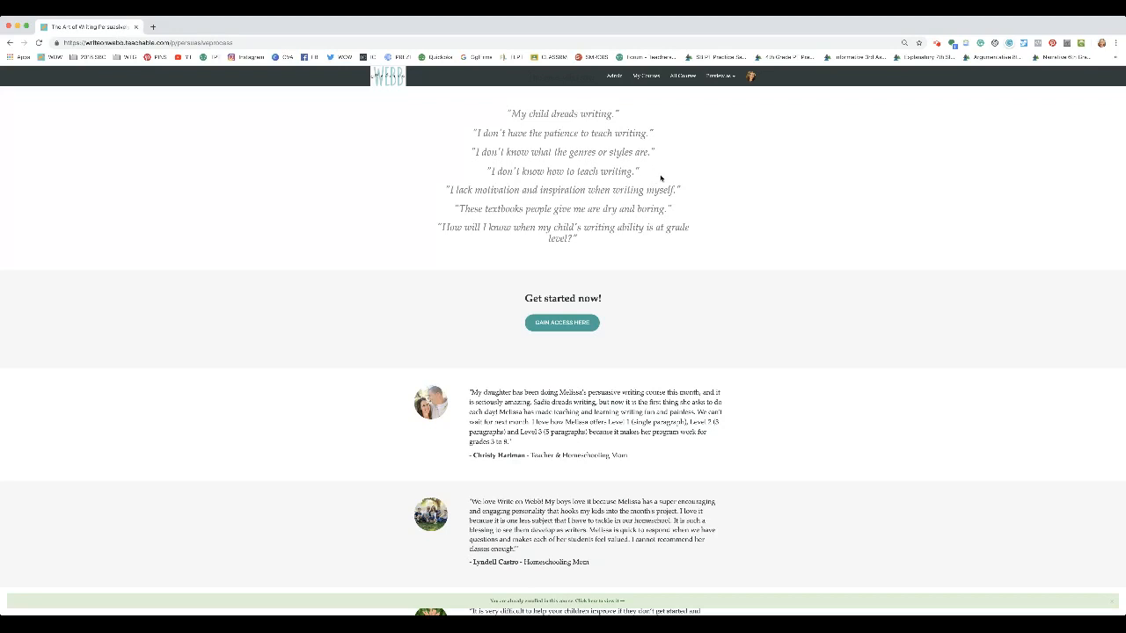
pyautogui.moveTo(690, 198)
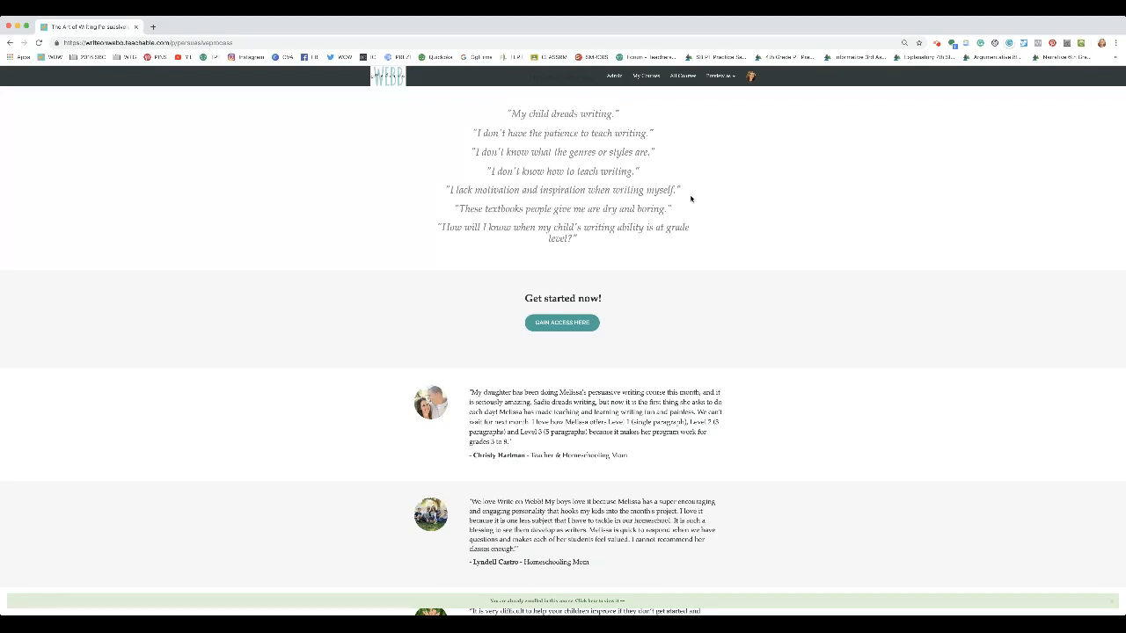
pyautogui.moveTo(697, 199)
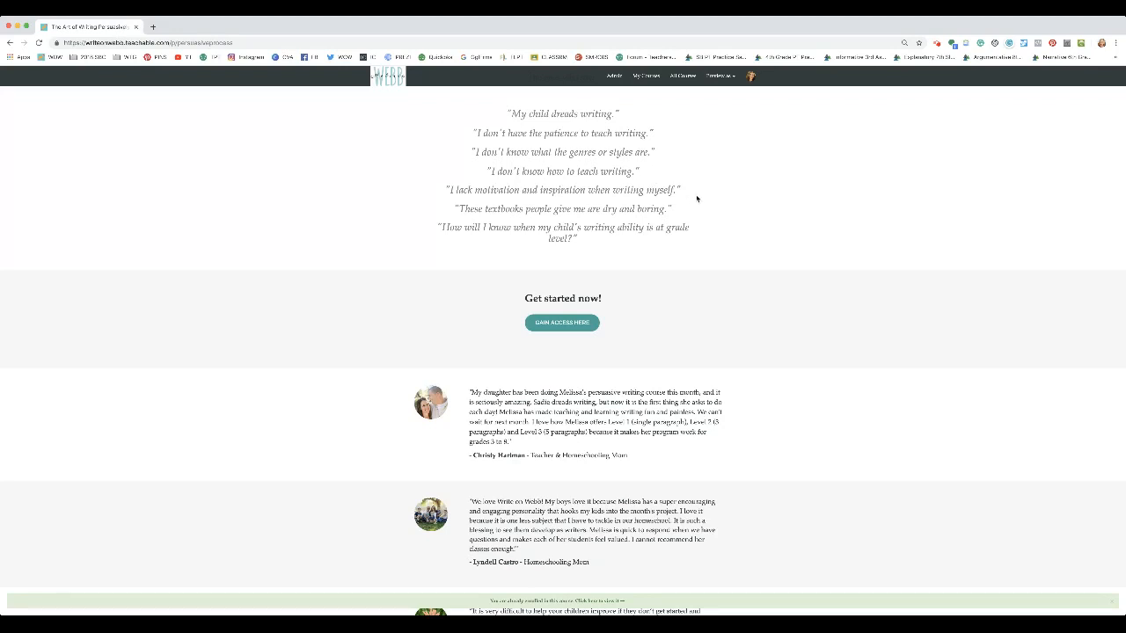
pyautogui.moveTo(691, 199)
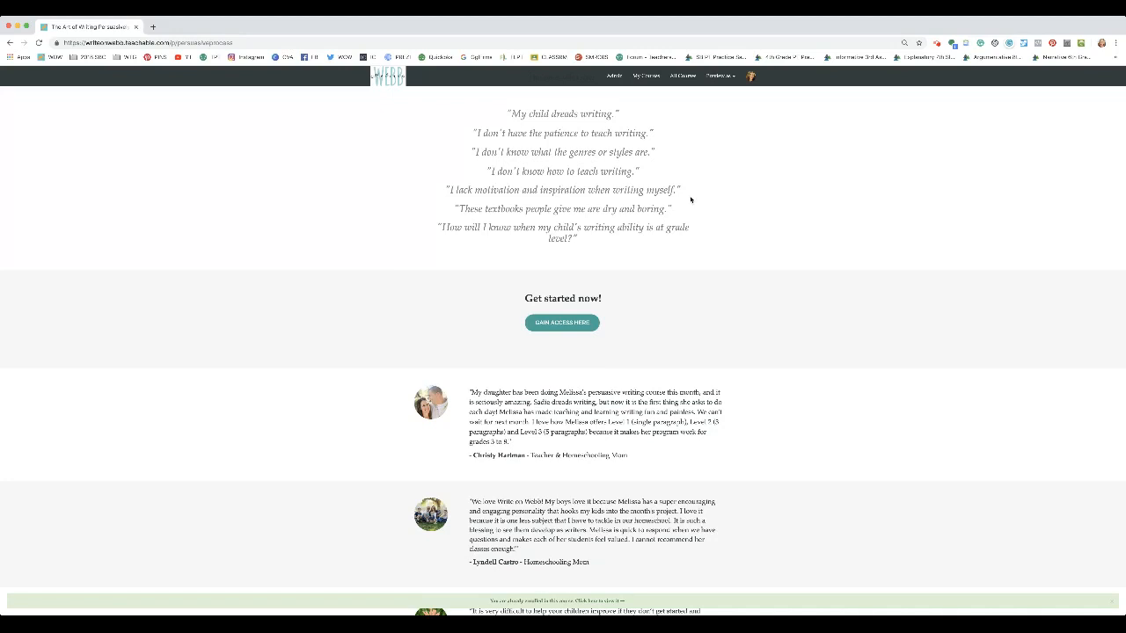
pyautogui.moveTo(684, 210)
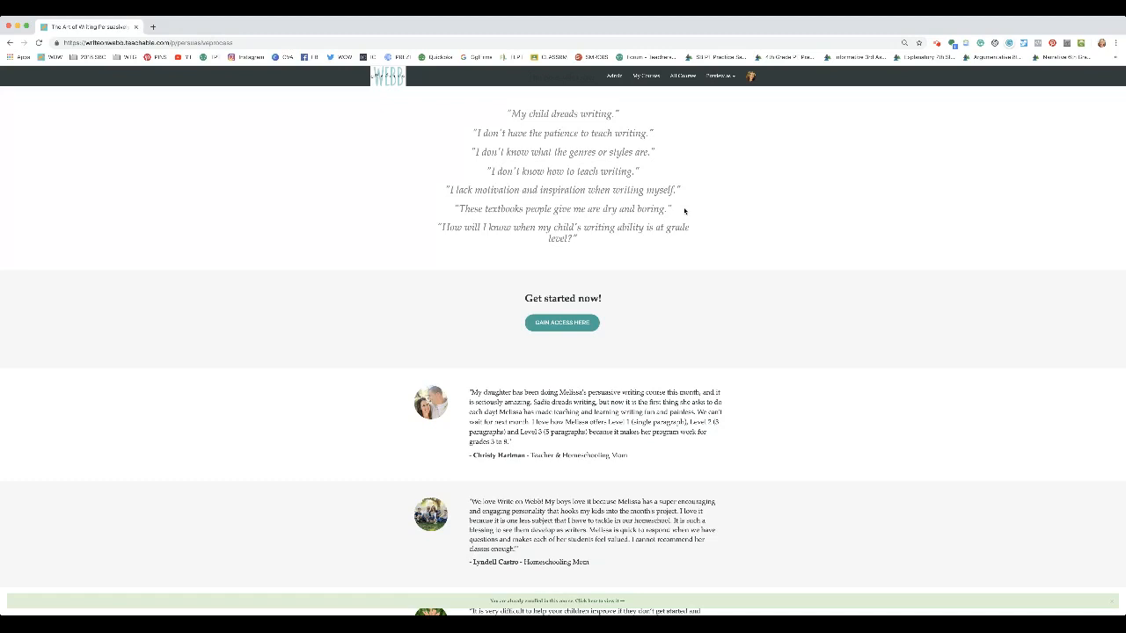
pyautogui.moveTo(690, 243)
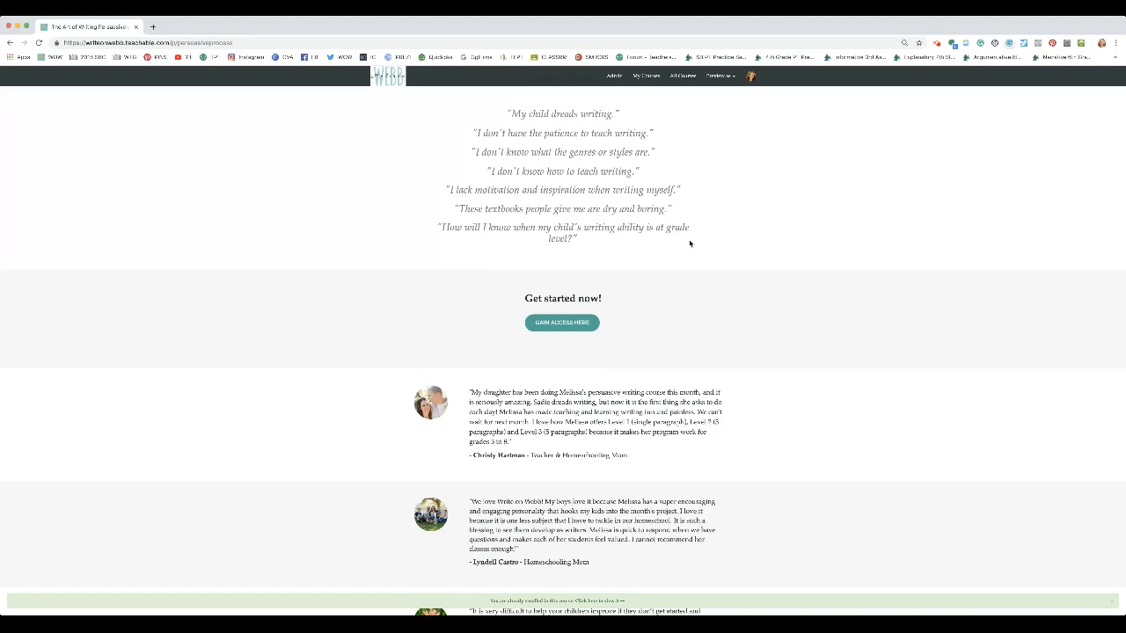
# Scroll through three homeschooling parent testimonials to the 3 main writing genres heading.
pyautogui.scroll(-3)
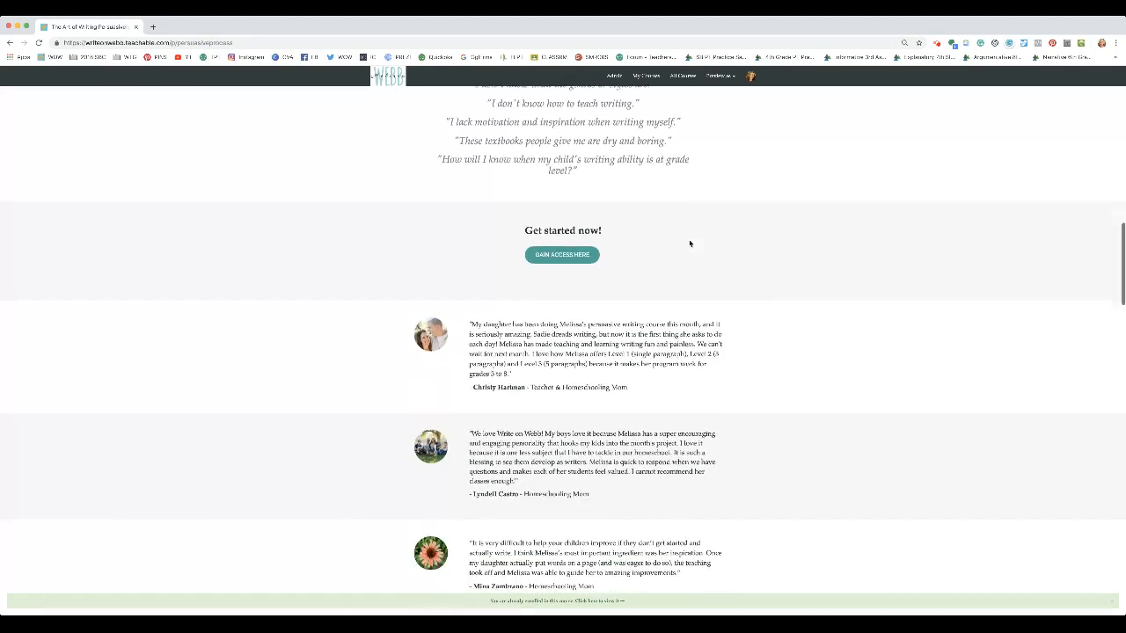
pyautogui.scroll(-3)
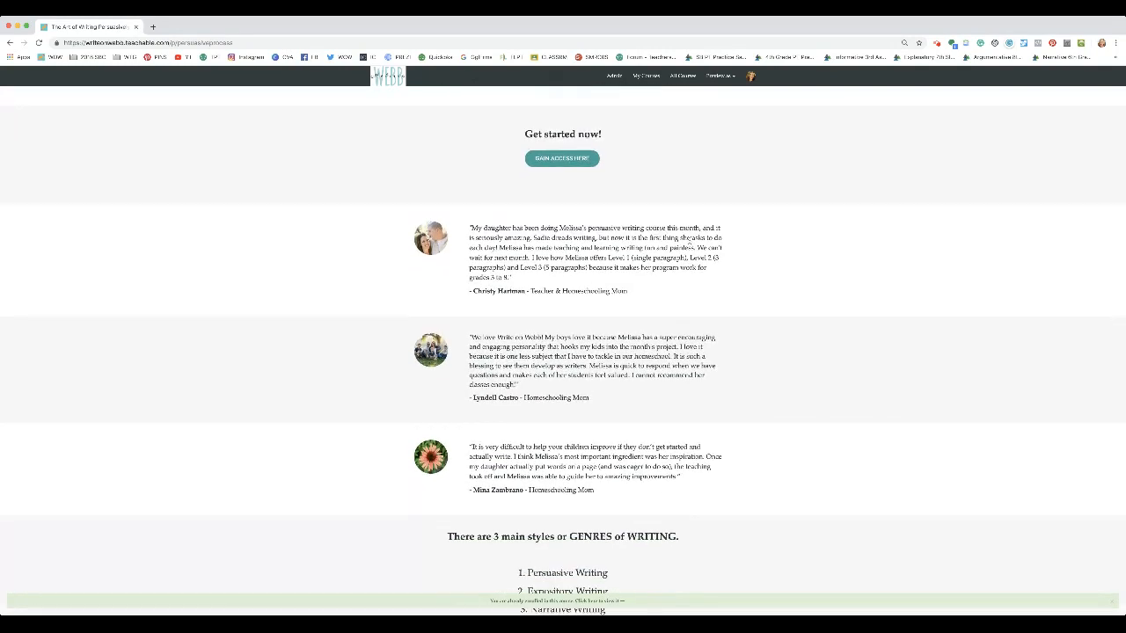
pyautogui.scroll(-3)
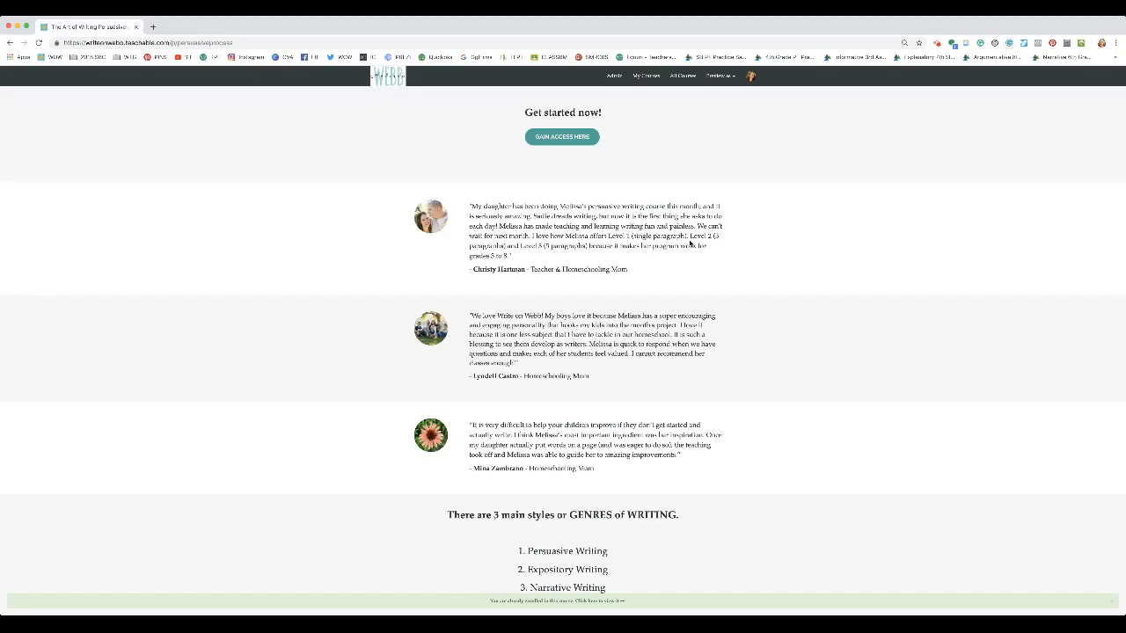
# Scroll to the persuasive writing pitch, 3rd–8th grade note and LEVEL I–III assignments.
pyautogui.scroll(-3)
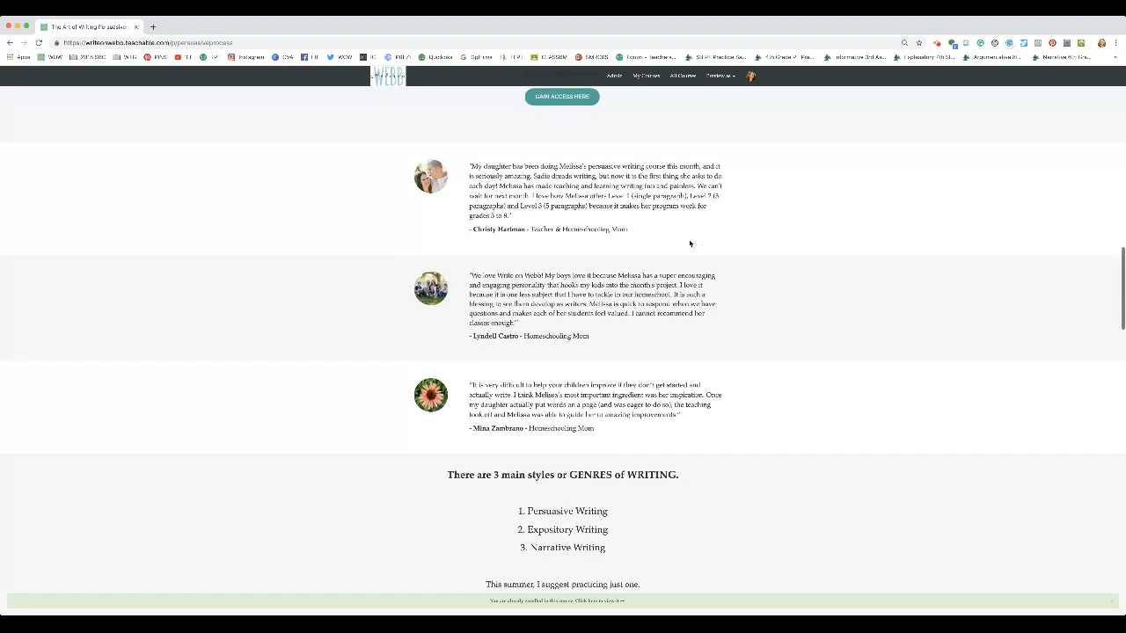
pyautogui.scroll(-3)
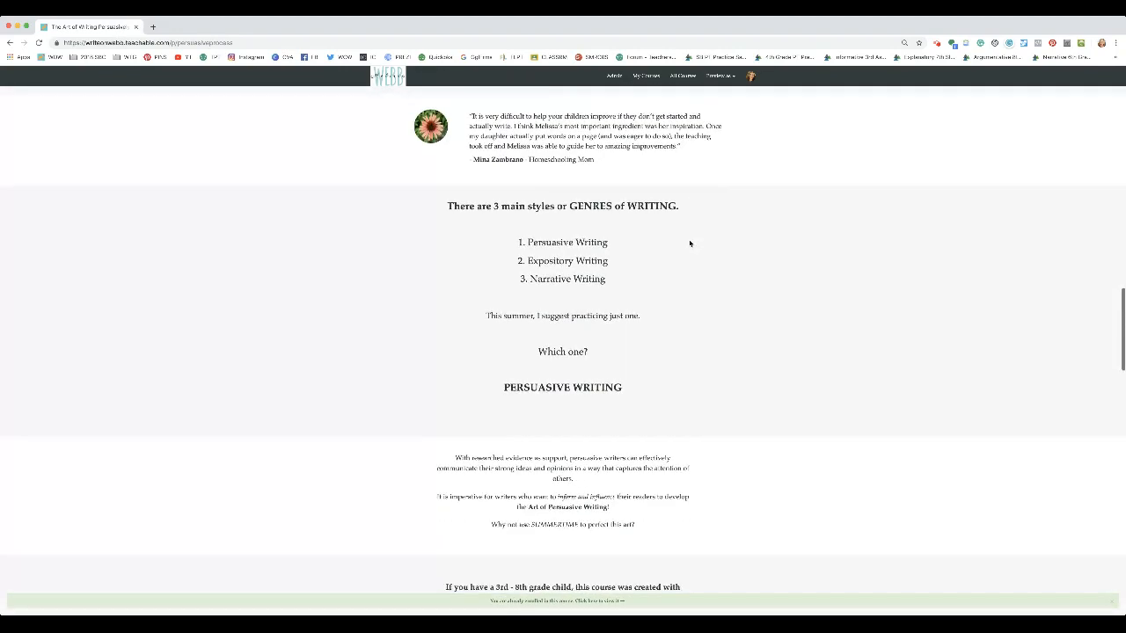
pyautogui.scroll(-3)
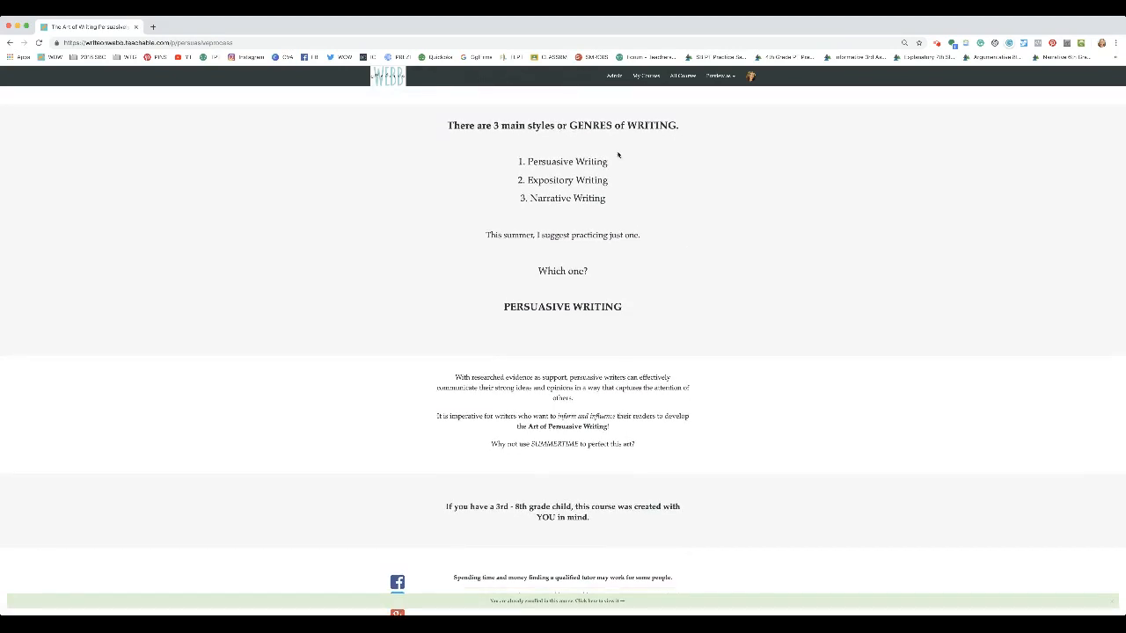
pyautogui.scroll(-3)
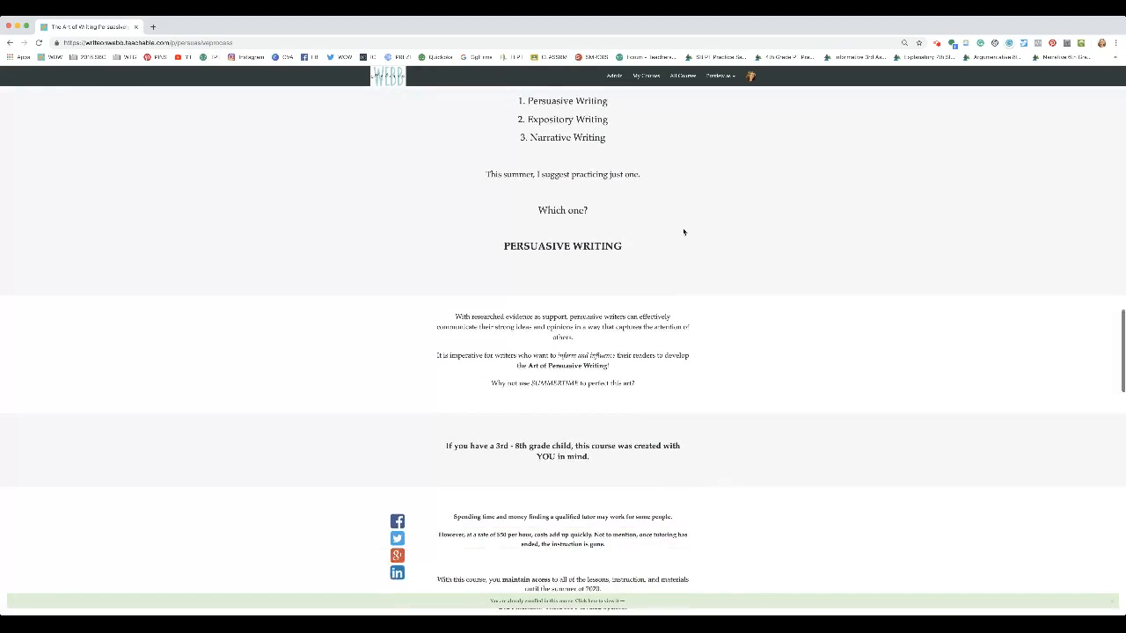
pyautogui.scroll(3)
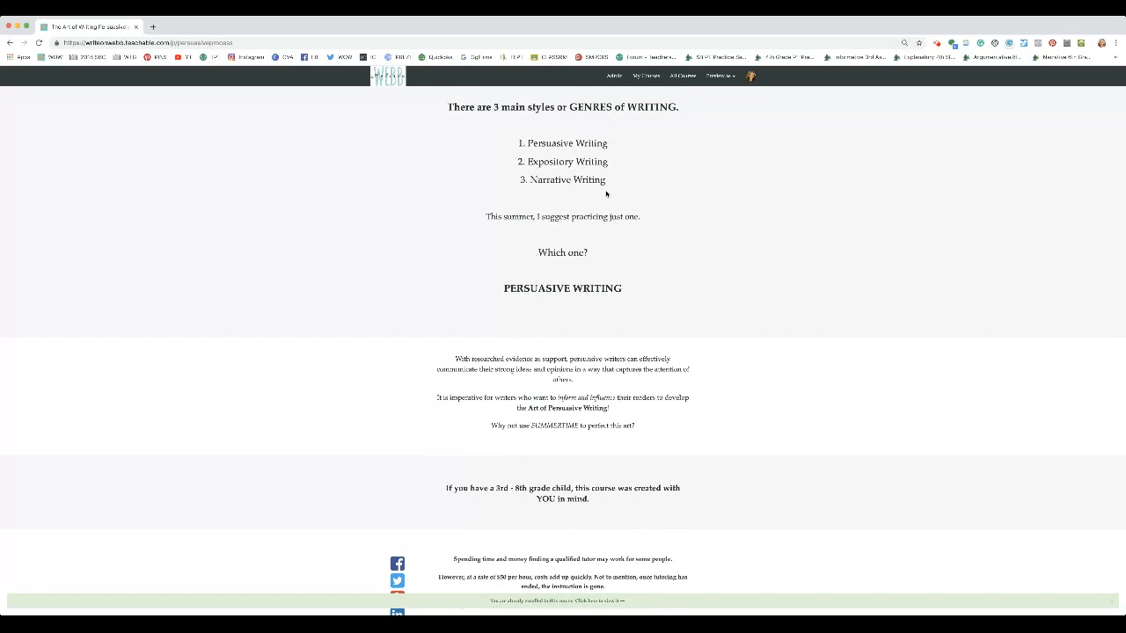
pyautogui.moveTo(625, 235)
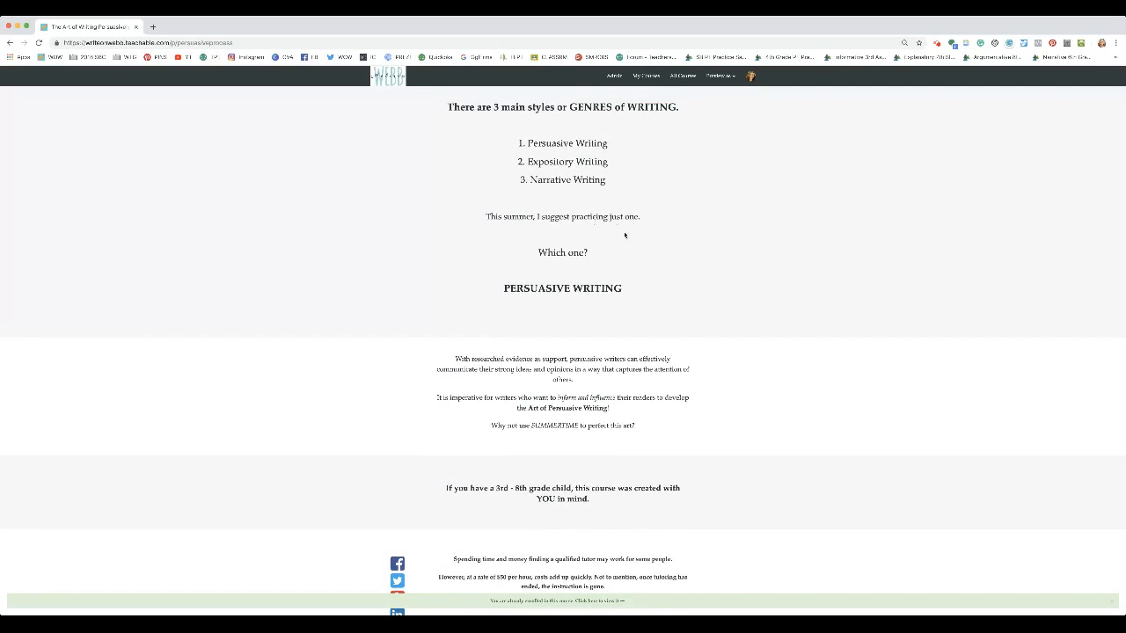
pyautogui.moveTo(616, 240)
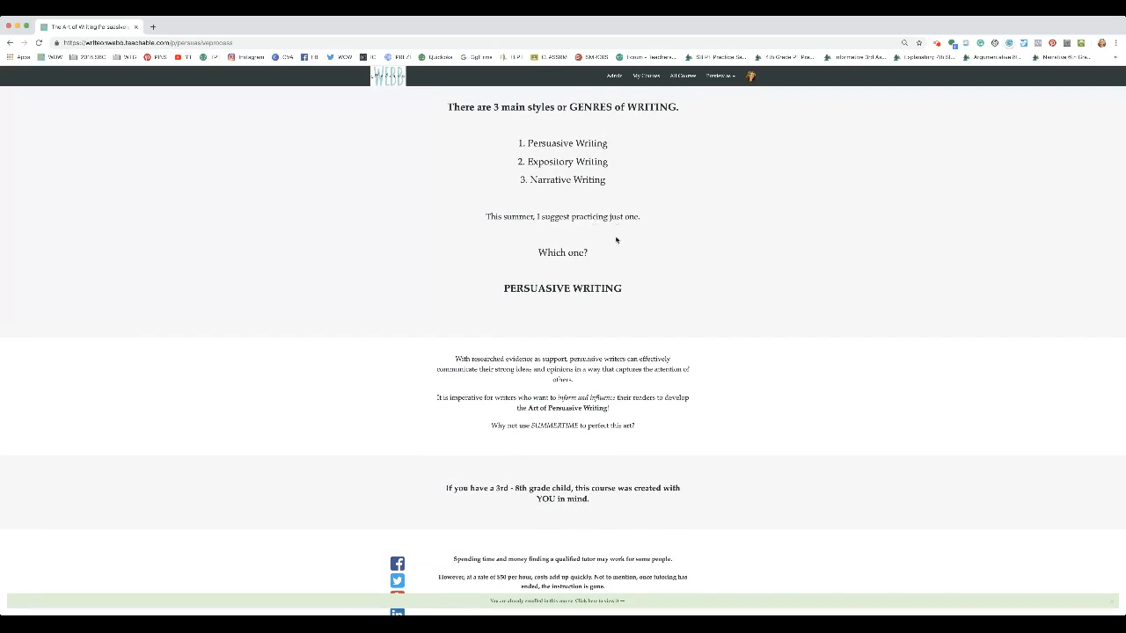
pyautogui.scroll(-3)
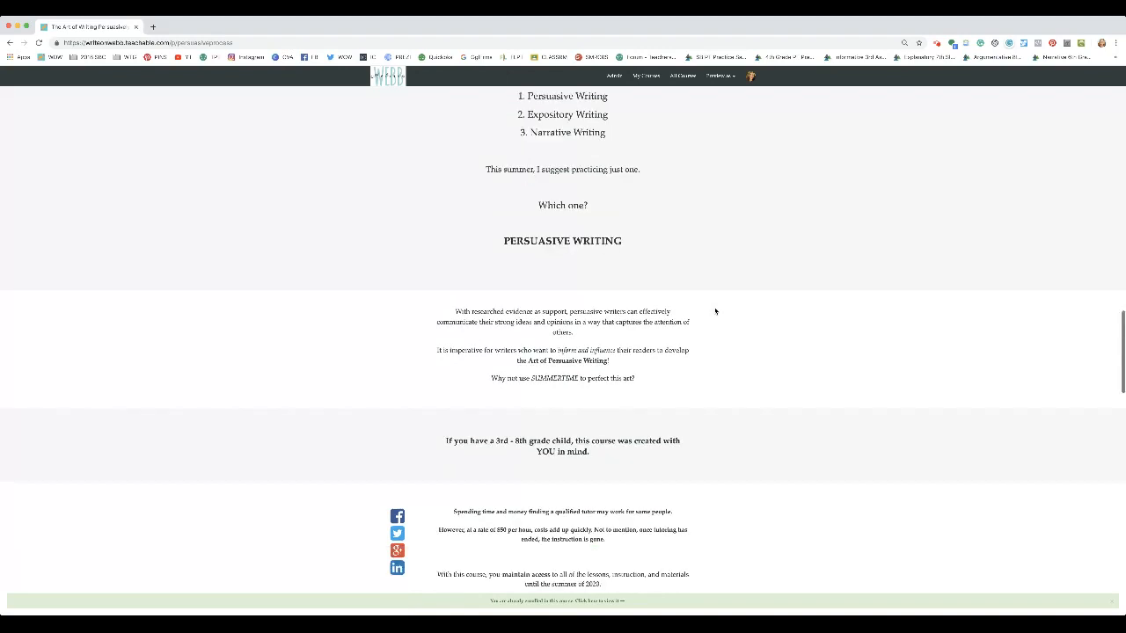
pyautogui.scroll(-3)
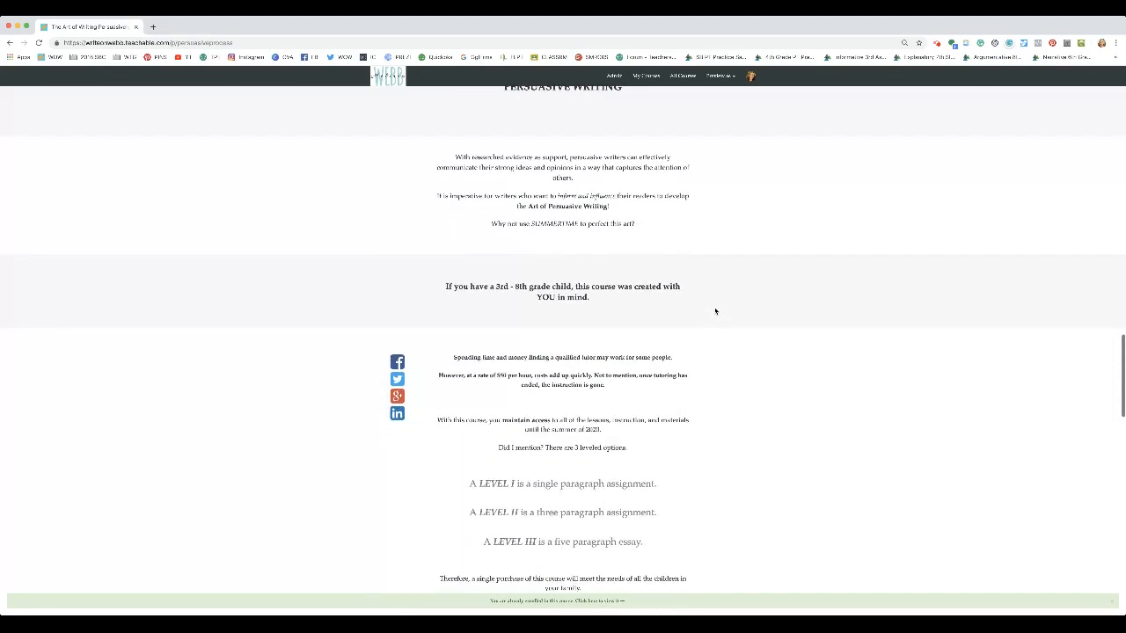
pyautogui.scroll(-3)
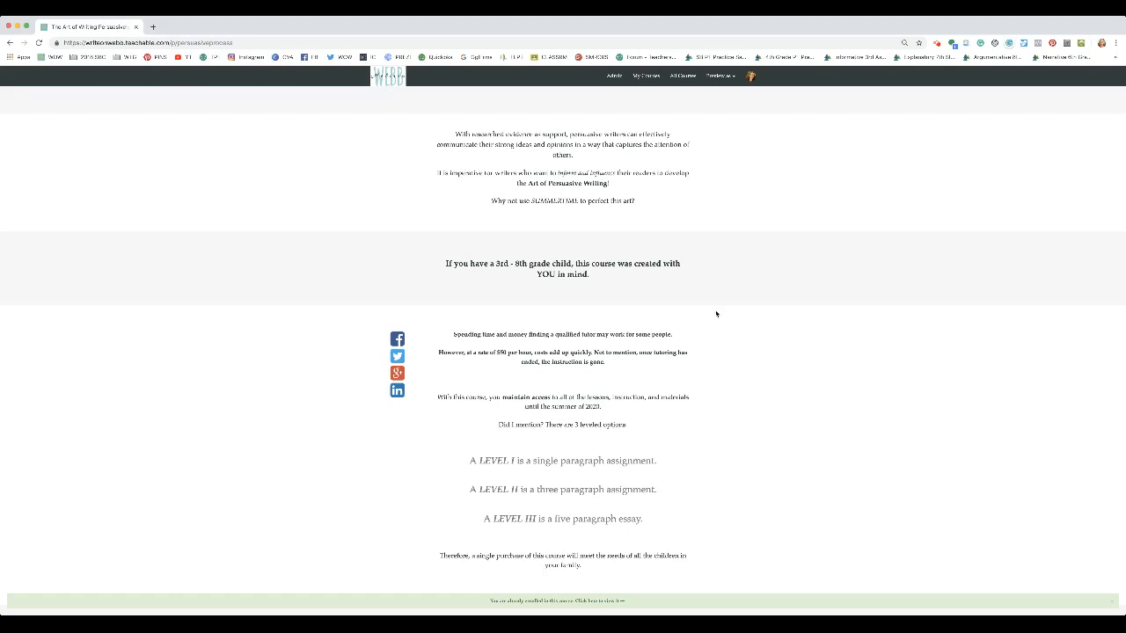
# Scroll past the level descriptions to the Class Curriculum of parent and student videos.
pyautogui.scroll(-3)
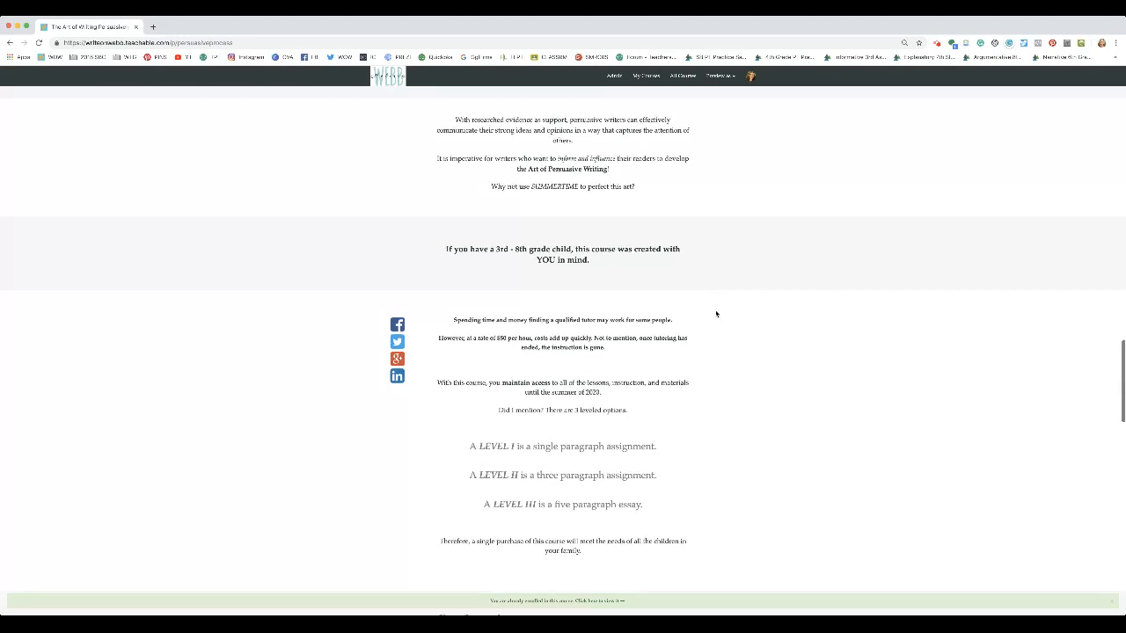
pyautogui.scroll(-3)
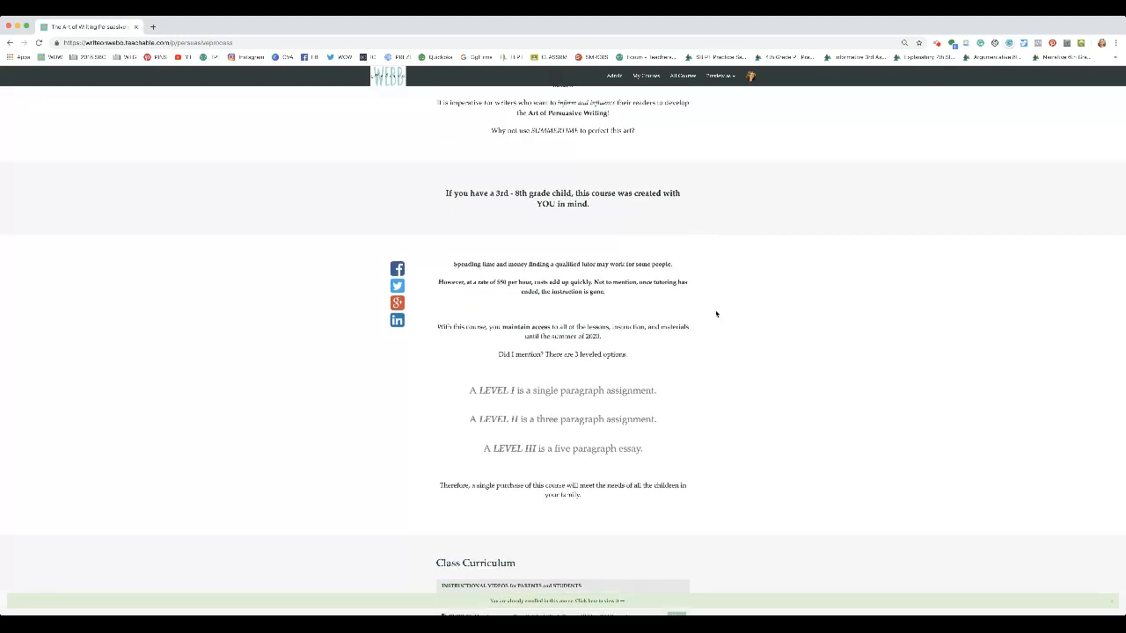
pyautogui.scroll(-3)
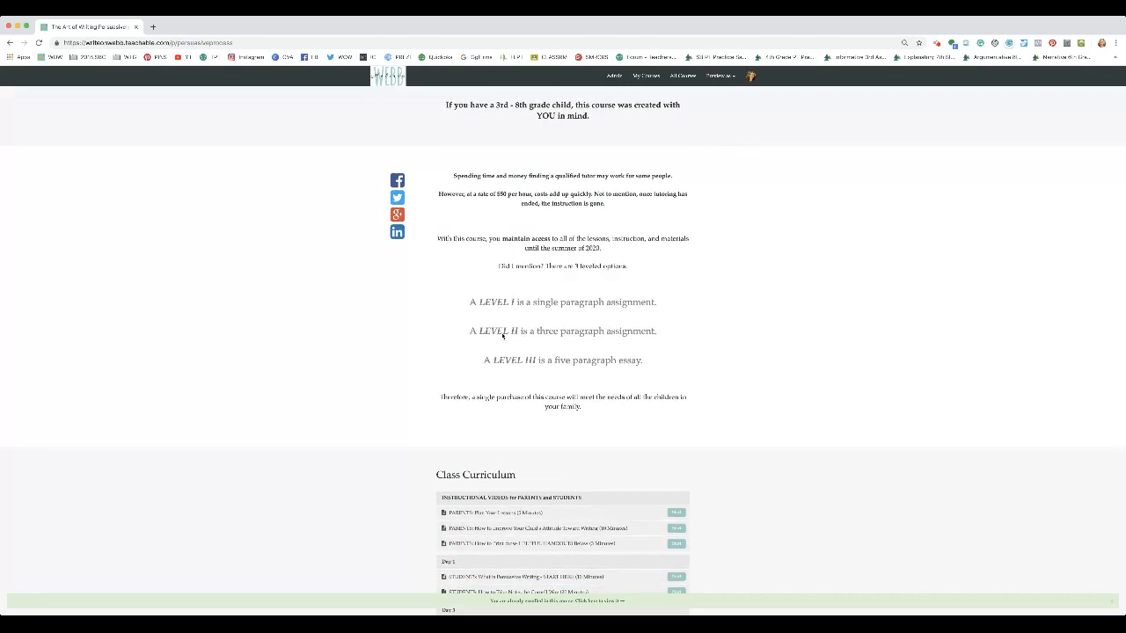
pyautogui.moveTo(567, 351)
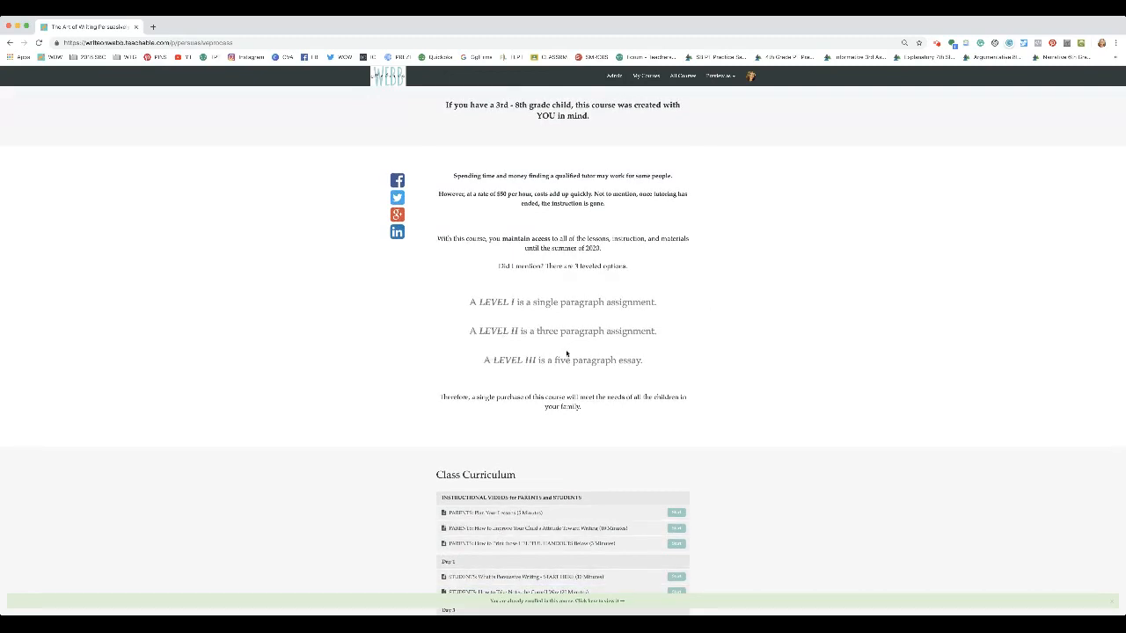
pyautogui.moveTo(523, 314)
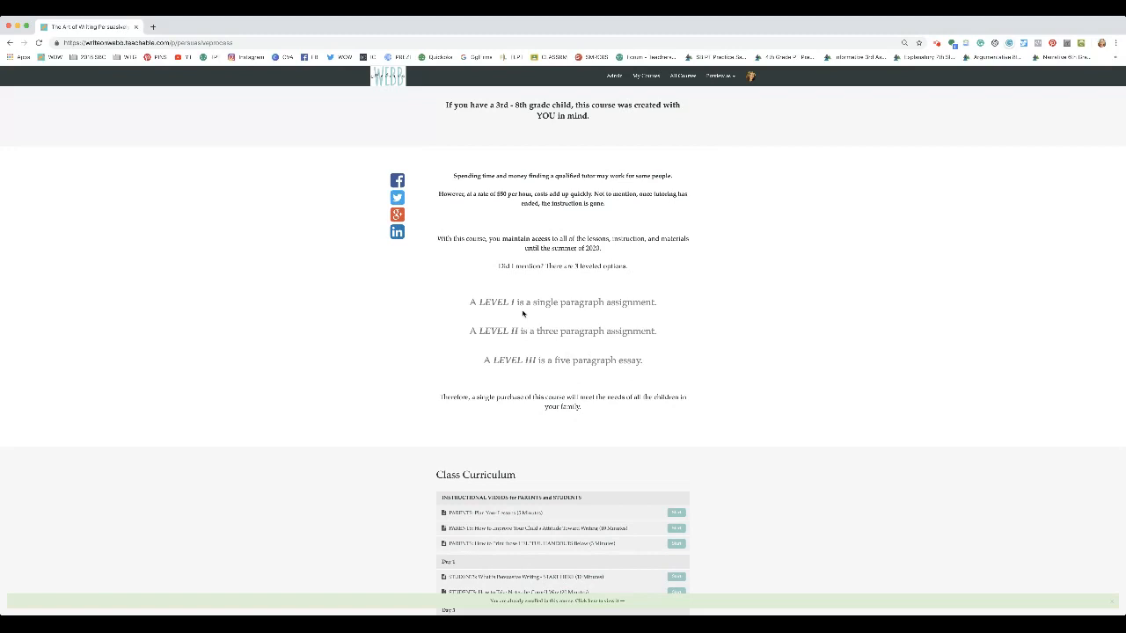
pyautogui.moveTo(570, 311)
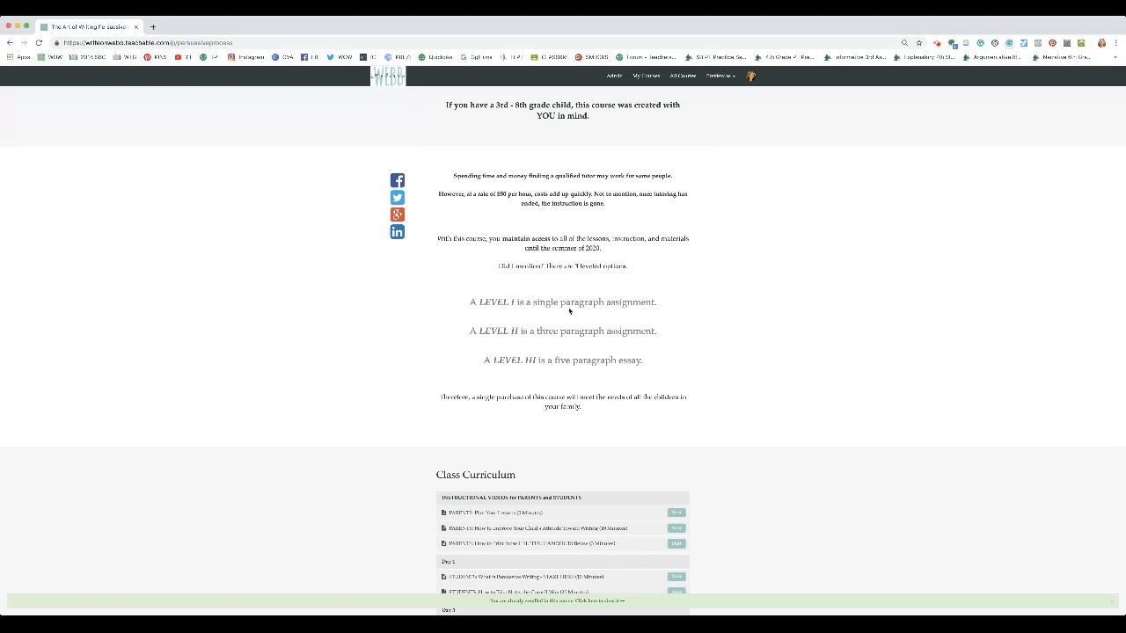
pyautogui.moveTo(542, 339)
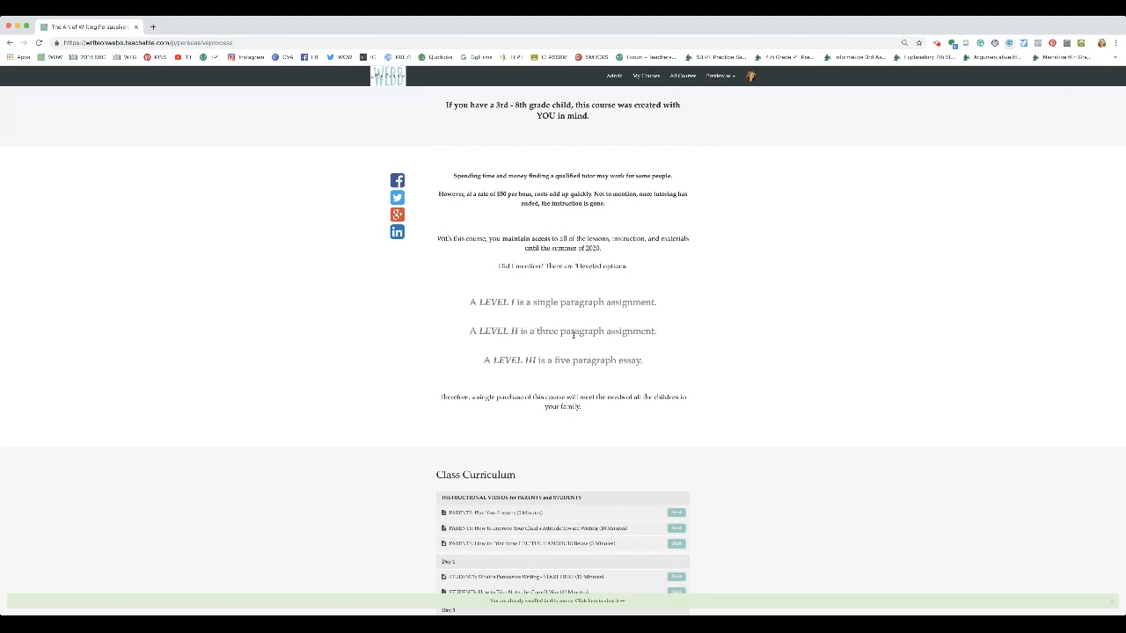
pyautogui.moveTo(578, 373)
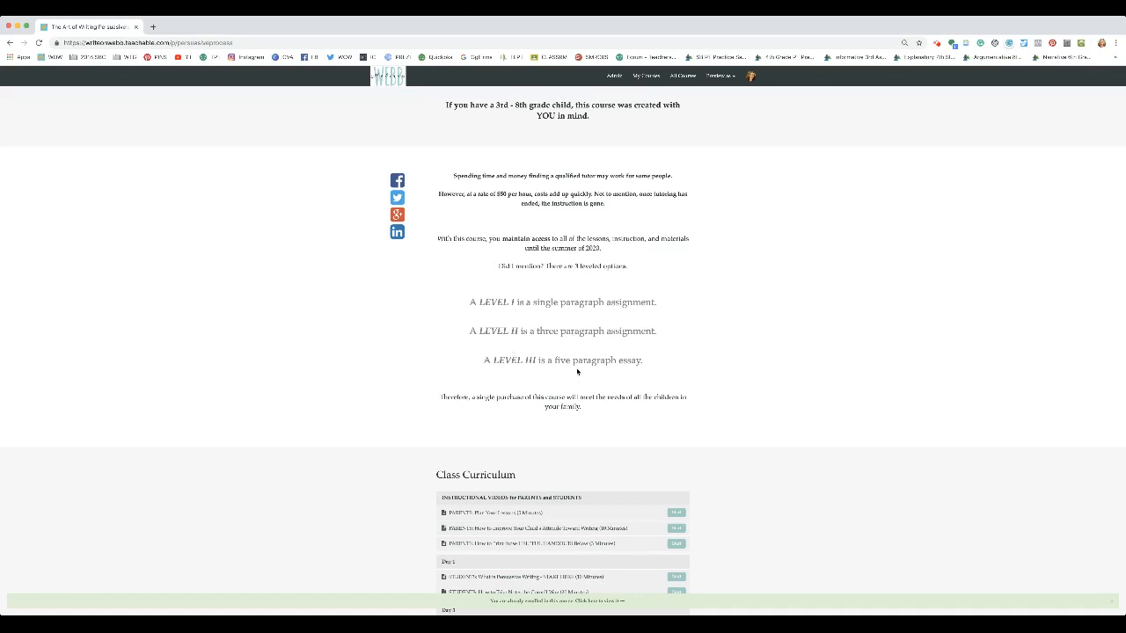
pyautogui.moveTo(657, 315)
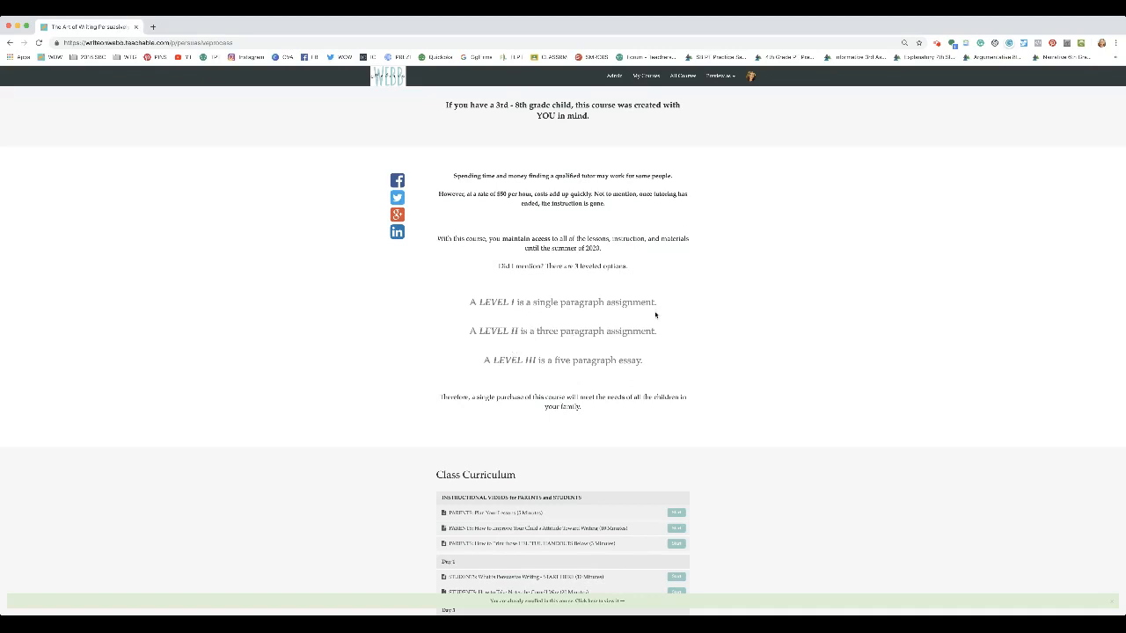
pyautogui.moveTo(668, 352)
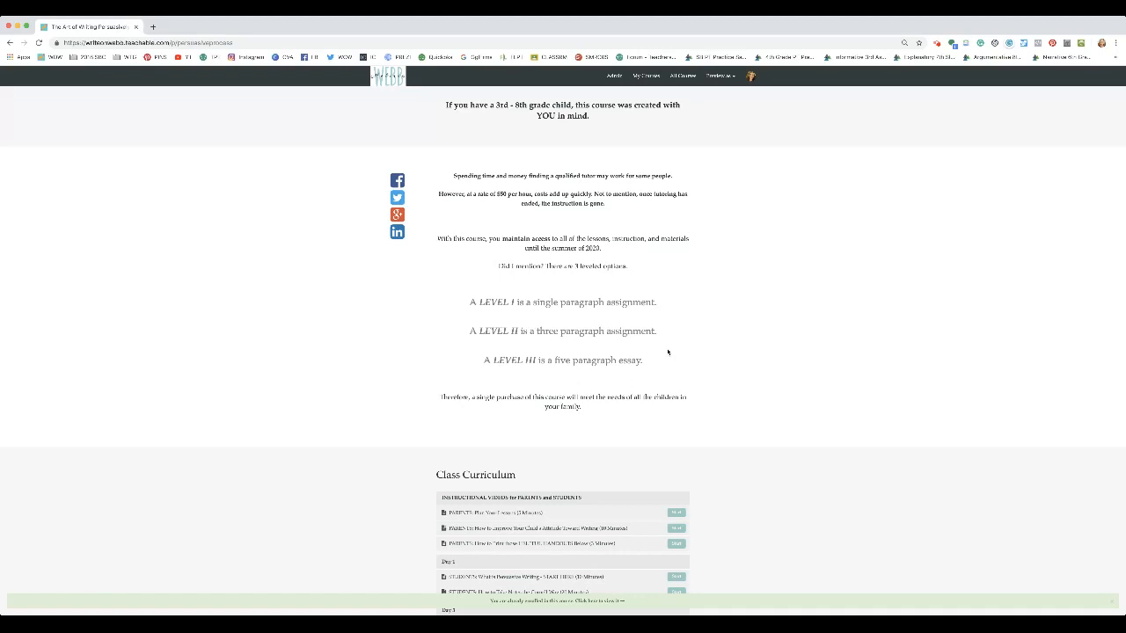
pyautogui.moveTo(615, 294)
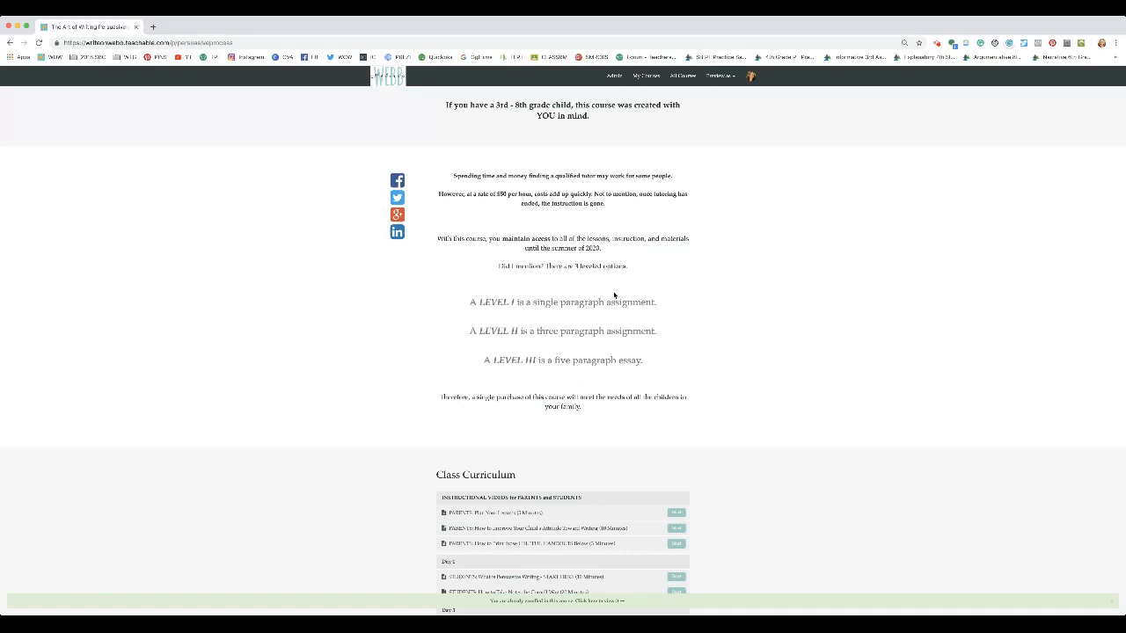
pyautogui.moveTo(637, 299)
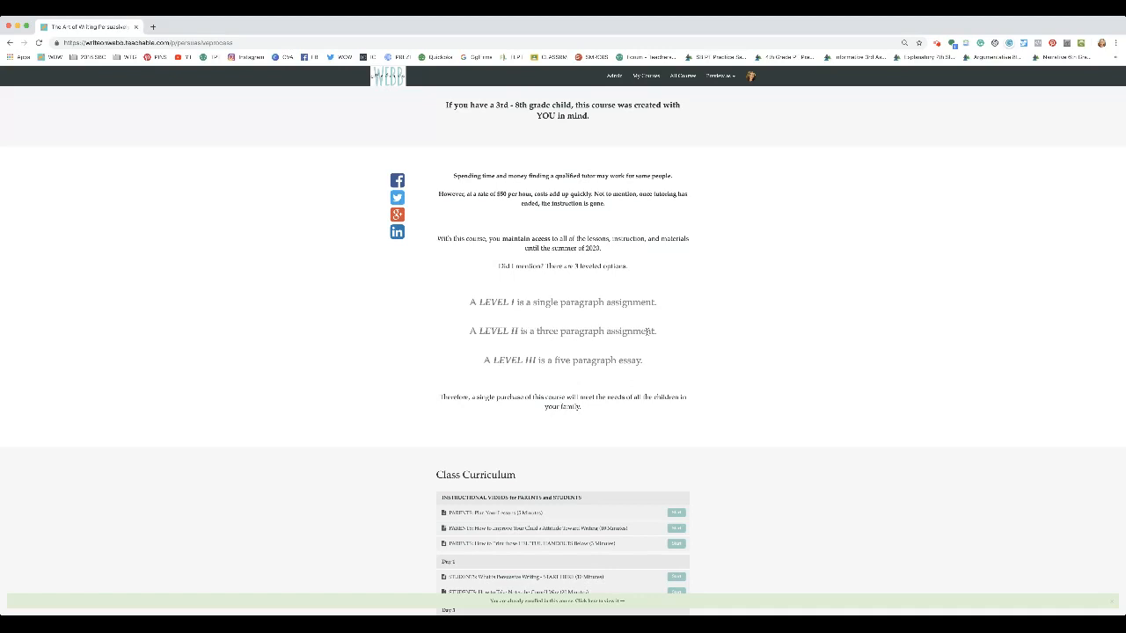
pyautogui.moveTo(646, 330)
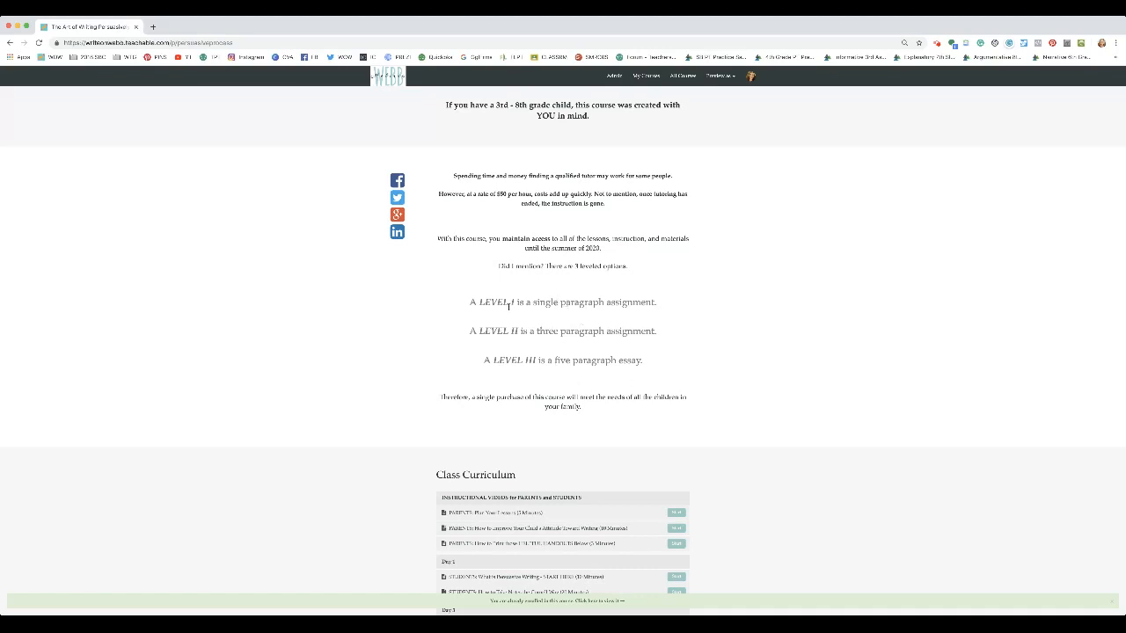
pyautogui.moveTo(519, 334)
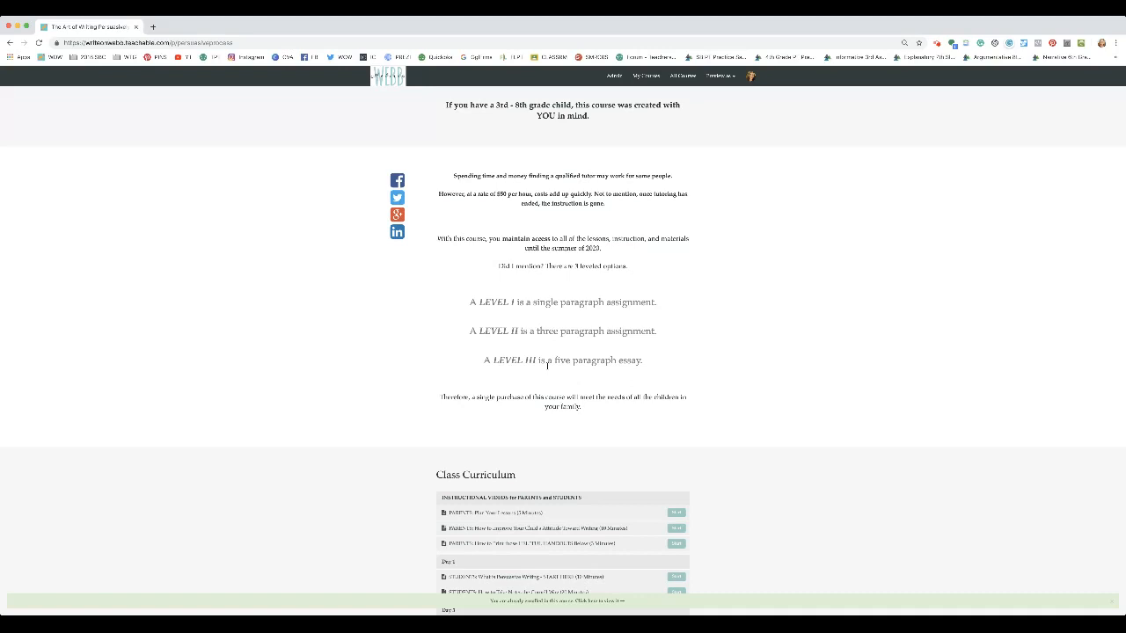
pyautogui.moveTo(553, 348)
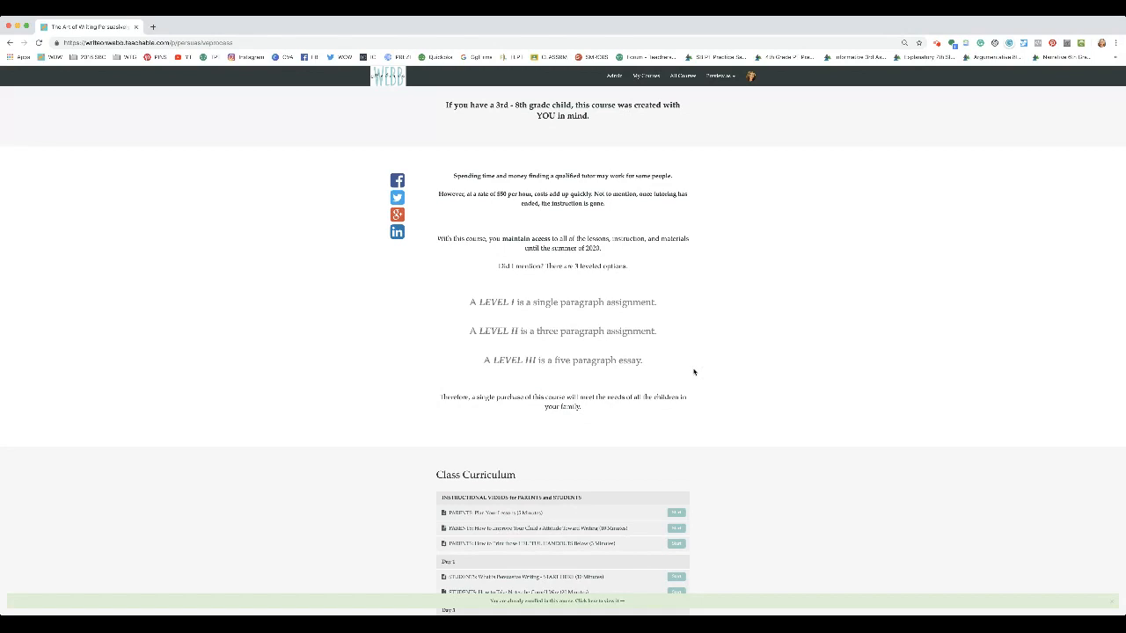
pyautogui.moveTo(733, 371)
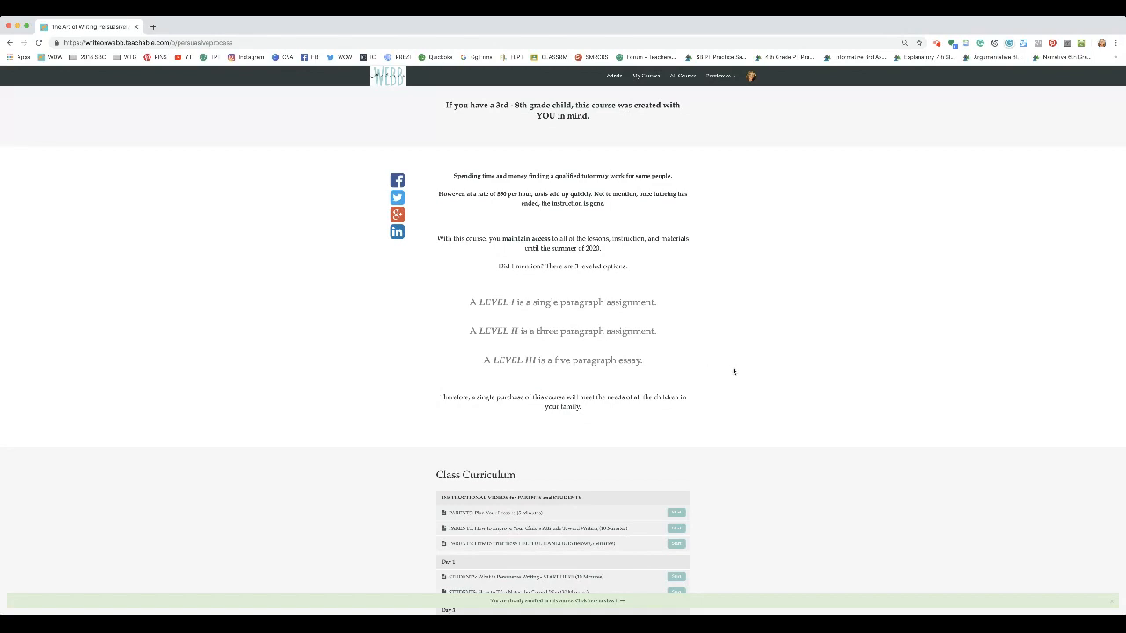
pyautogui.moveTo(734, 375)
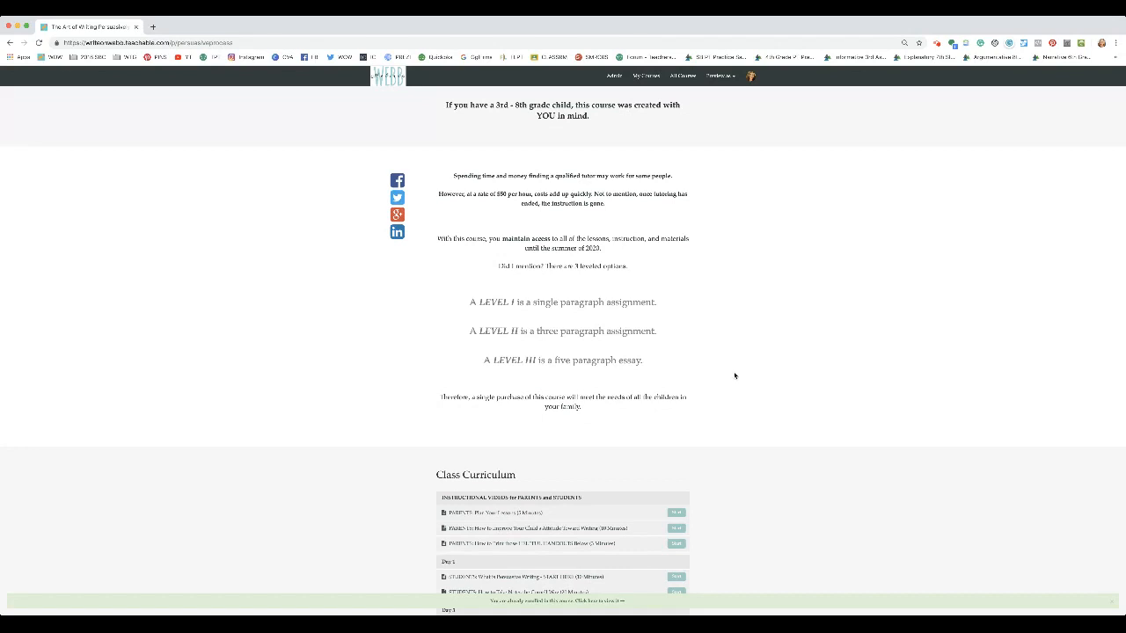
pyautogui.moveTo(759, 369)
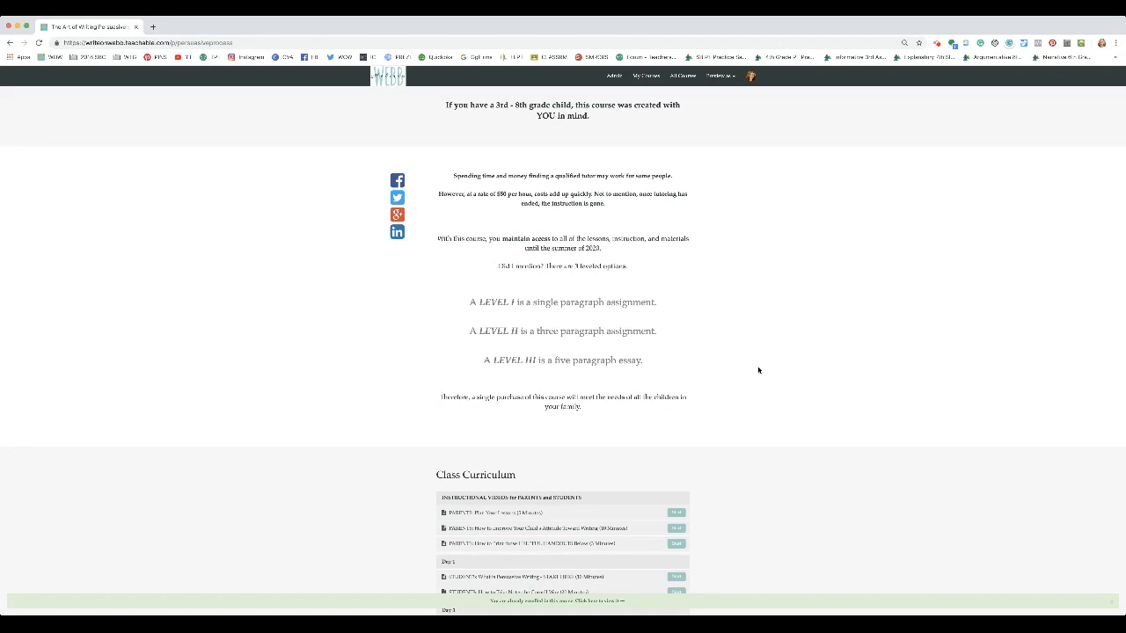
pyautogui.scroll(-3)
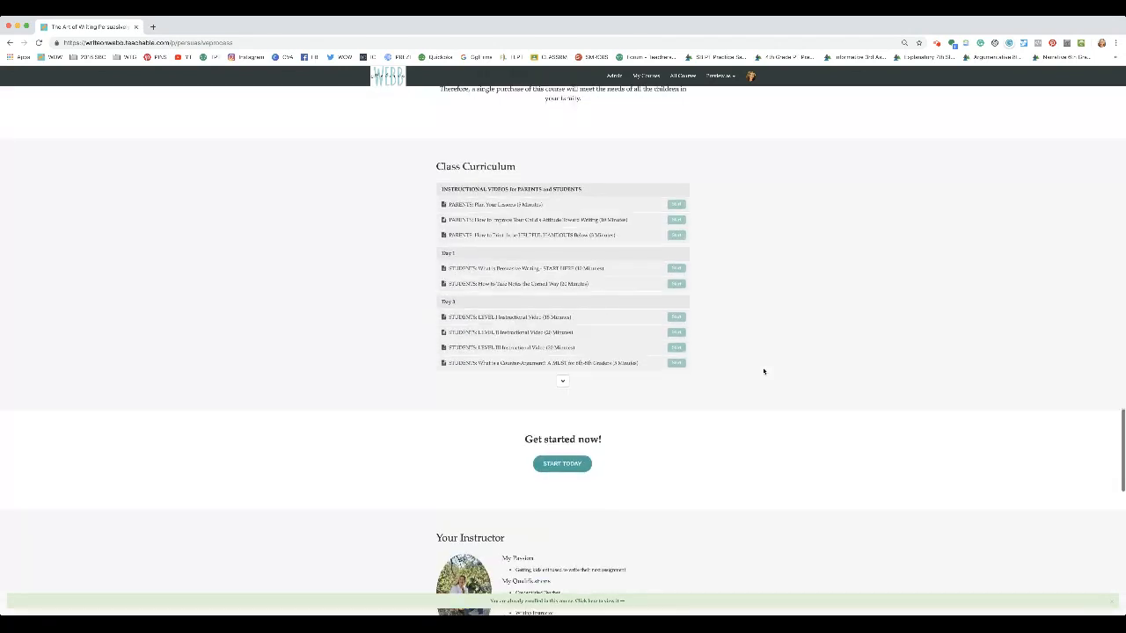
# Expand the Class Curriculum to show Day 1–4 videos and Helpful Handouts.
pyautogui.click(562, 382)
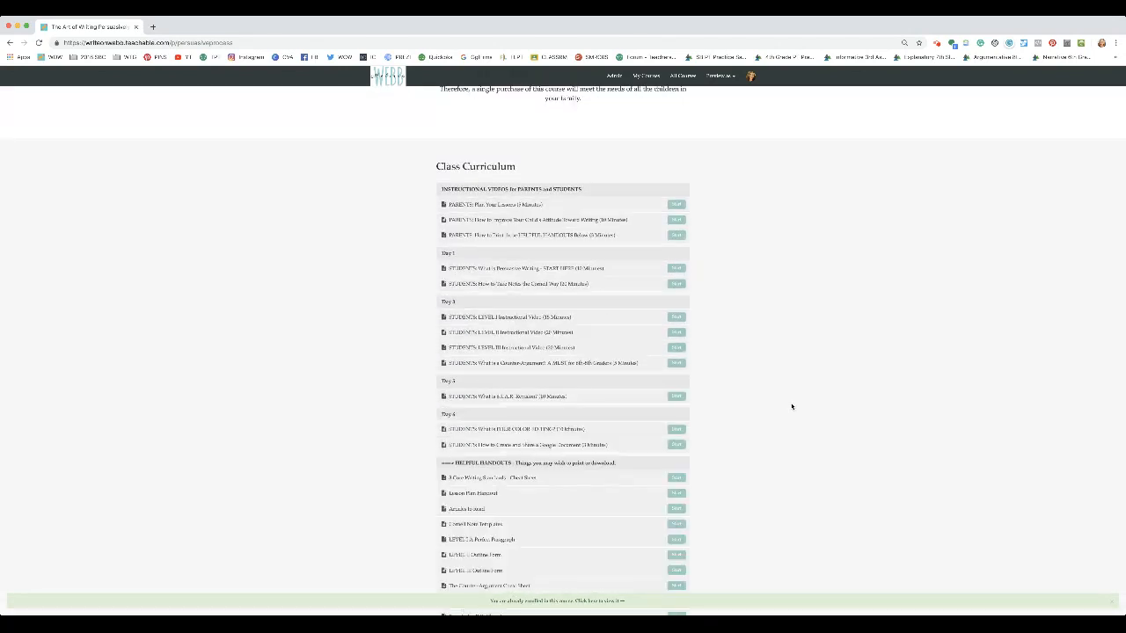
pyautogui.scroll(-3)
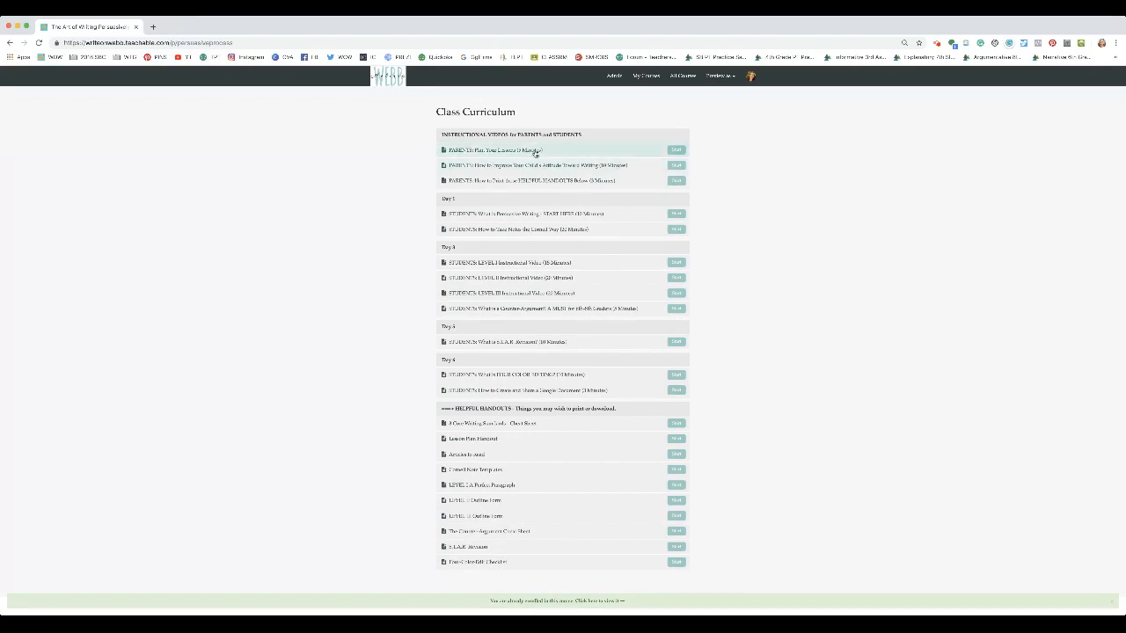
pyautogui.moveTo(528, 180)
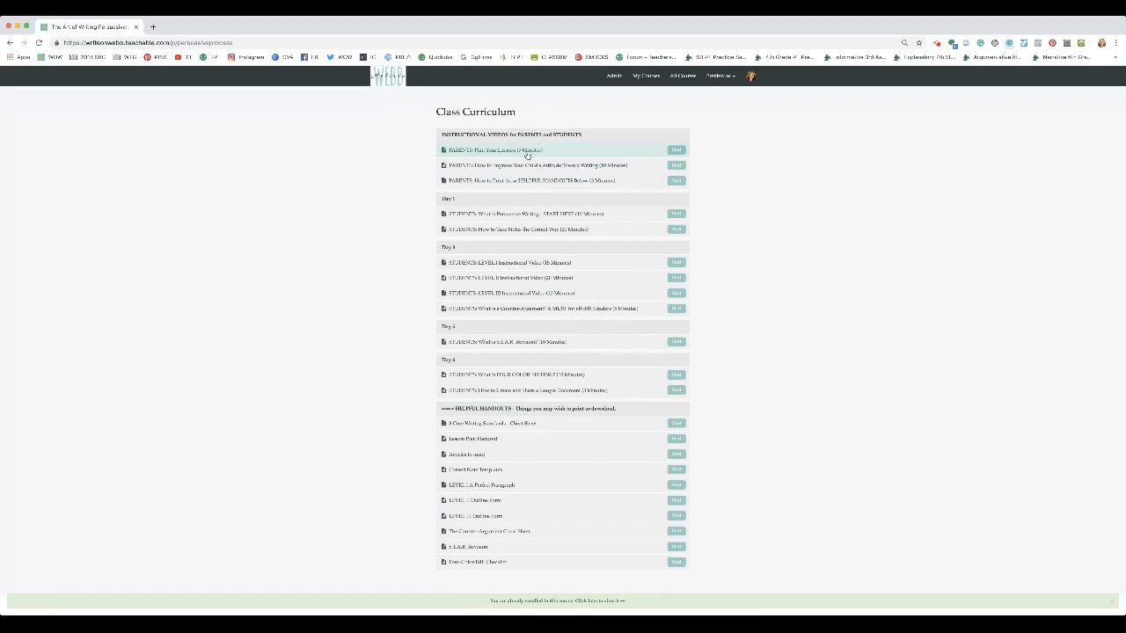
pyautogui.moveTo(613, 173)
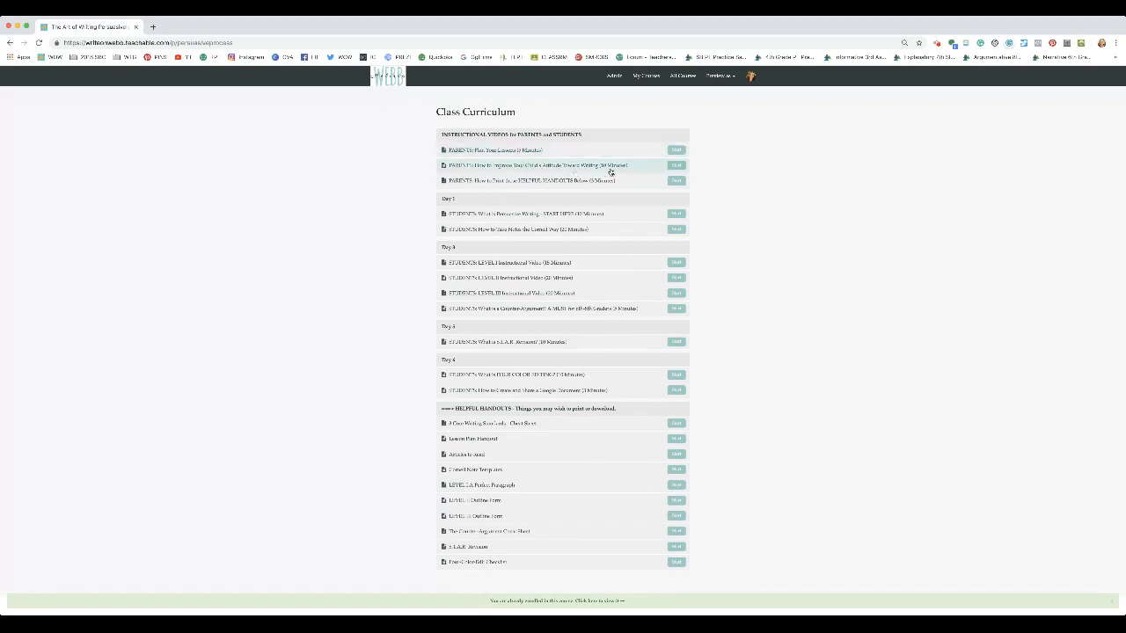
pyautogui.moveTo(552, 173)
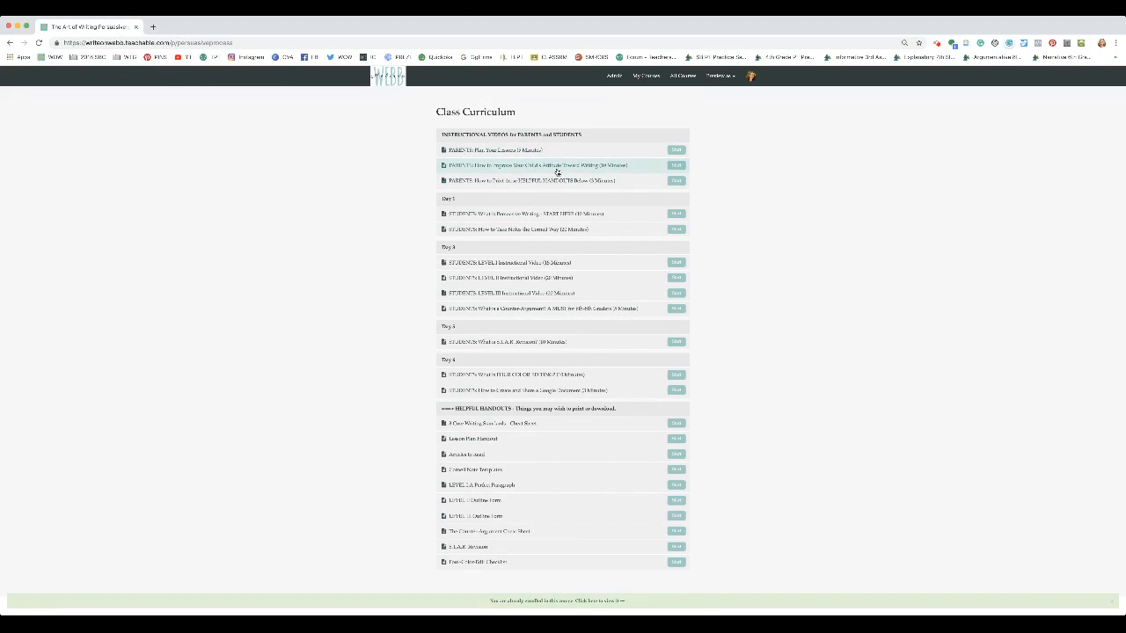
pyautogui.moveTo(518, 185)
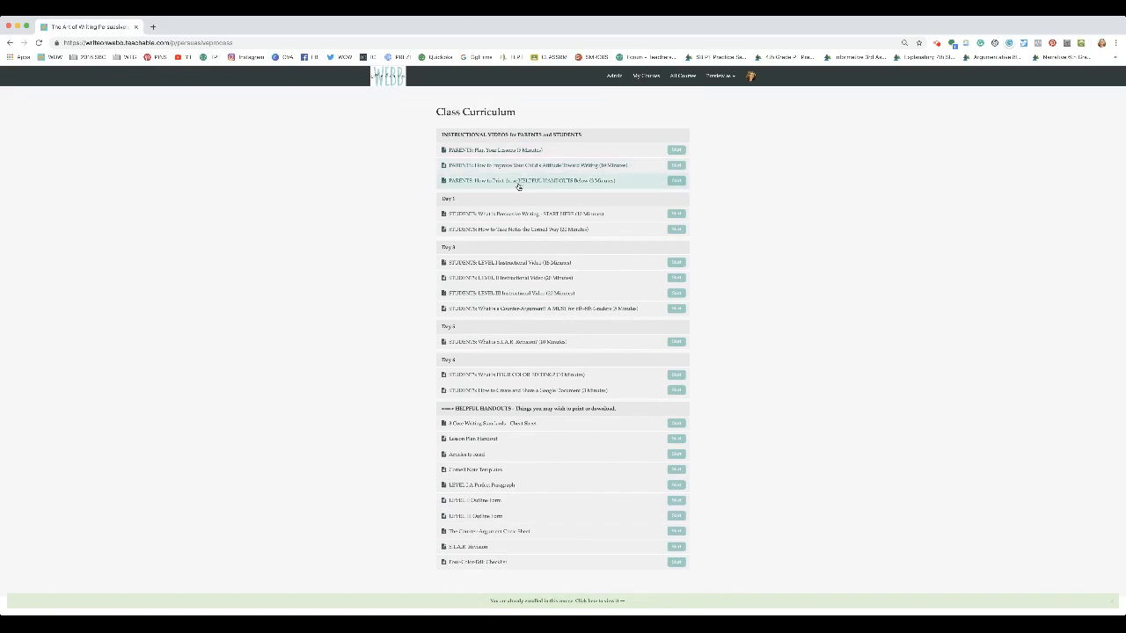
pyautogui.moveTo(470, 350)
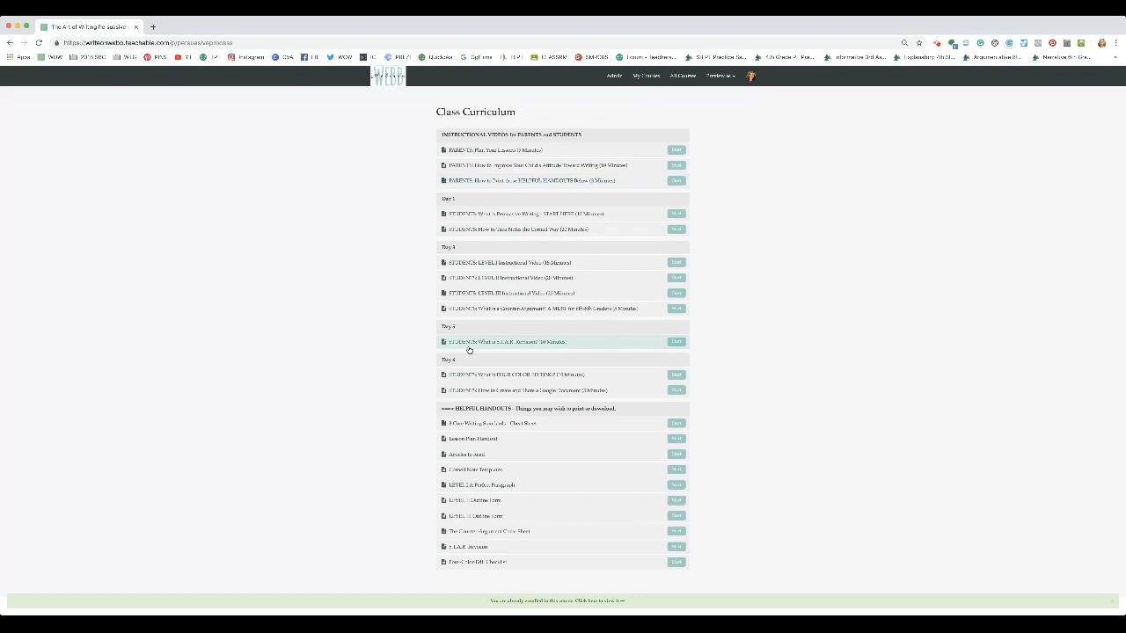
pyautogui.moveTo(479, 562)
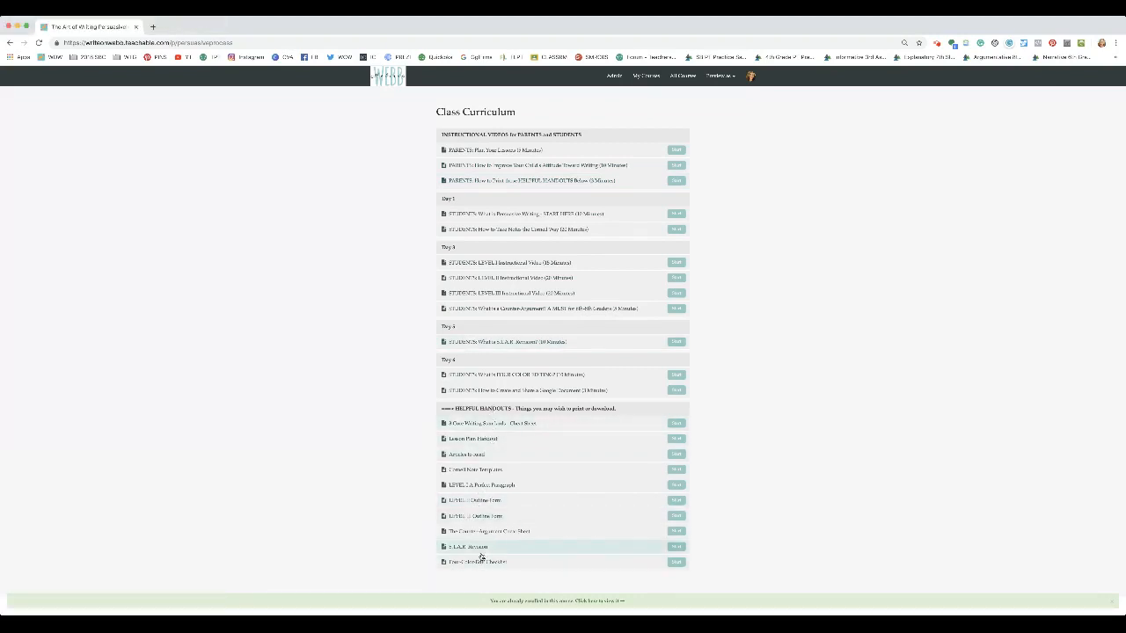
pyautogui.moveTo(493, 547)
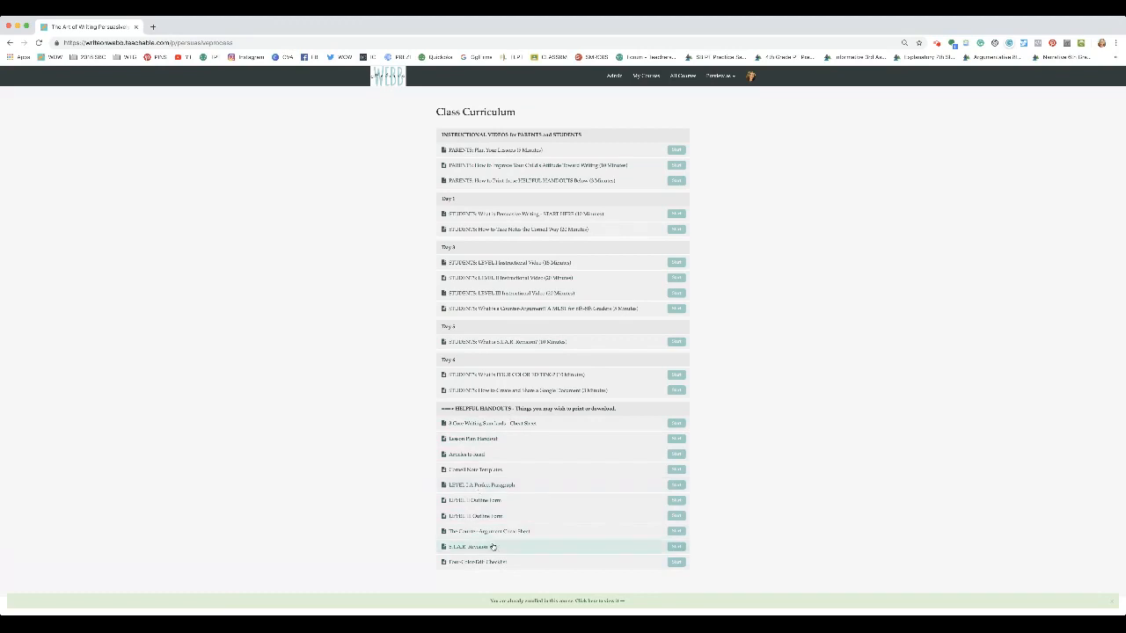
pyautogui.moveTo(485, 561)
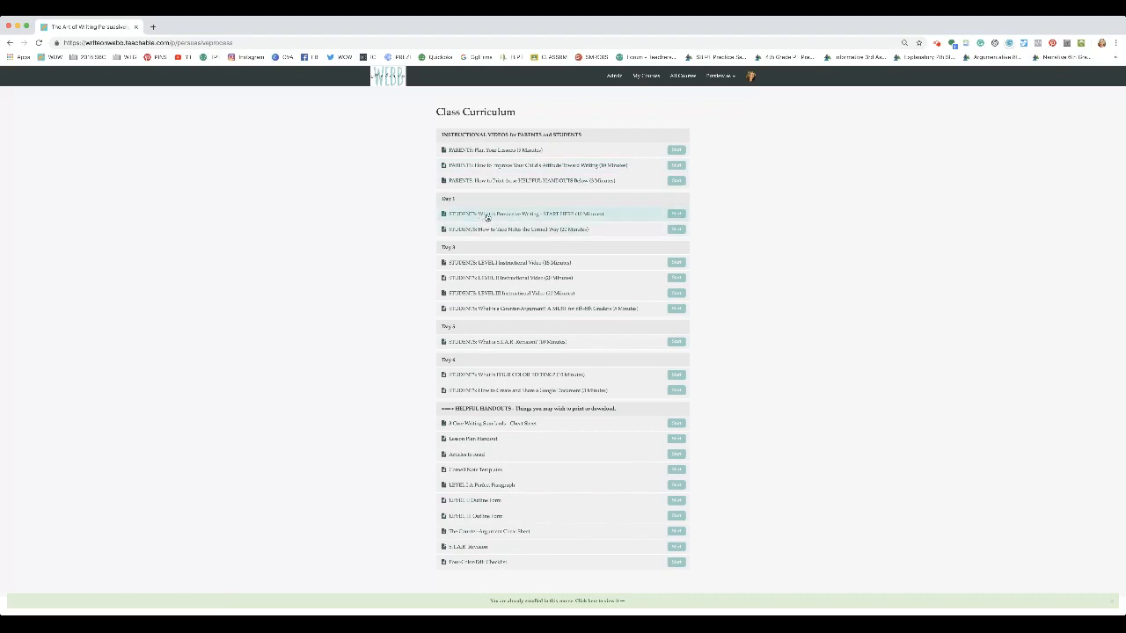
pyautogui.moveTo(573, 233)
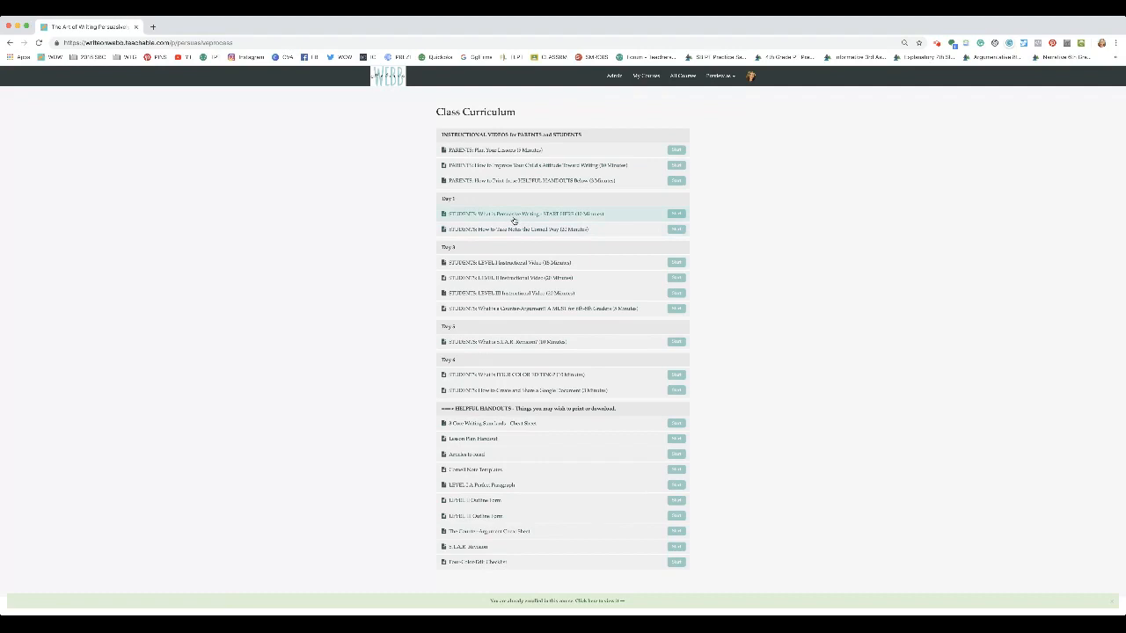
pyautogui.moveTo(514, 232)
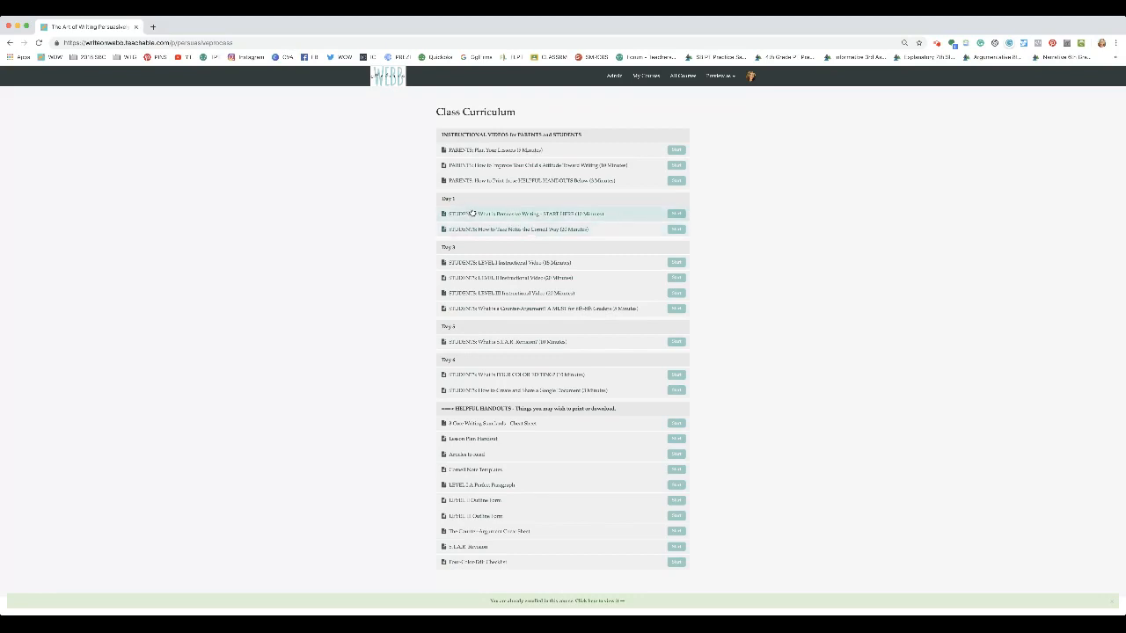
pyautogui.moveTo(426, 244)
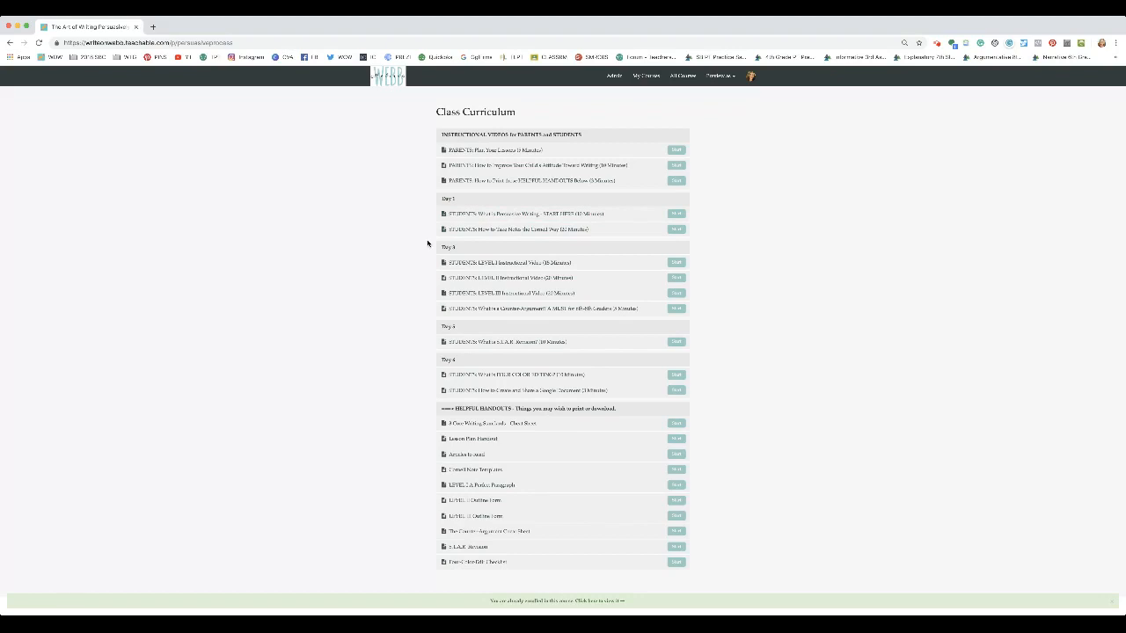
pyautogui.moveTo(423, 237)
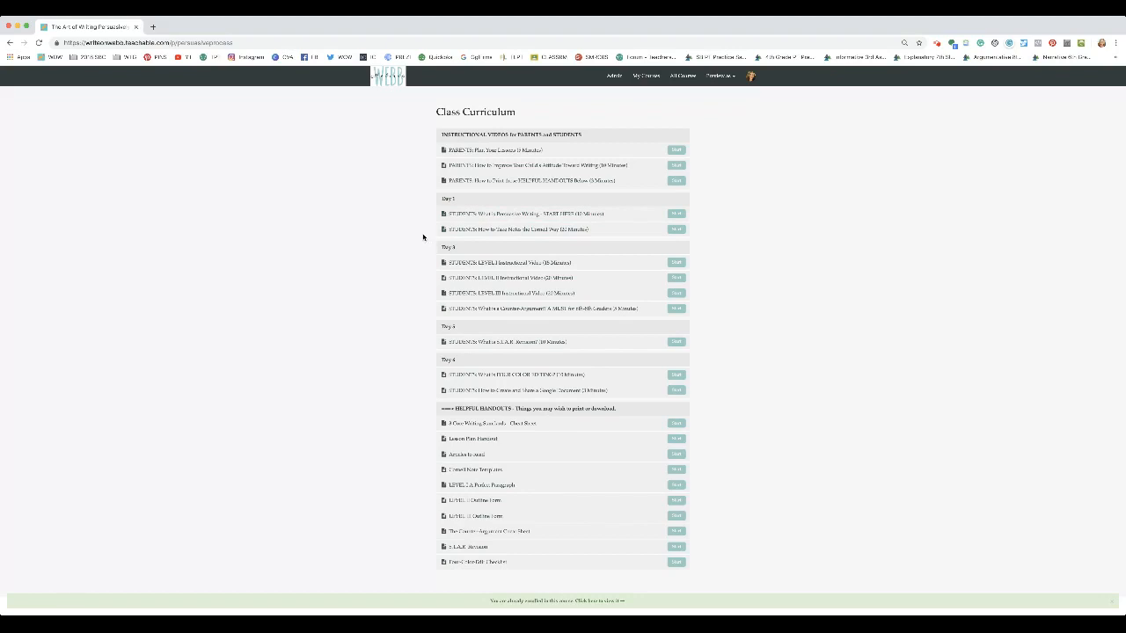
pyautogui.moveTo(450, 240)
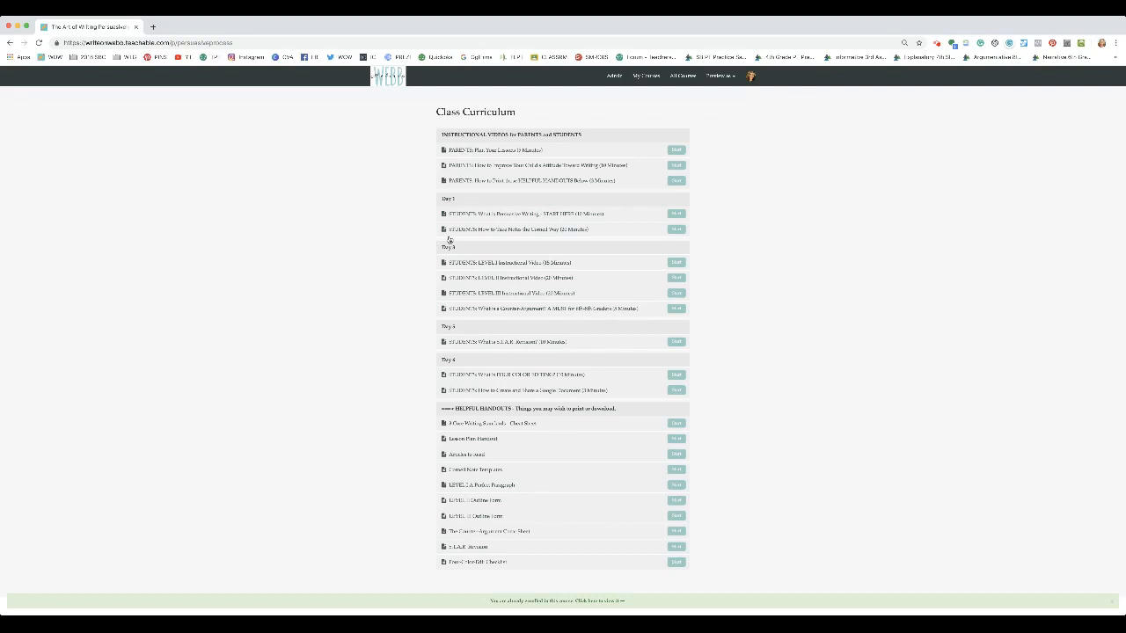
pyautogui.moveTo(472, 152)
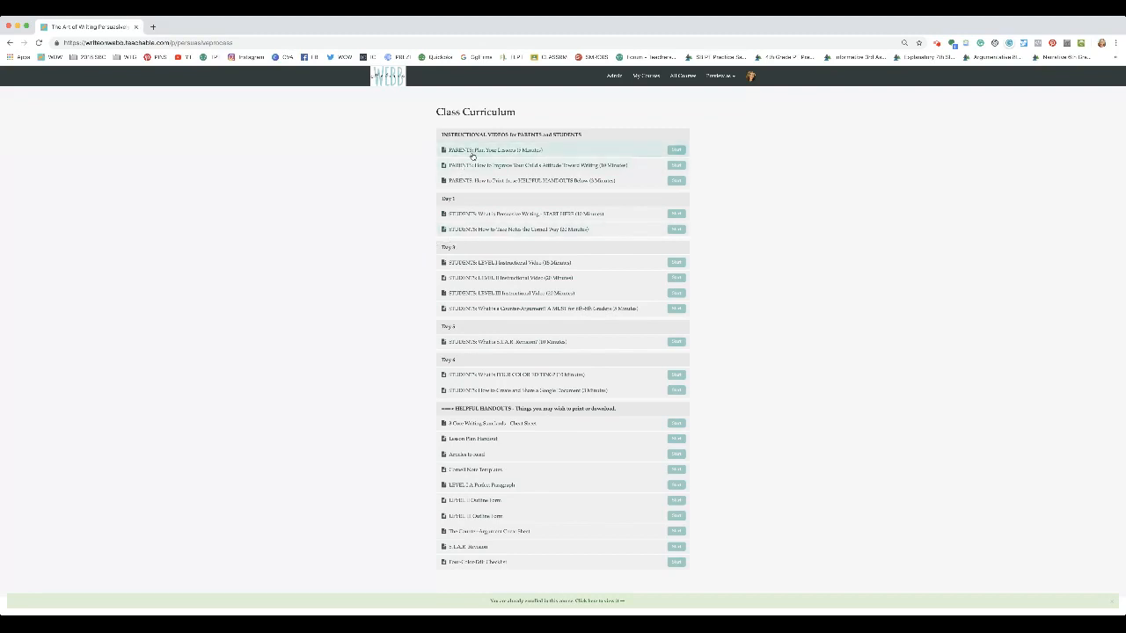
pyautogui.moveTo(484, 218)
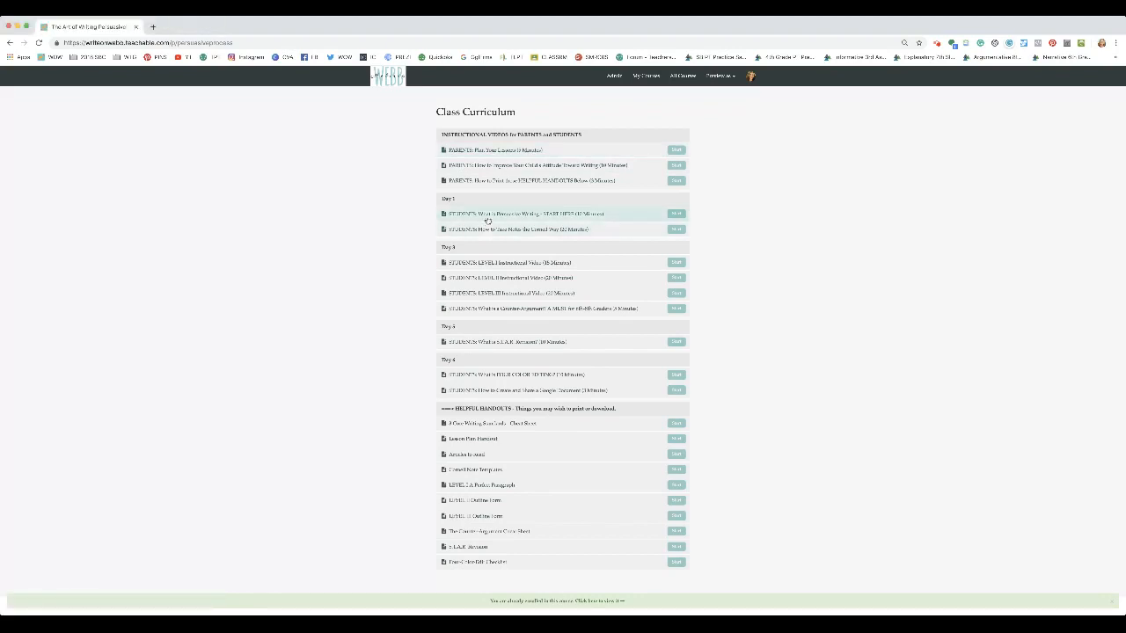
pyautogui.moveTo(523, 383)
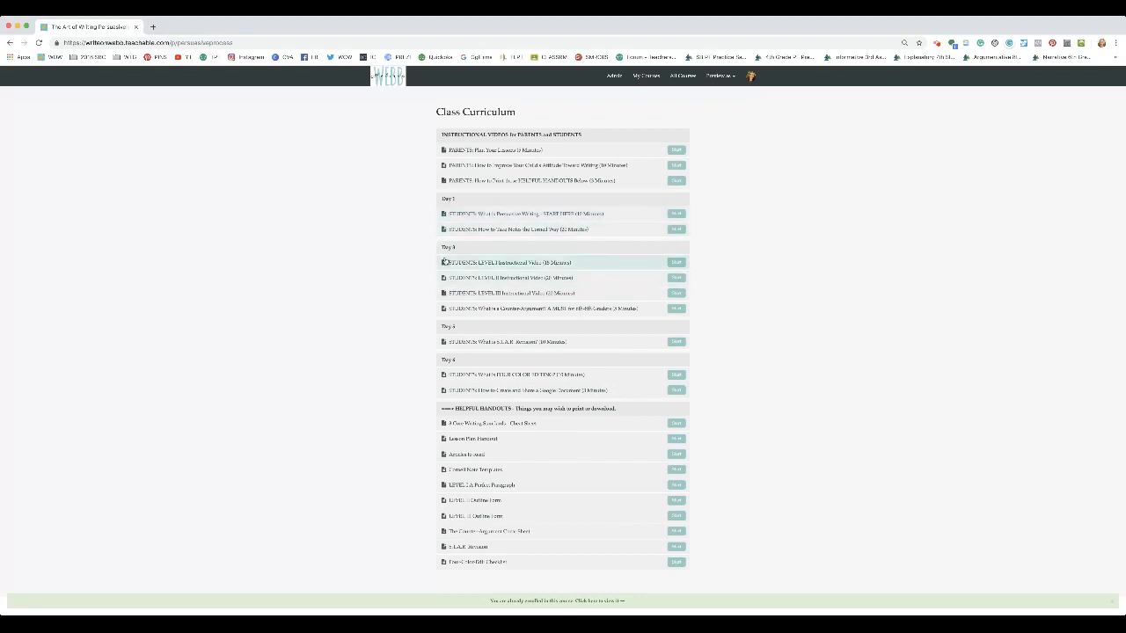
pyautogui.moveTo(475, 278)
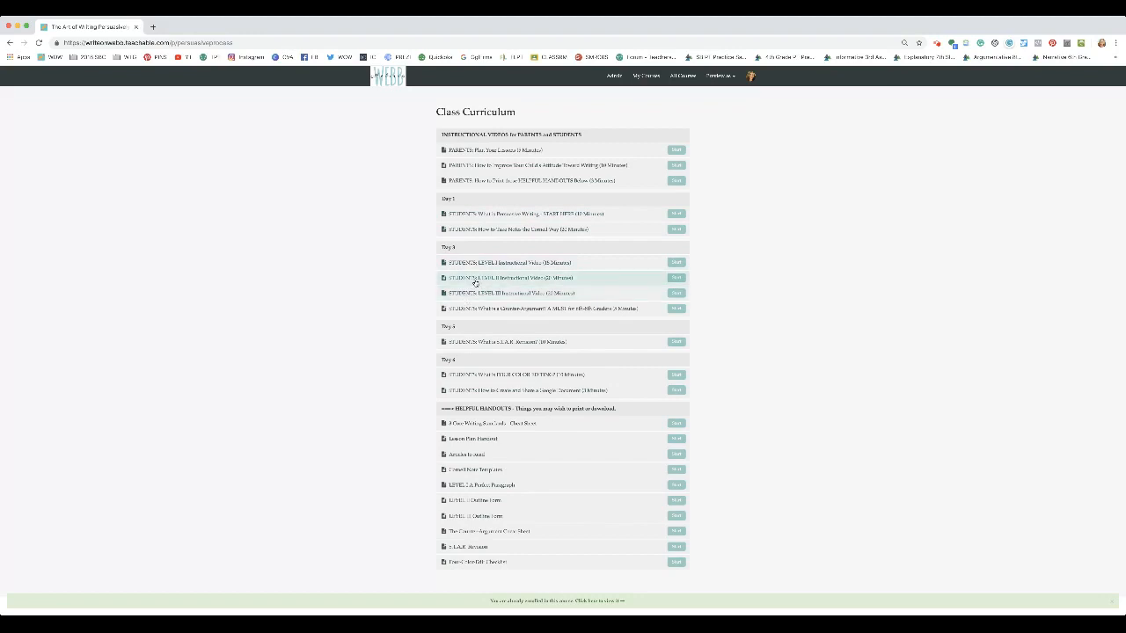
pyautogui.moveTo(460, 258)
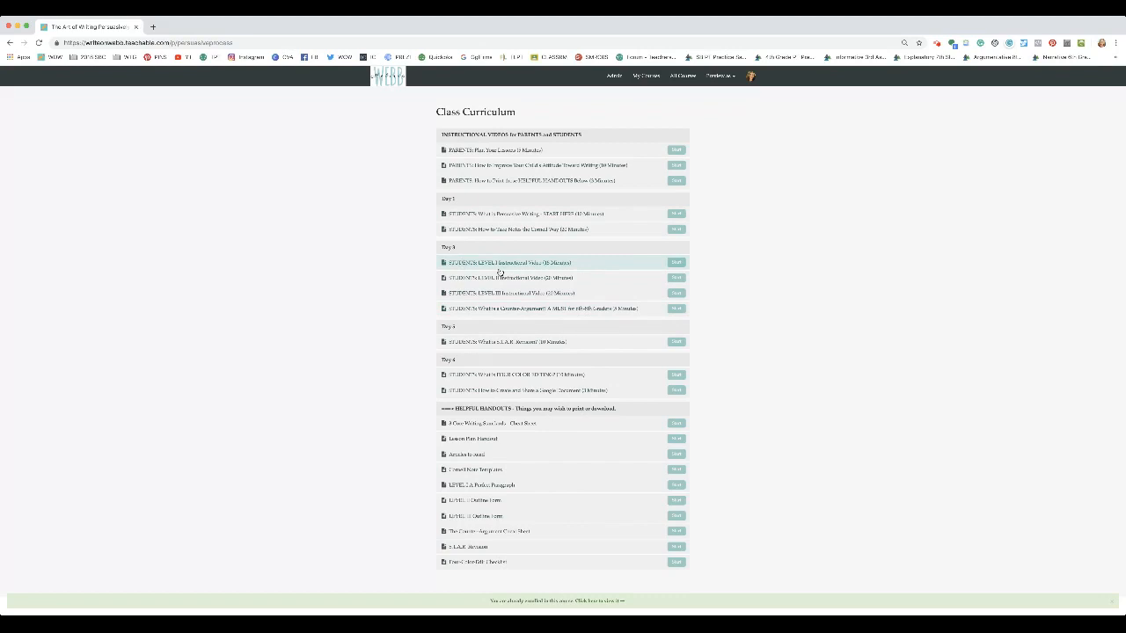
pyautogui.moveTo(511, 278)
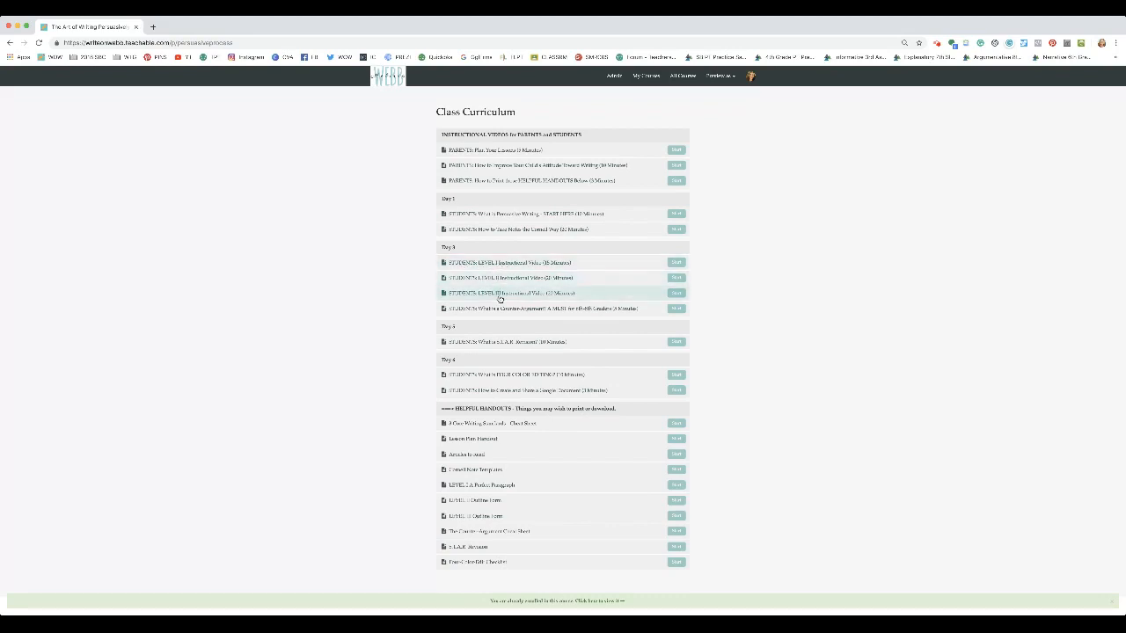
pyautogui.moveTo(496, 278)
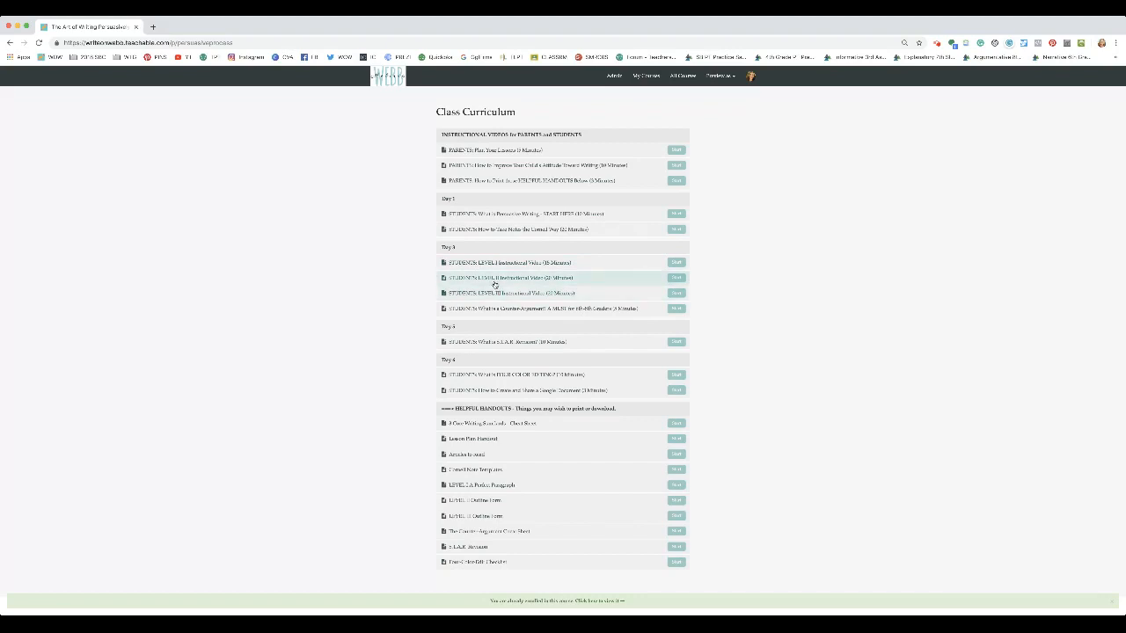
pyautogui.moveTo(487, 294)
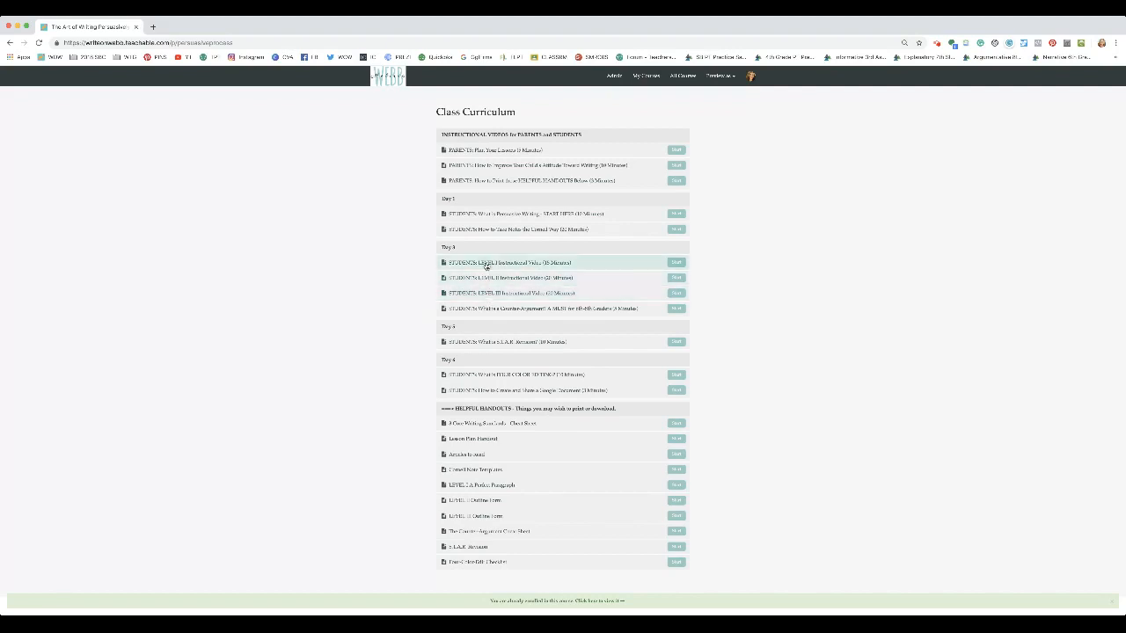
pyautogui.moveTo(572, 314)
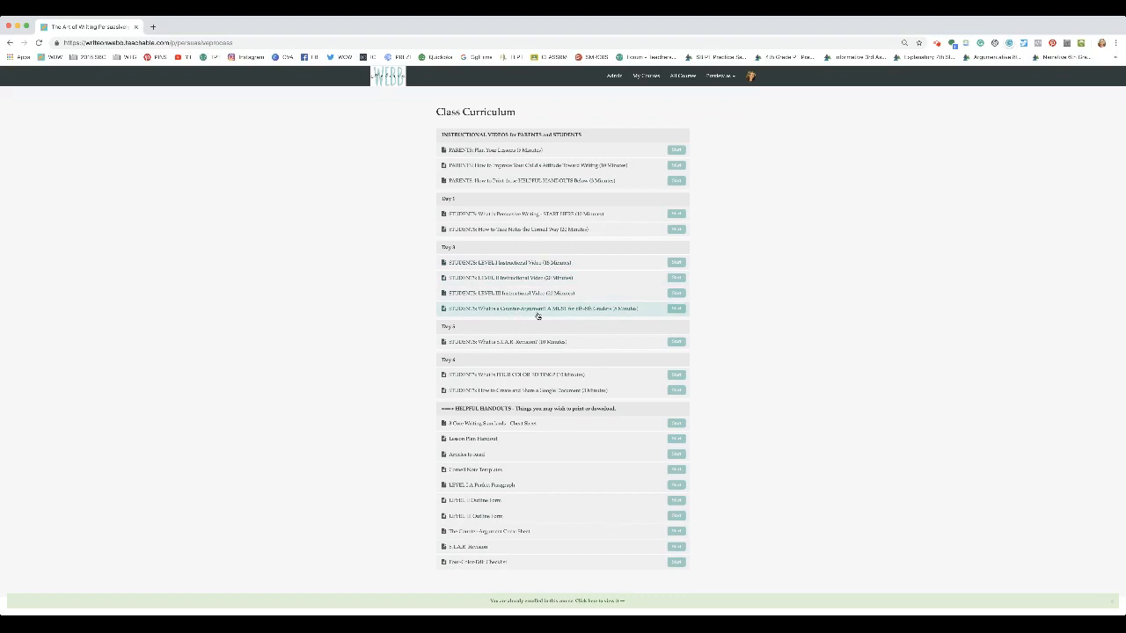
pyautogui.moveTo(589, 316)
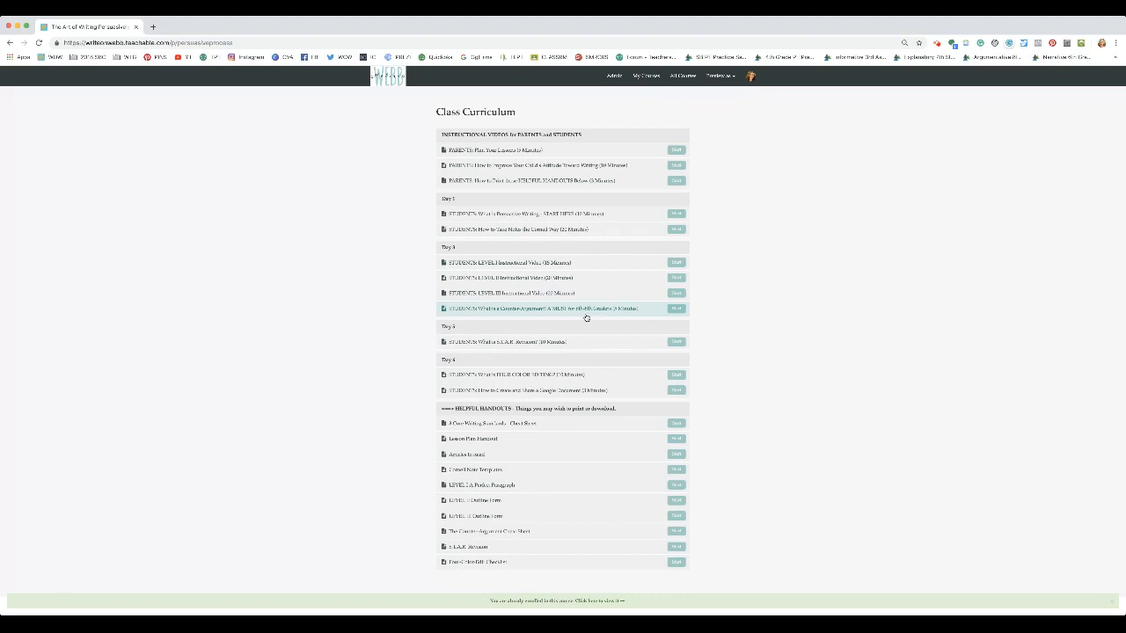
pyautogui.moveTo(527, 339)
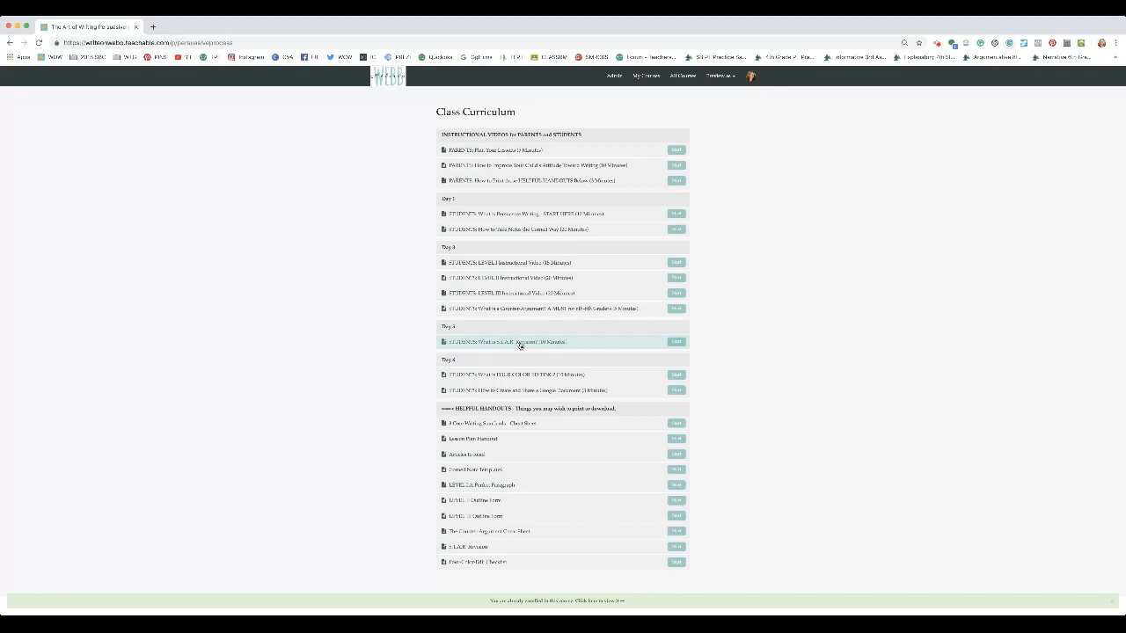
pyautogui.moveTo(419, 319)
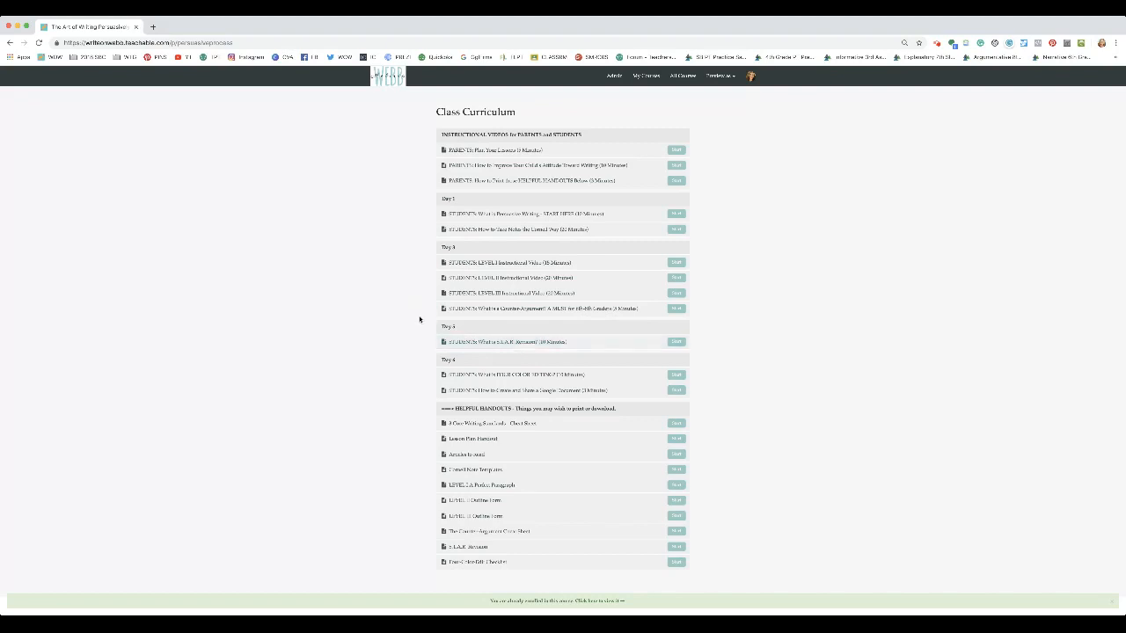
pyautogui.moveTo(482, 342)
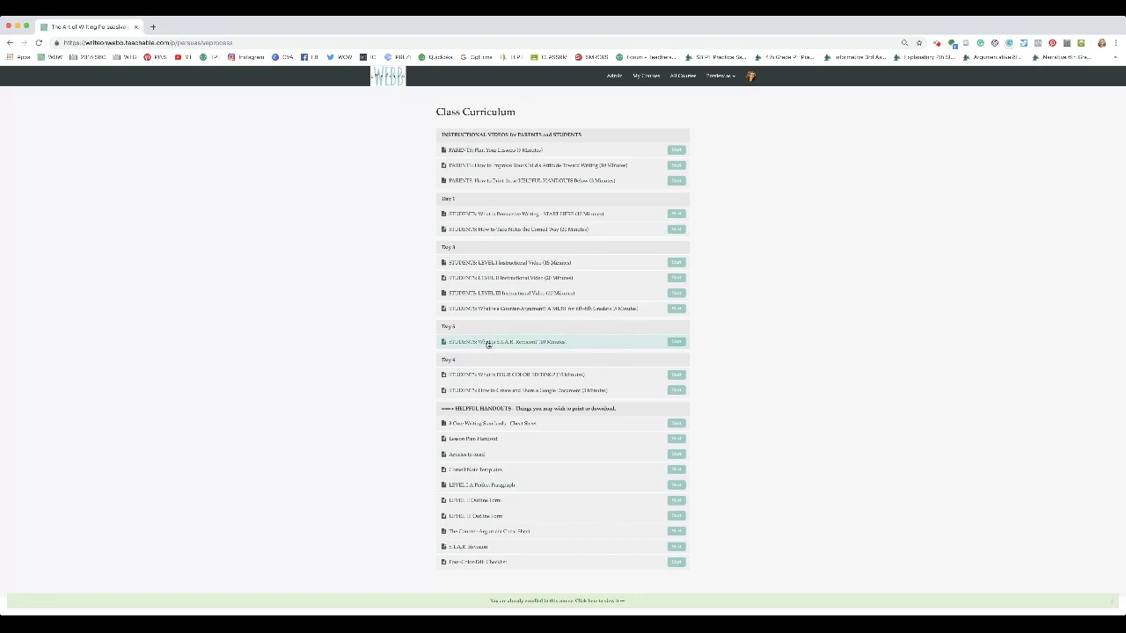
pyautogui.moveTo(502, 375)
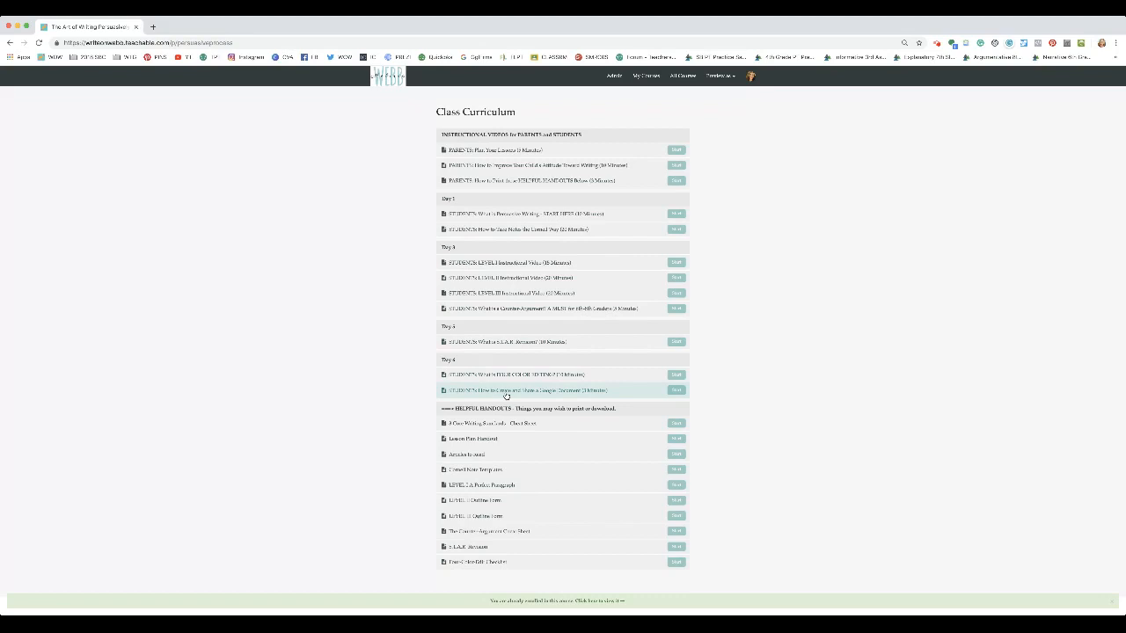
pyautogui.moveTo(573, 395)
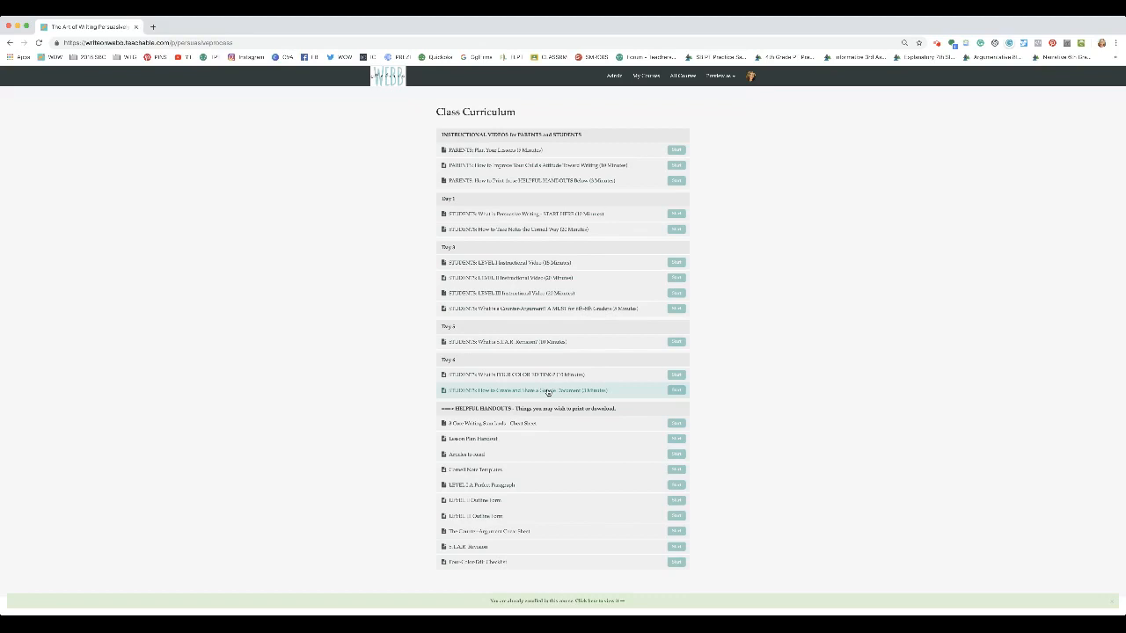
pyautogui.moveTo(546, 392)
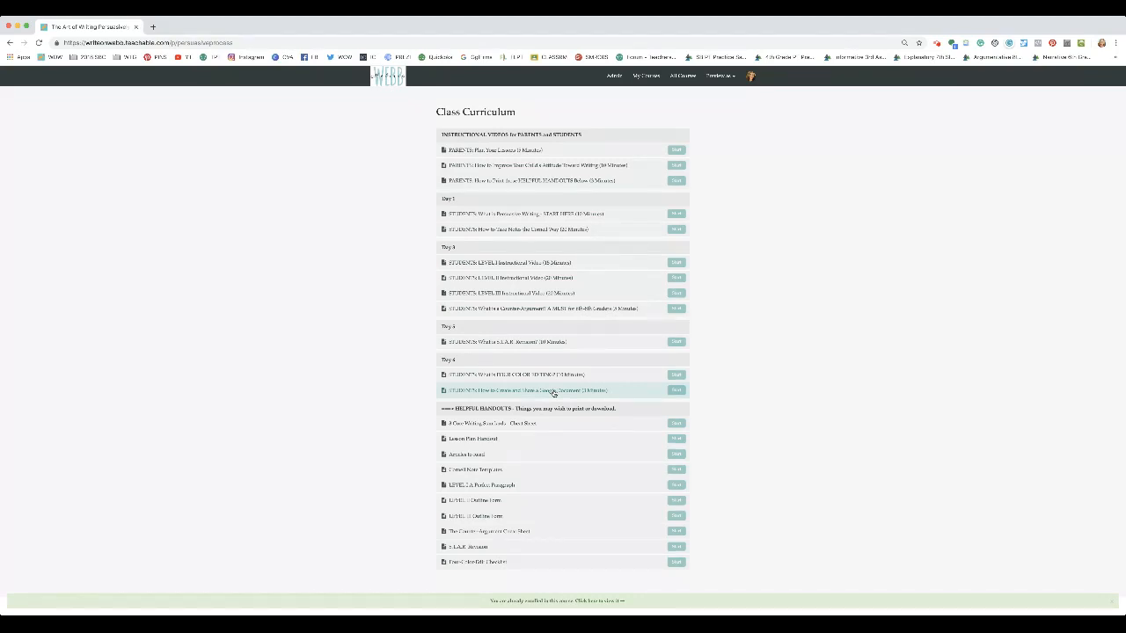
pyautogui.moveTo(560, 399)
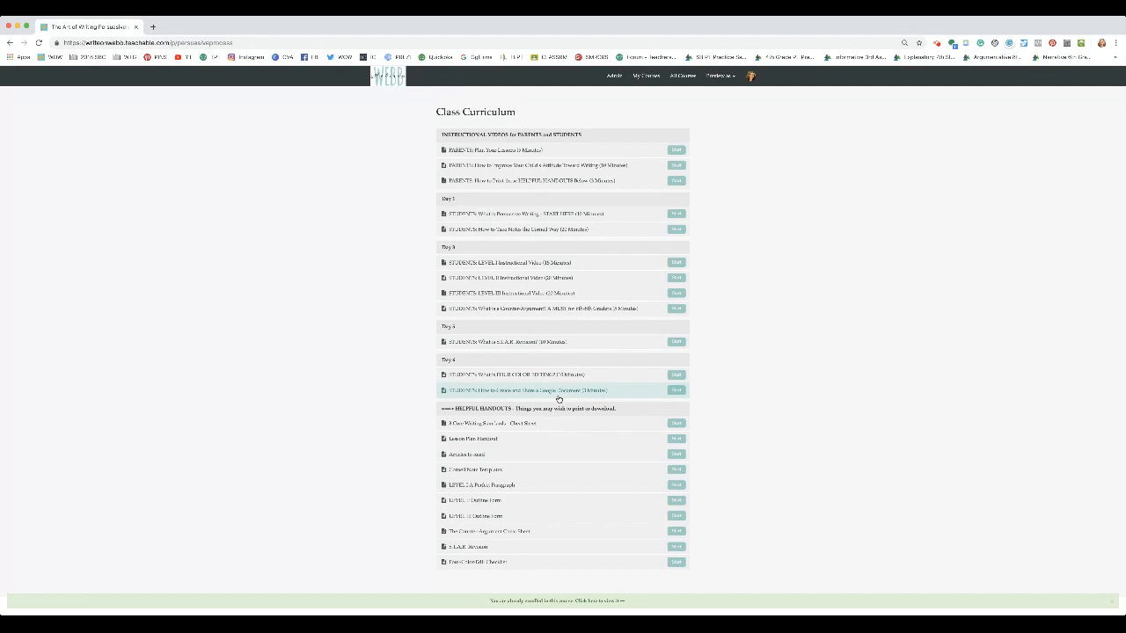
pyautogui.moveTo(566, 395)
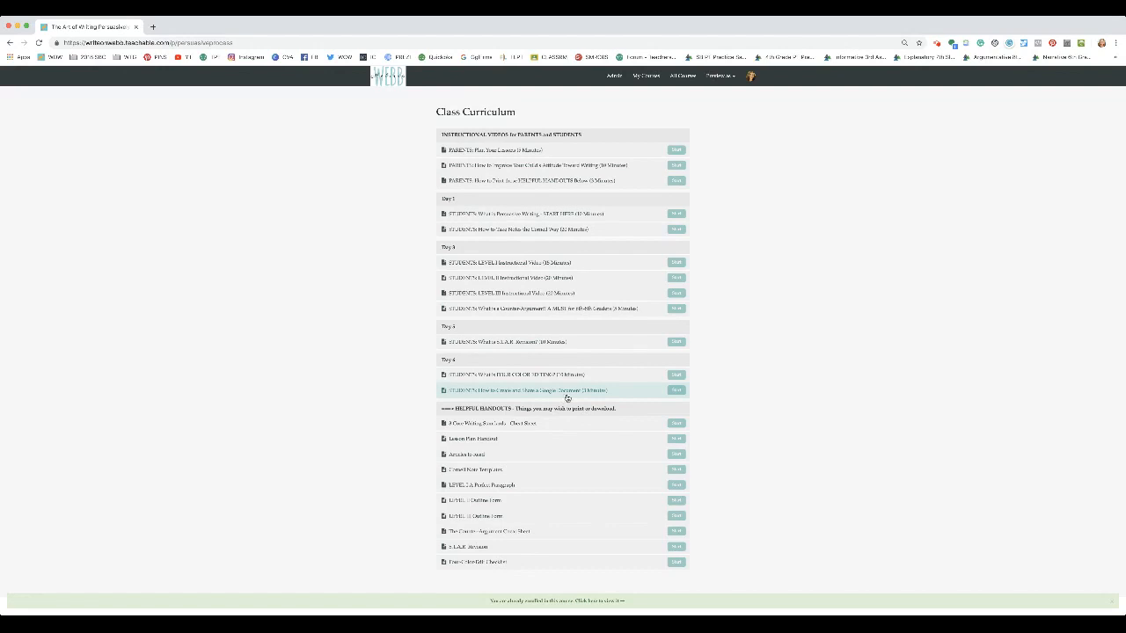
pyautogui.moveTo(567, 395)
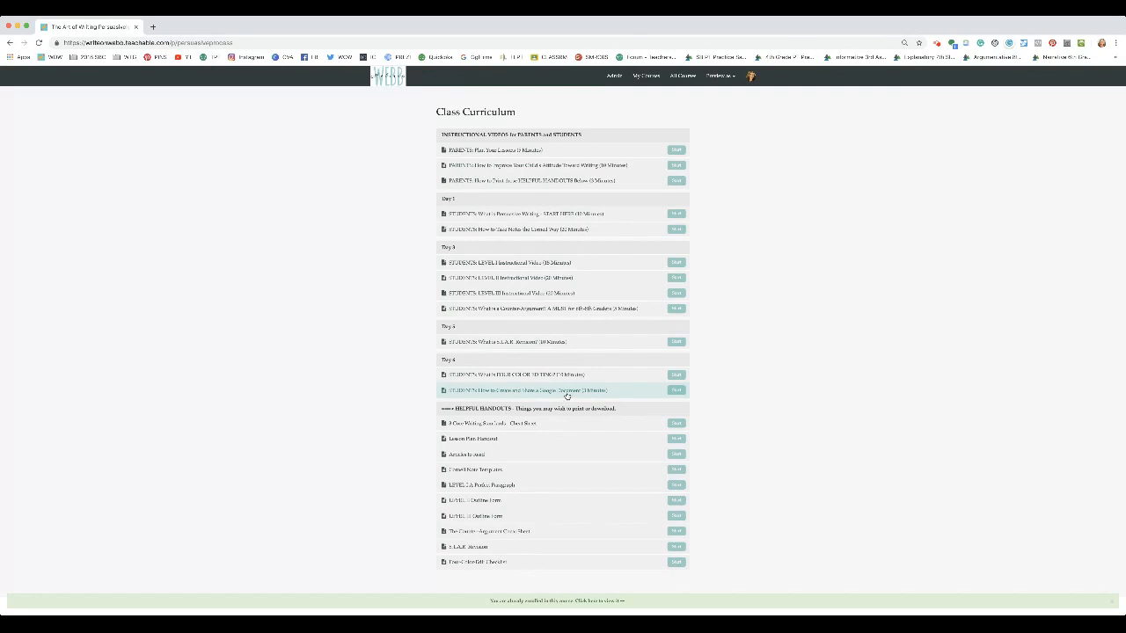
pyautogui.moveTo(581, 392)
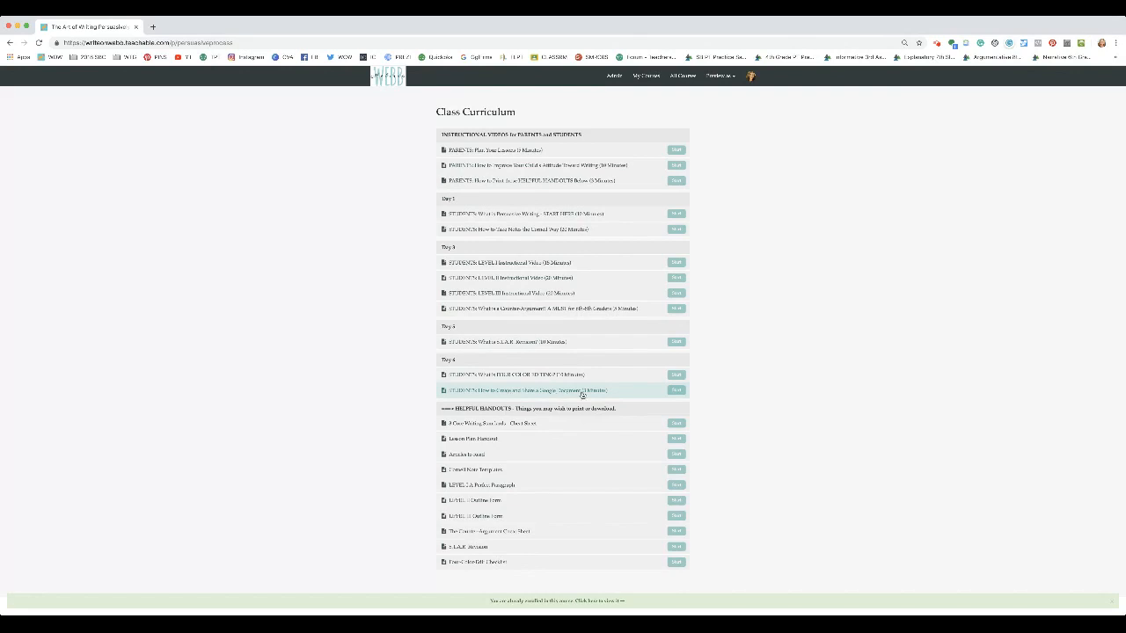
pyautogui.moveTo(529, 300)
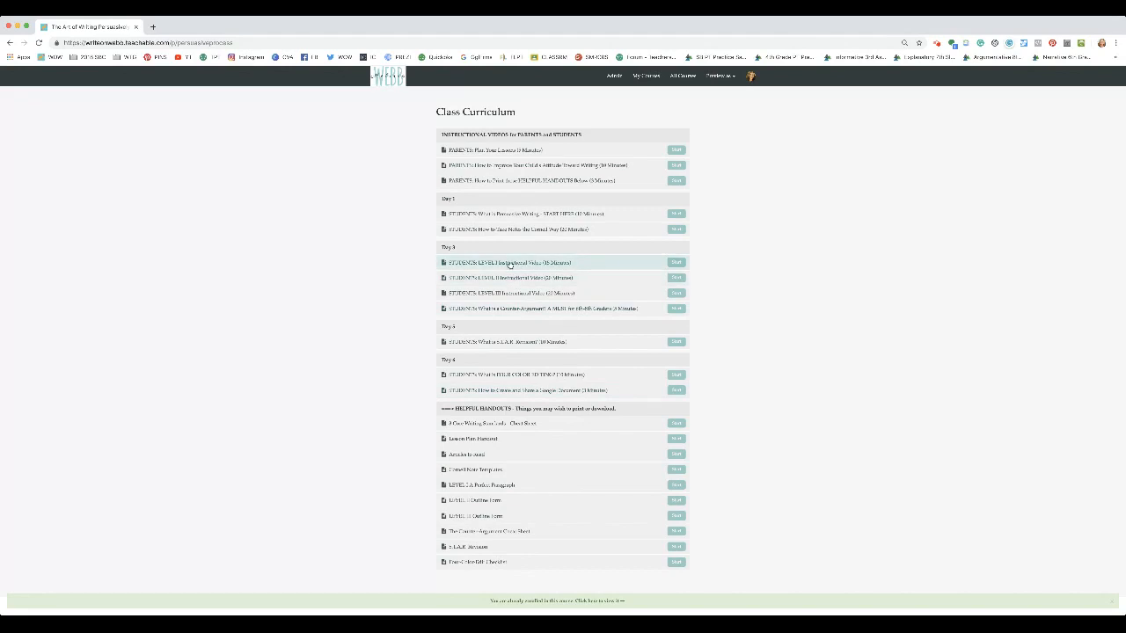
pyautogui.moveTo(506, 293)
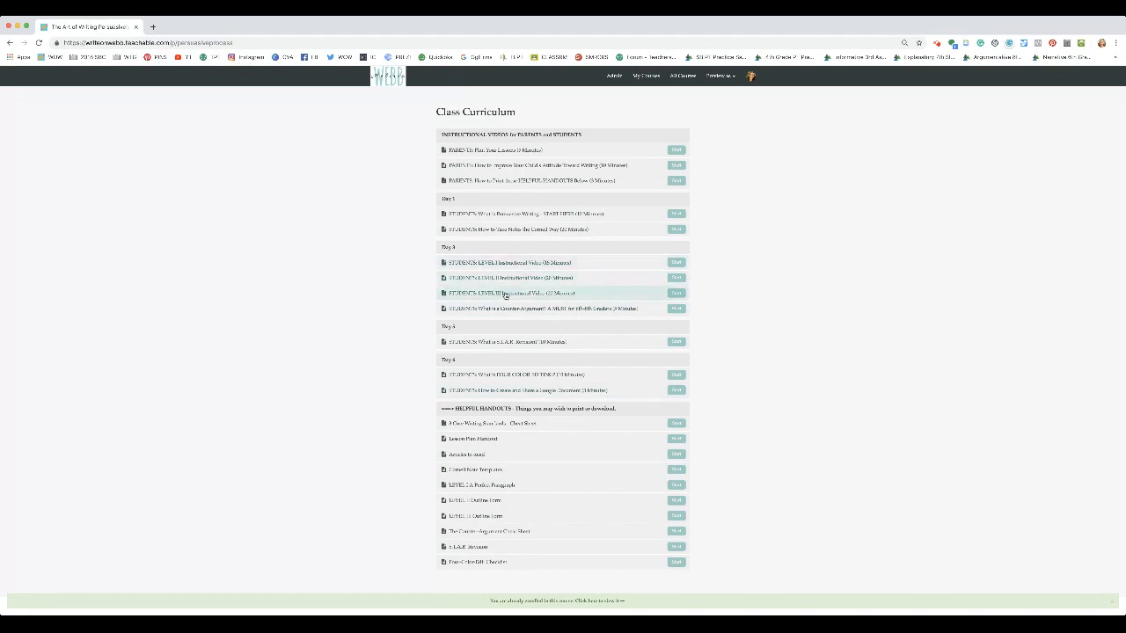
pyautogui.moveTo(523, 397)
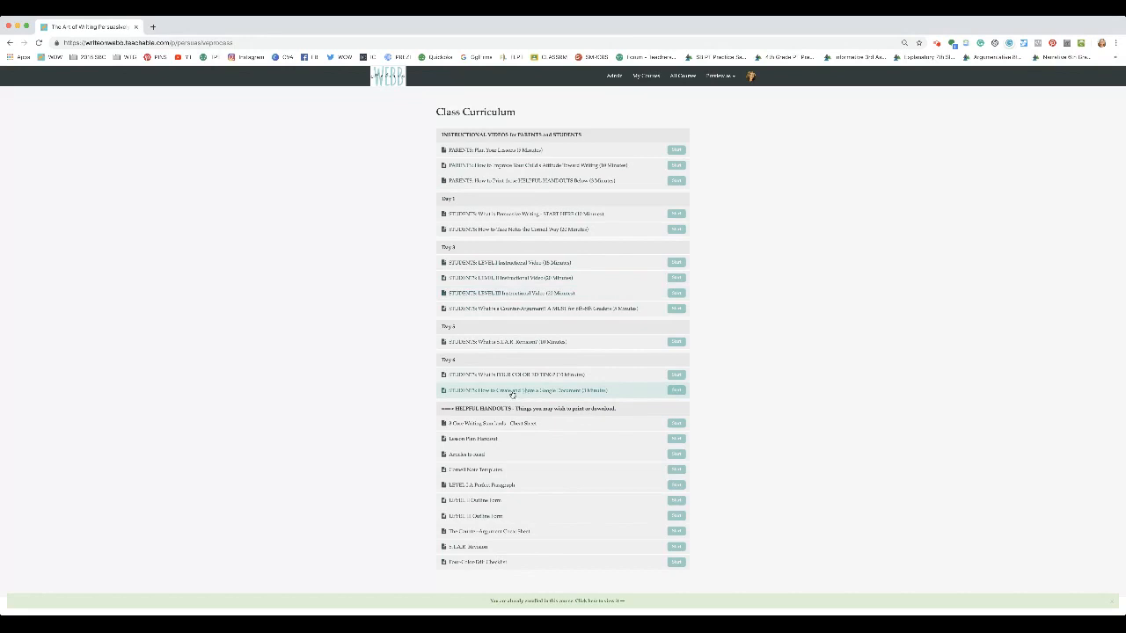
pyautogui.moveTo(535, 393)
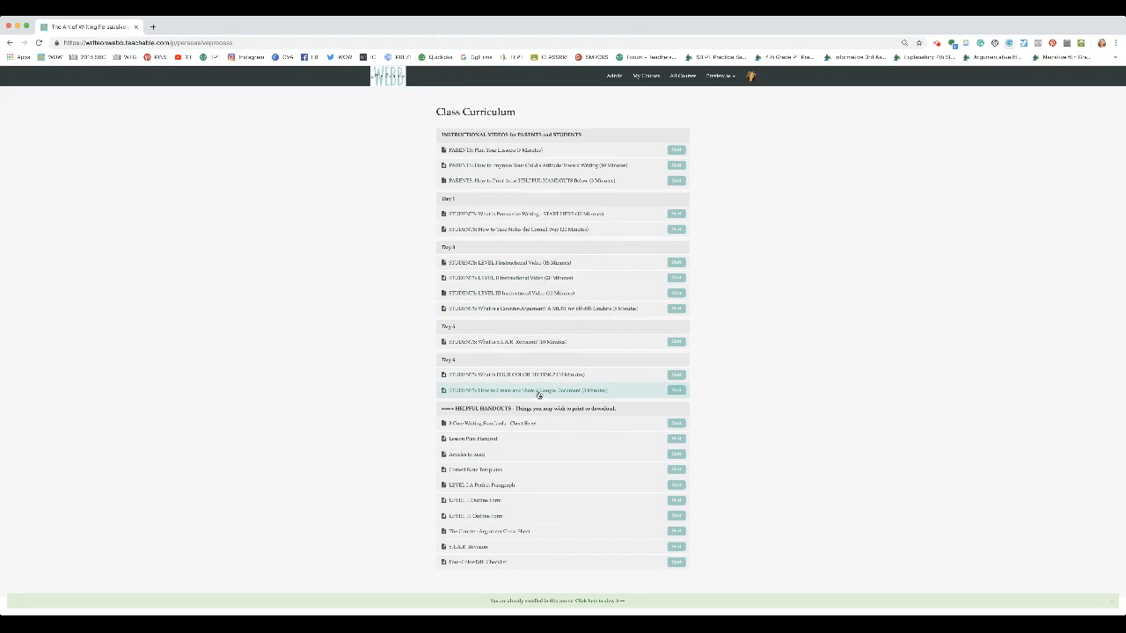
pyautogui.scroll(-3)
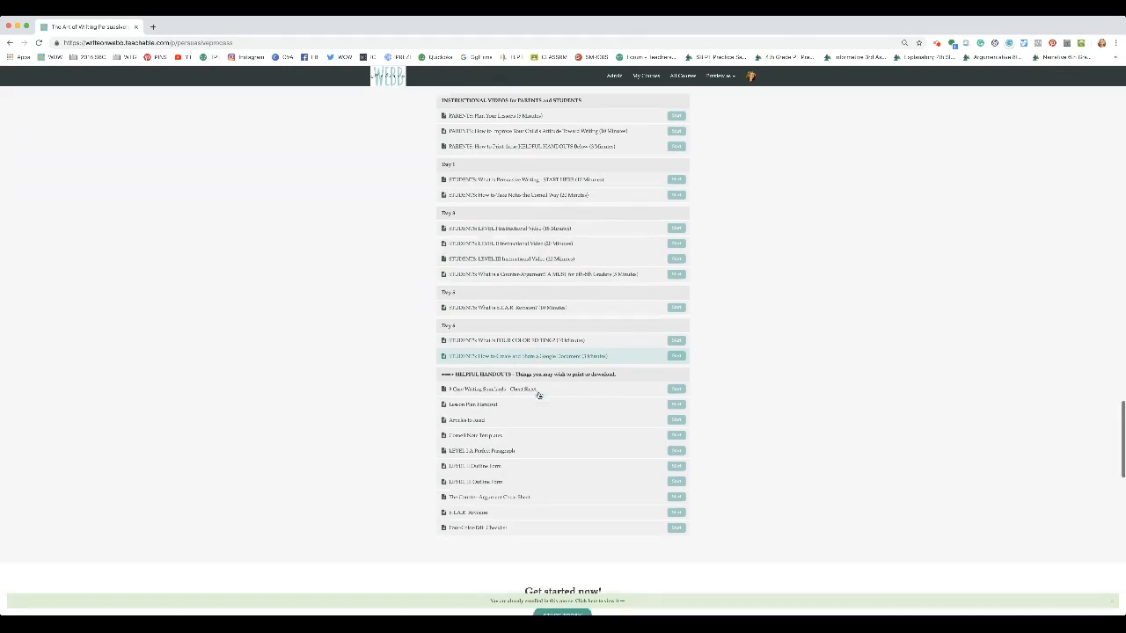
# Scroll past the curriculum and instructor profile to the Frequently Asked Questions.
pyautogui.scroll(-3)
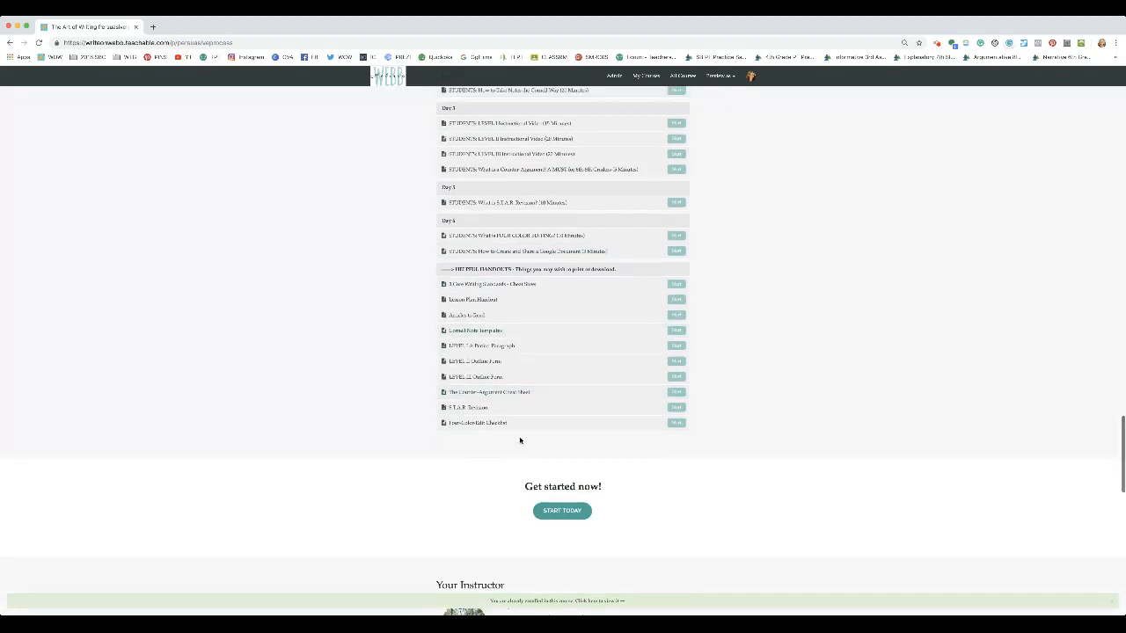
pyautogui.scroll(-3)
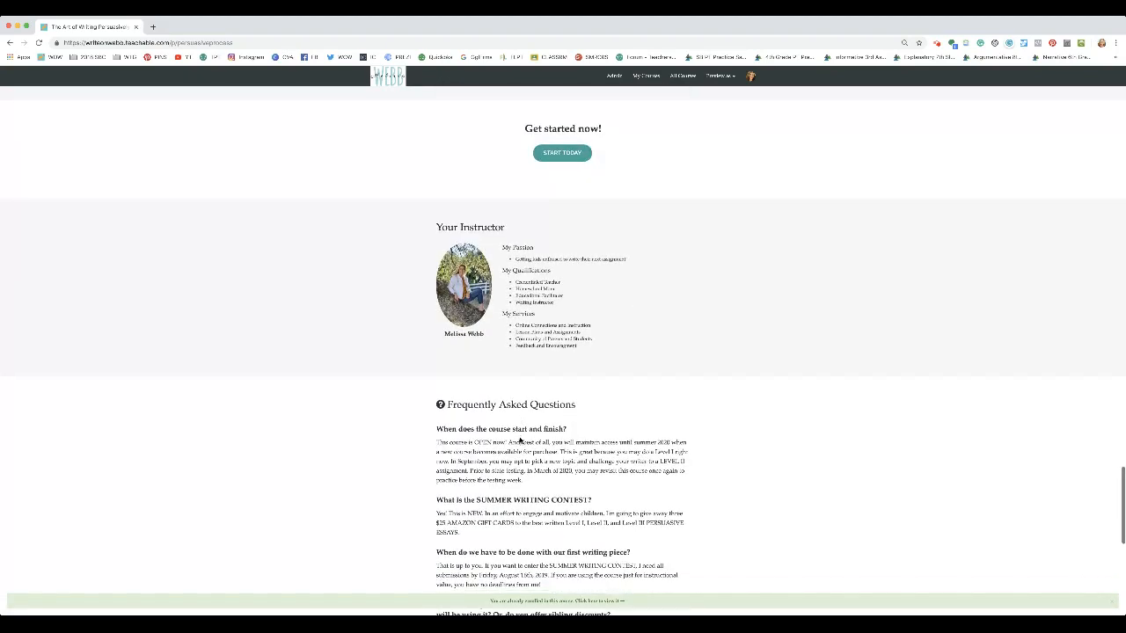
pyautogui.scroll(-3)
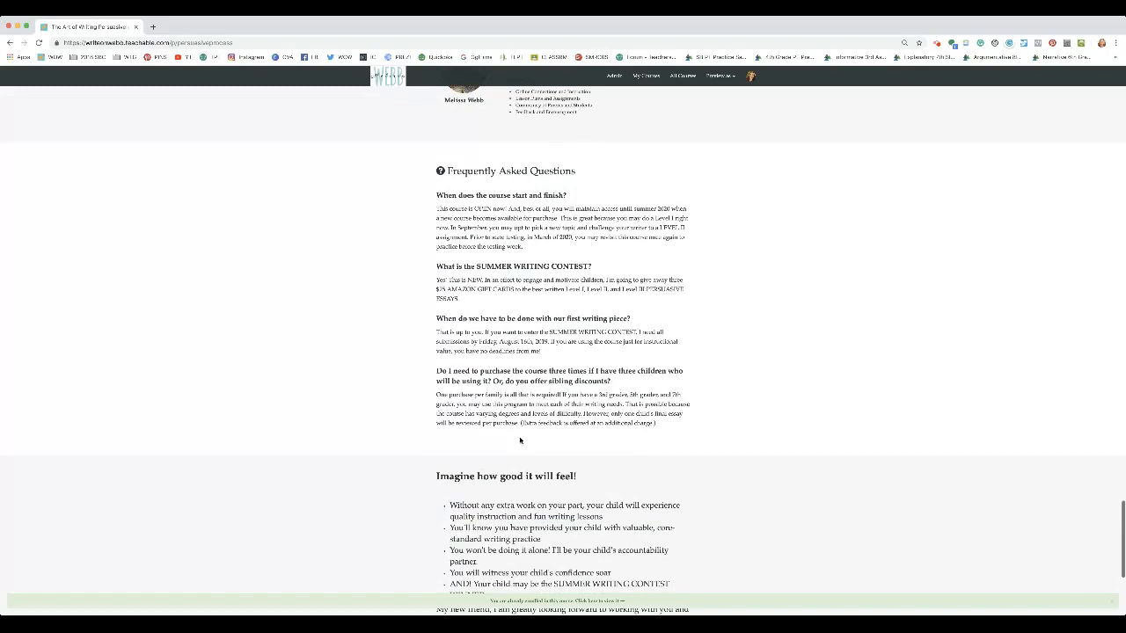
pyautogui.scroll(-3)
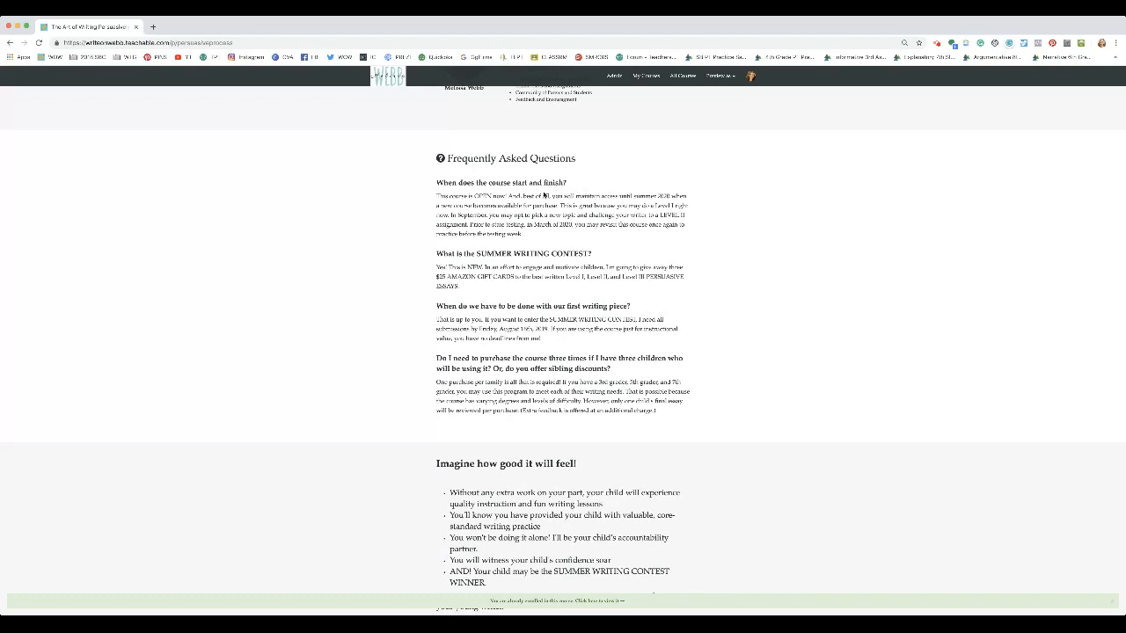
pyautogui.moveTo(619, 243)
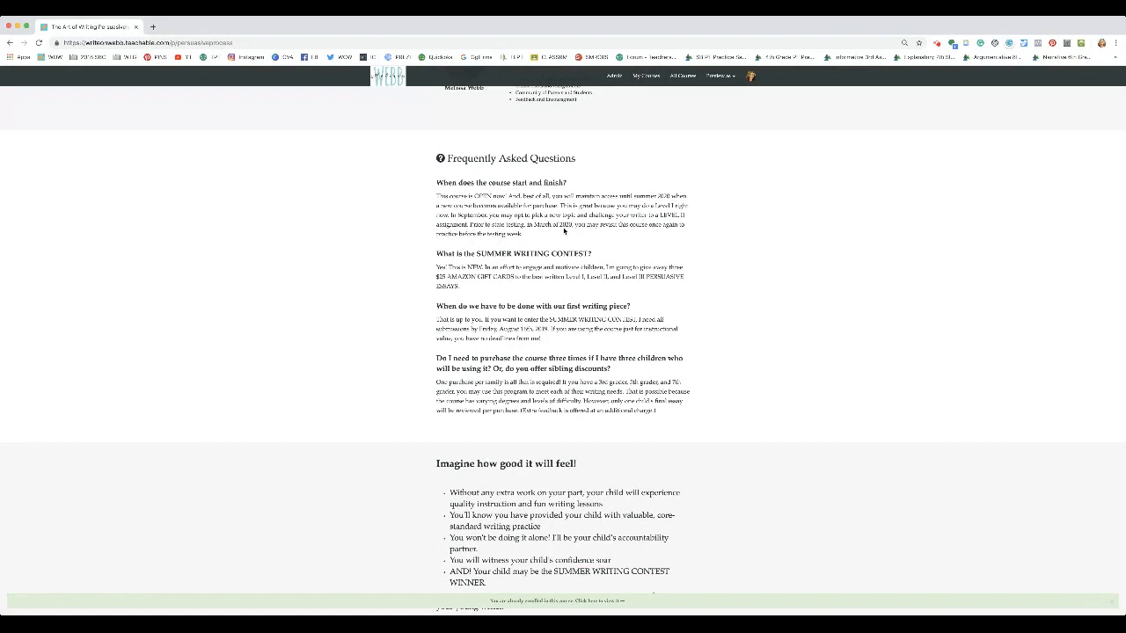
pyautogui.moveTo(554, 234)
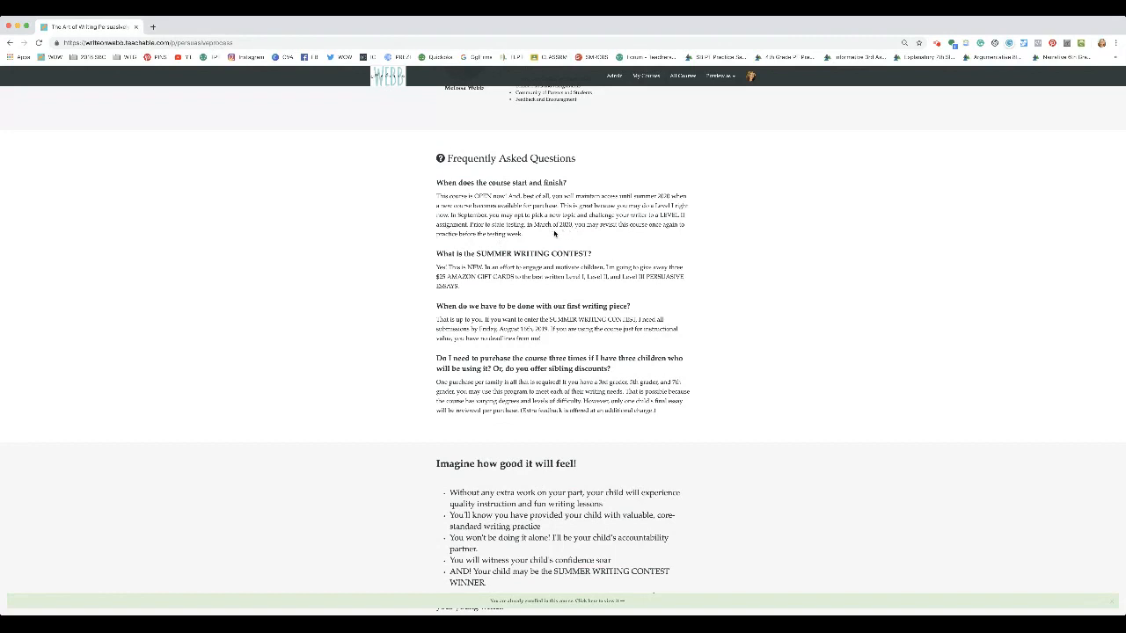
pyautogui.moveTo(576, 232)
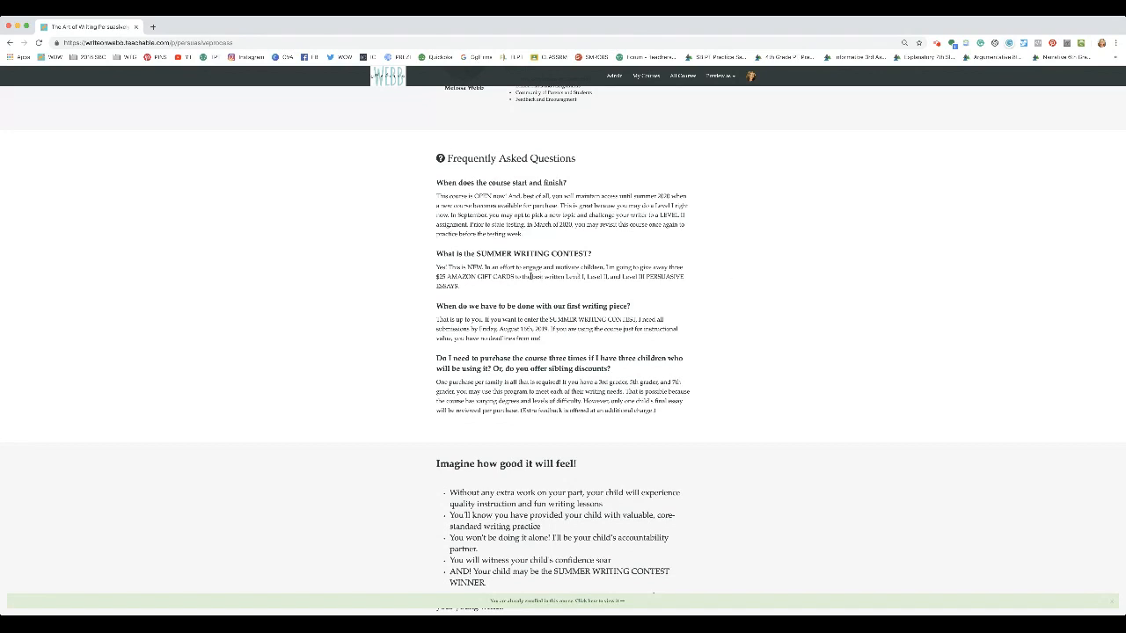
pyautogui.moveTo(525, 291)
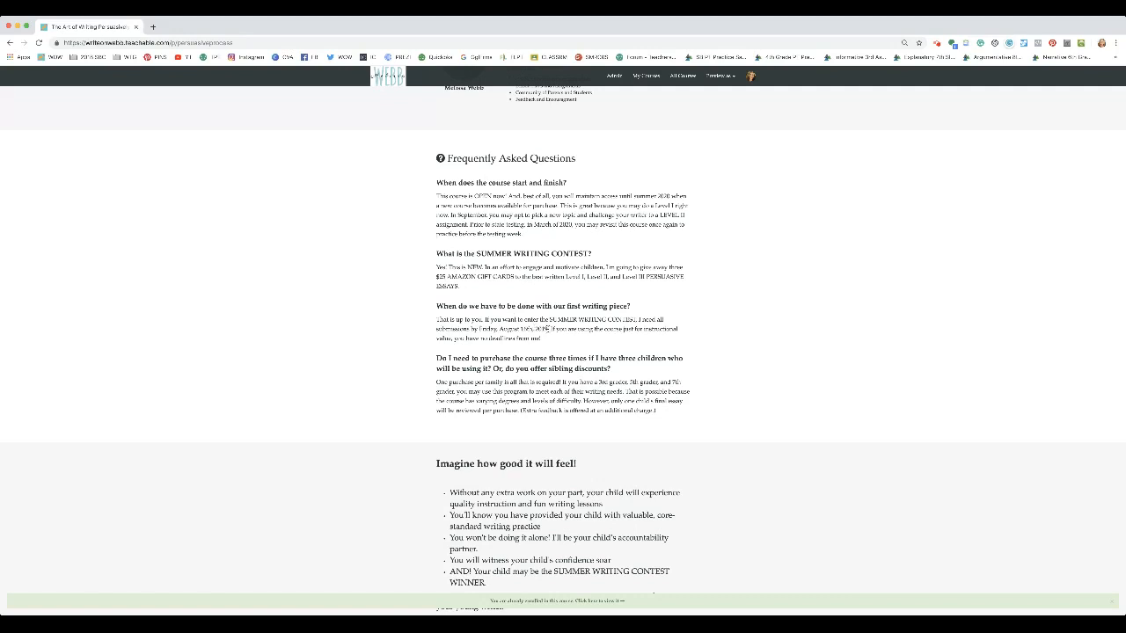
pyautogui.moveTo(533, 341)
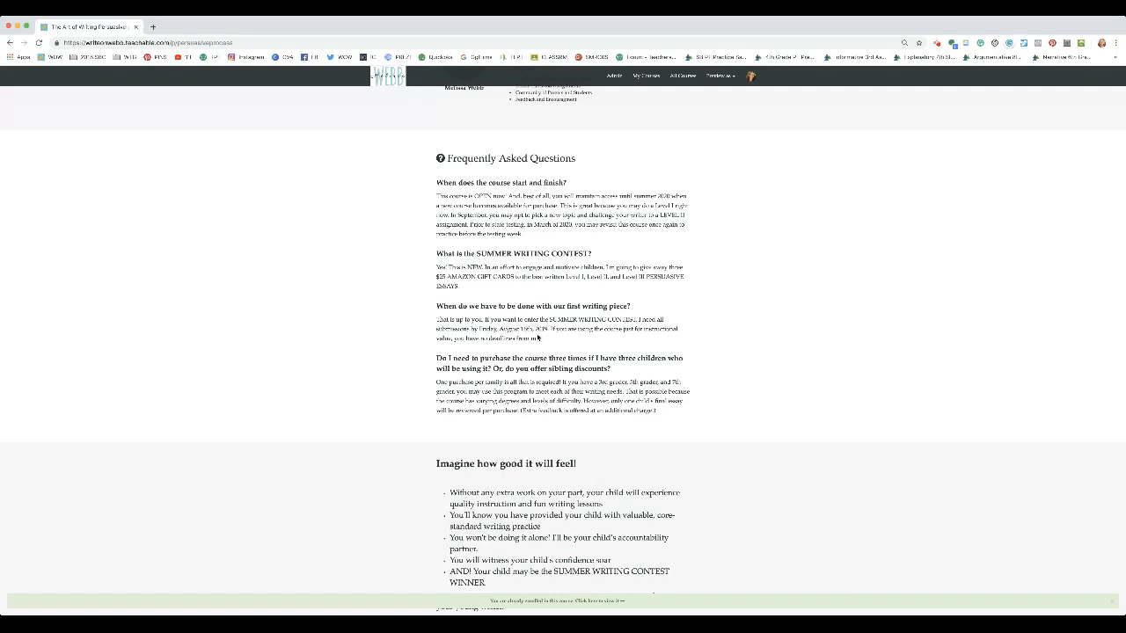
pyautogui.moveTo(560, 341)
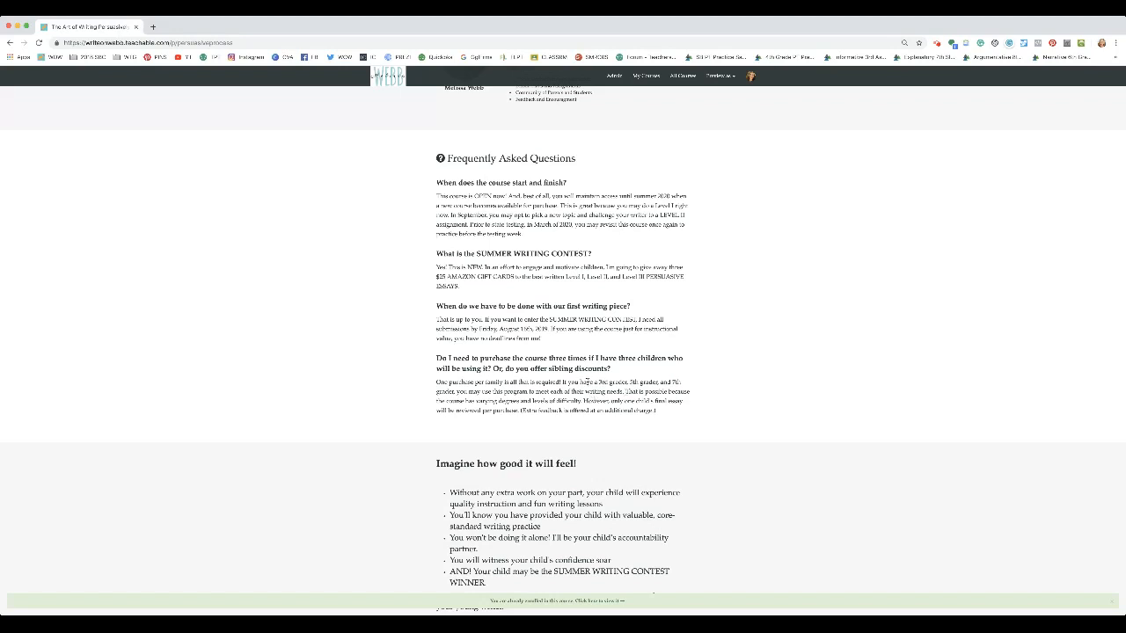
# Scroll below the FAQ to the 'Imagine how good it will feel!' section.
pyautogui.scroll(-3)
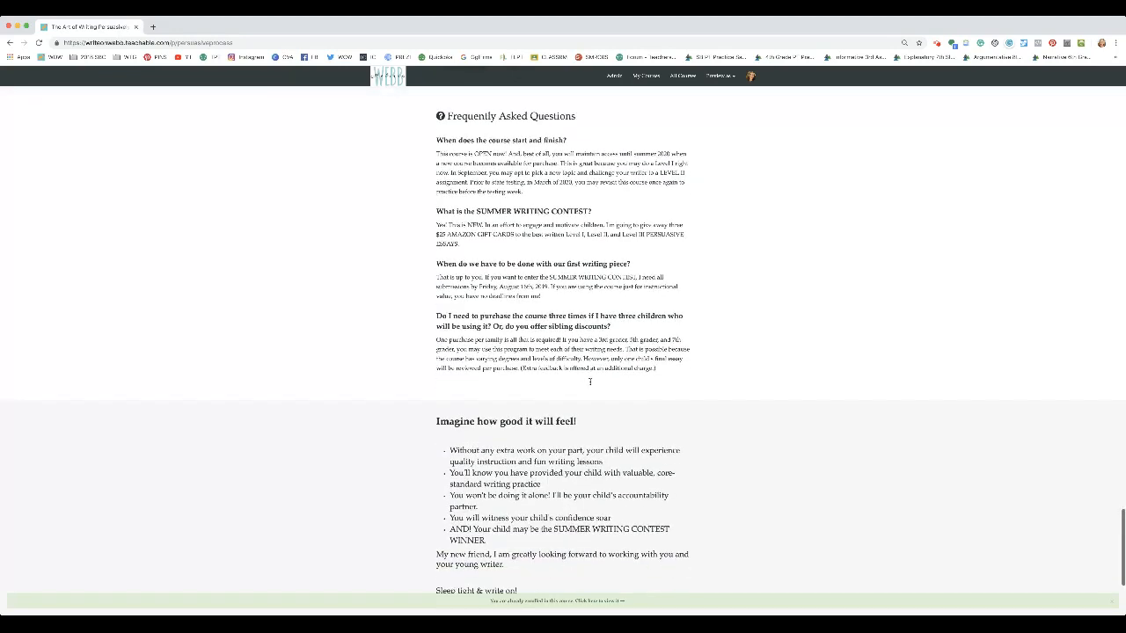
pyautogui.scroll(-3)
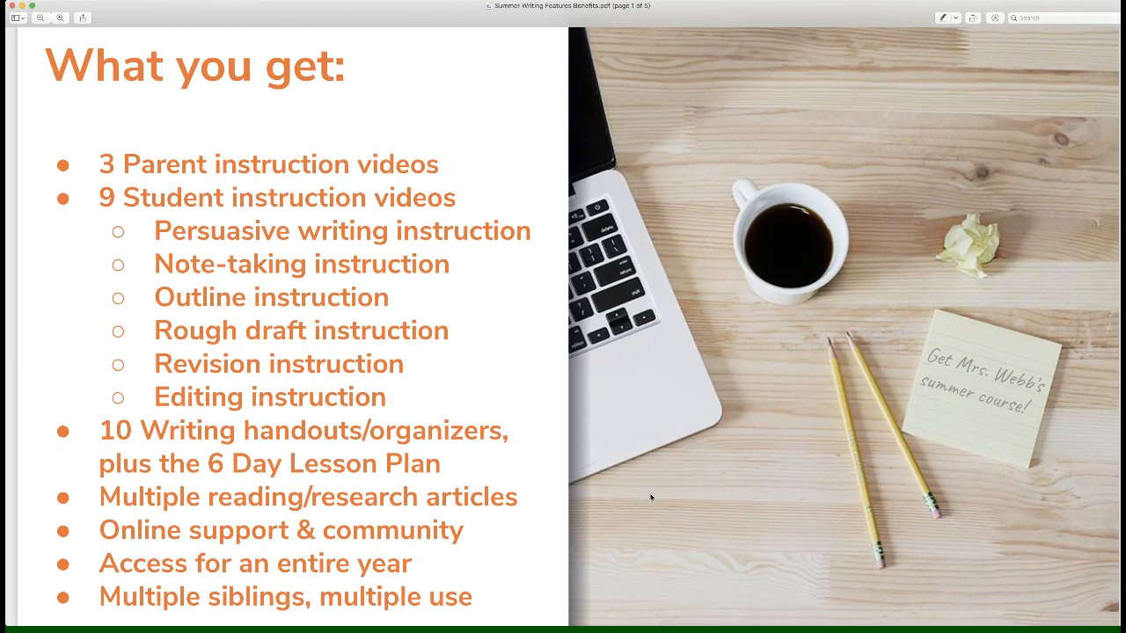
pyautogui.moveTo(420, 423)
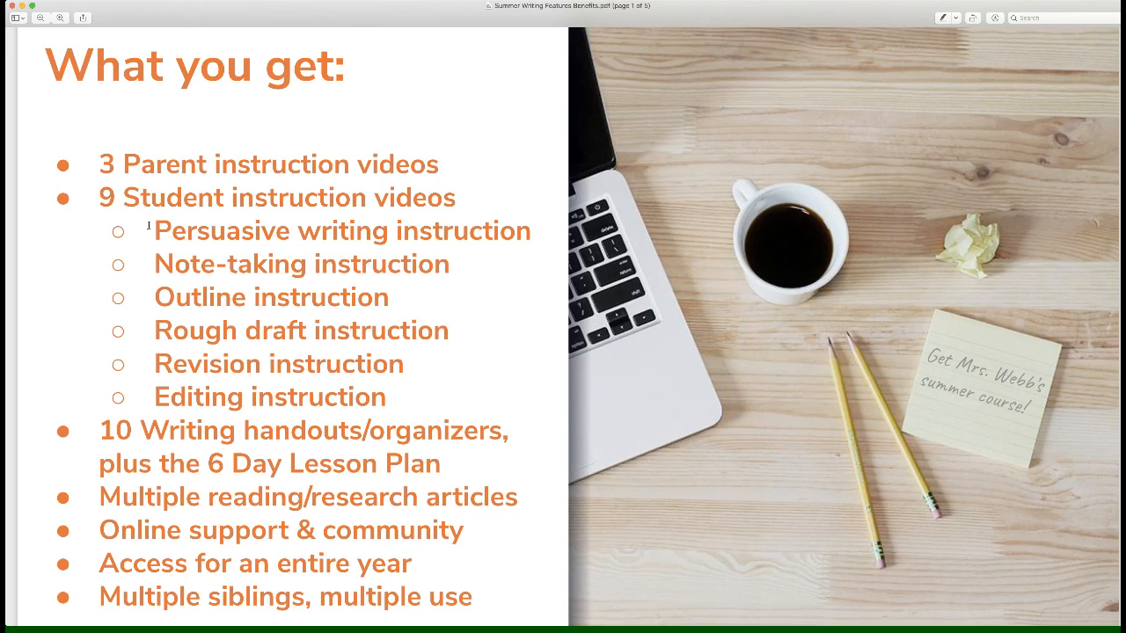
pyautogui.moveTo(148, 259)
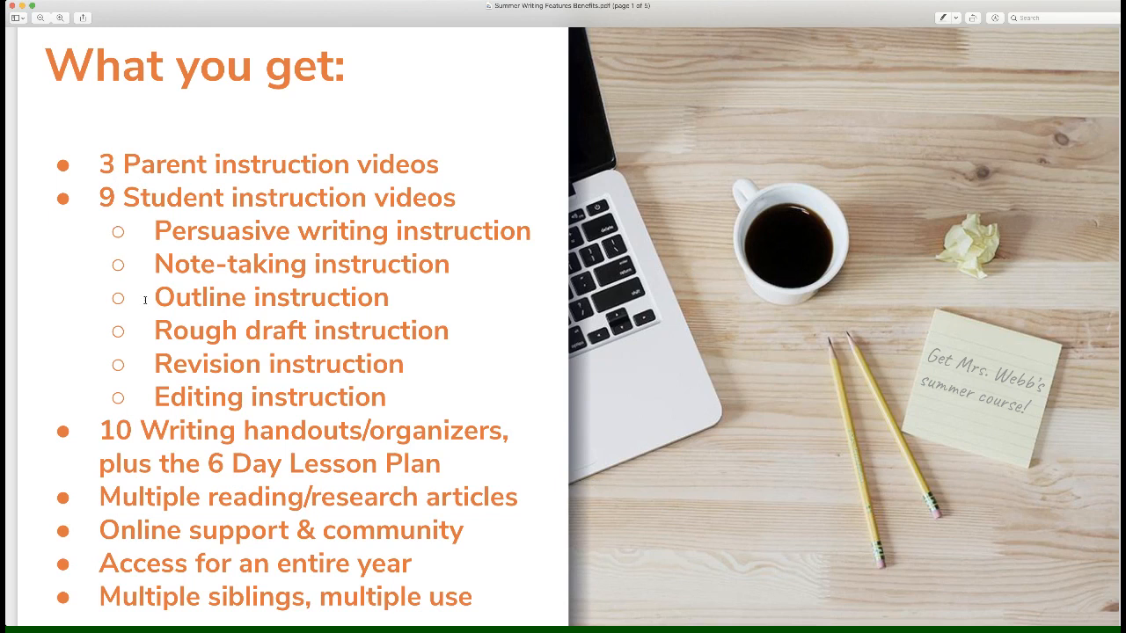
pyautogui.moveTo(143, 331)
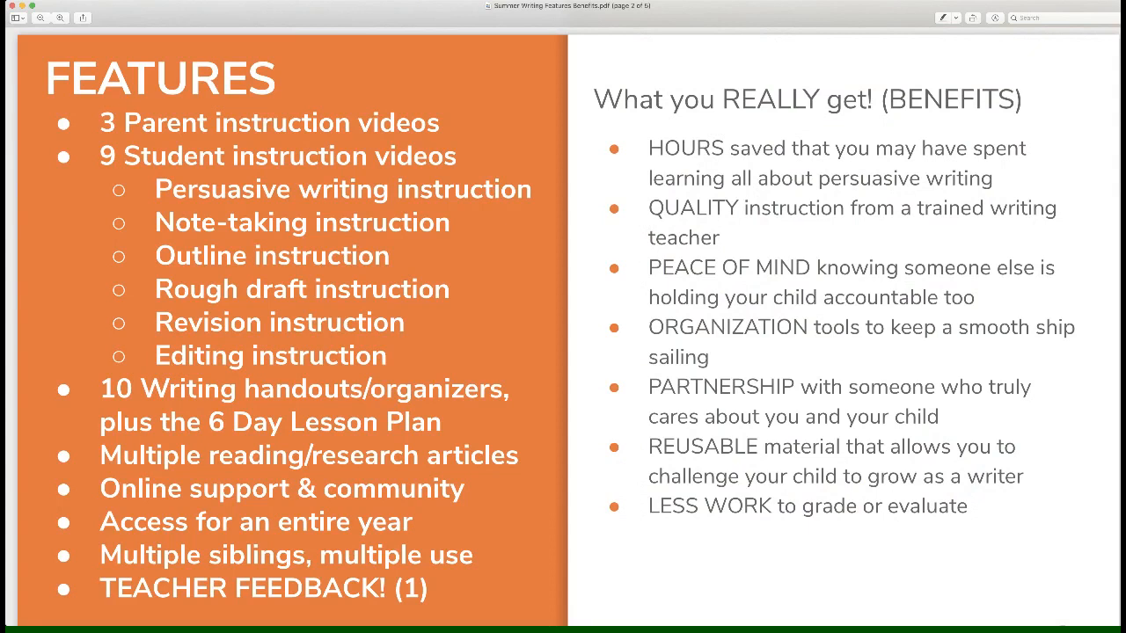
pyautogui.moveTo(301, 83)
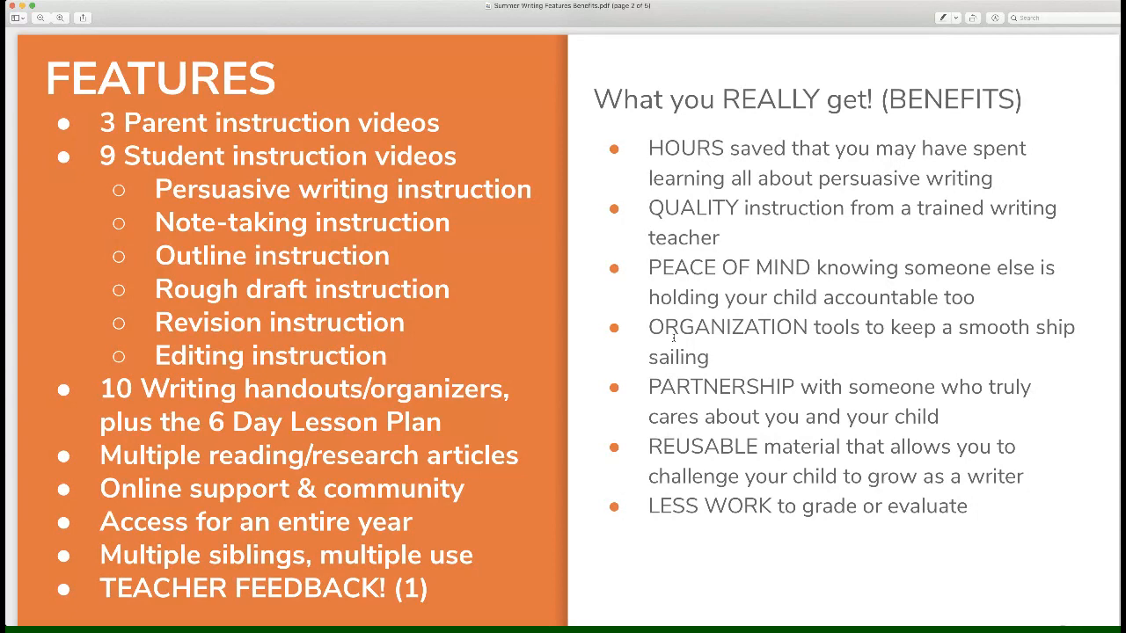
pyautogui.moveTo(639, 394)
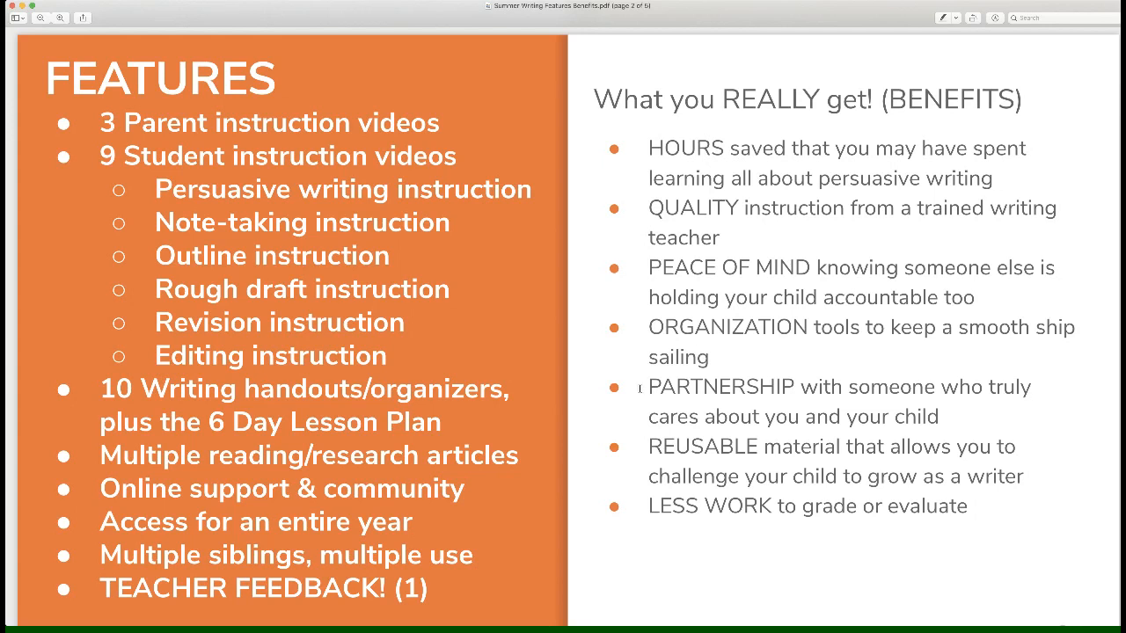
pyautogui.moveTo(693, 456)
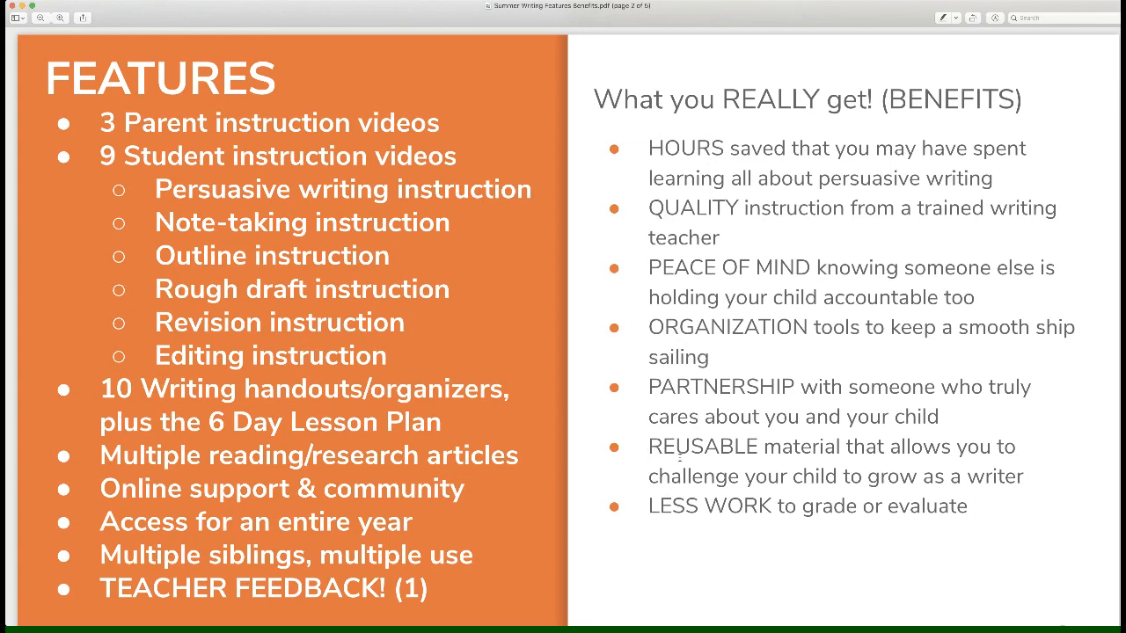
pyautogui.moveTo(724, 458)
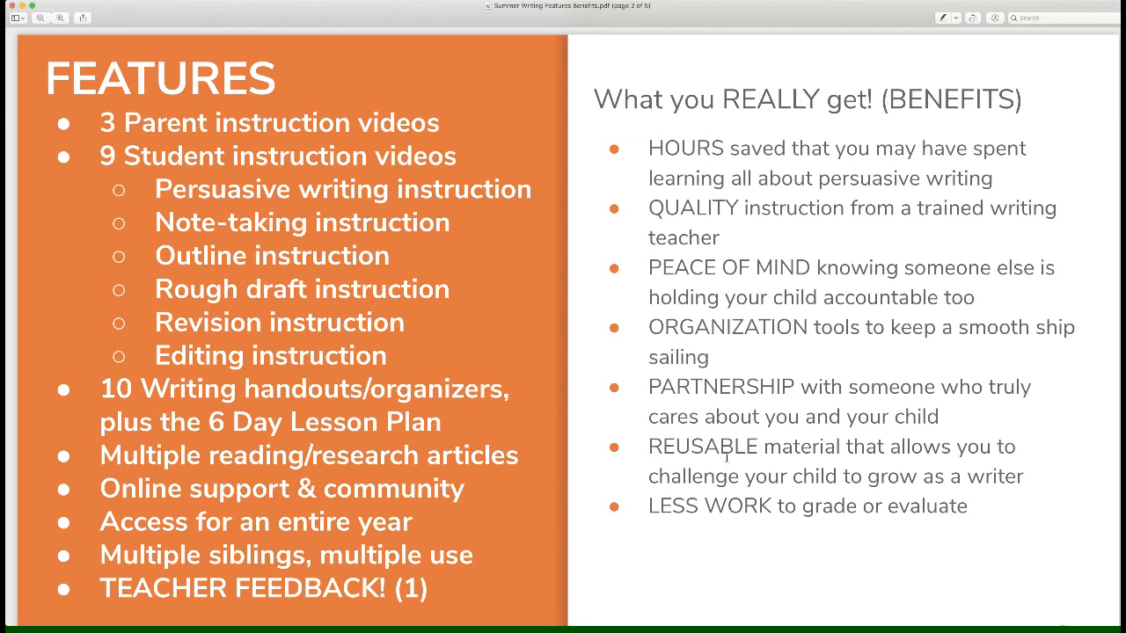